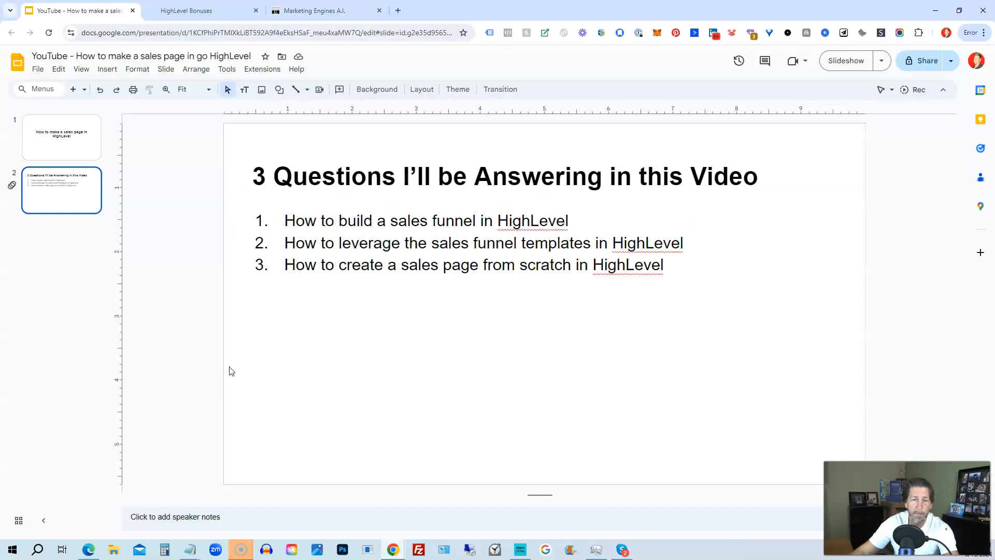
Switch from the Google Slides outline to the Marketing Engines A.I. HighLevel dashboard
{"action": "left_click", "coordinate": [324, 10]}
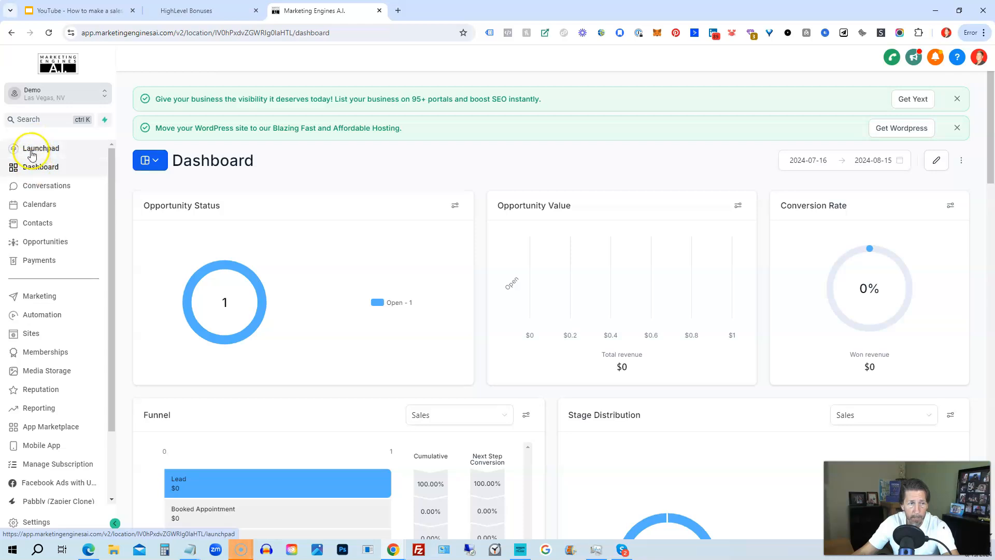
{"action": "mouse_move", "coordinate": [34, 352]}
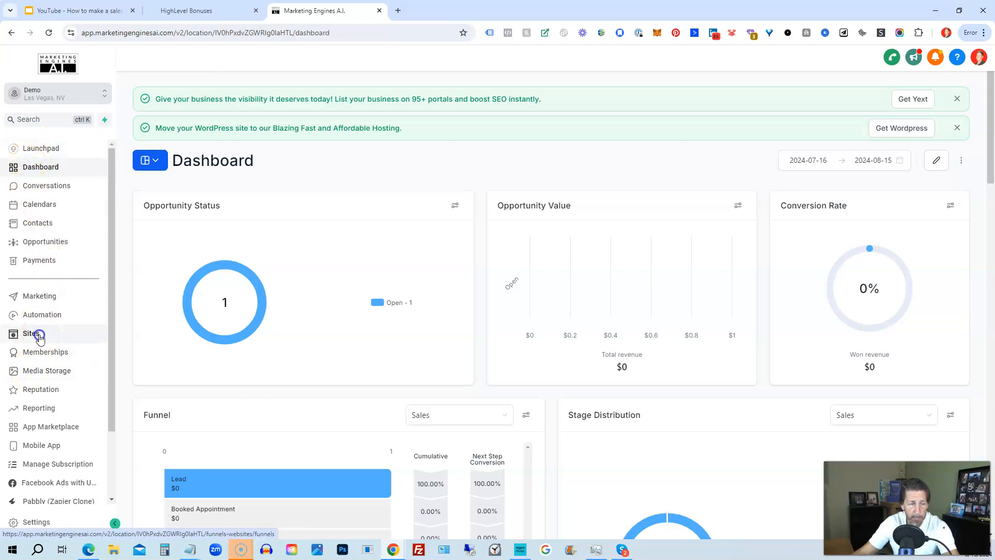
Go to Sites to view the Demo account's six existing funnels
{"action": "left_click", "coordinate": [30, 334]}
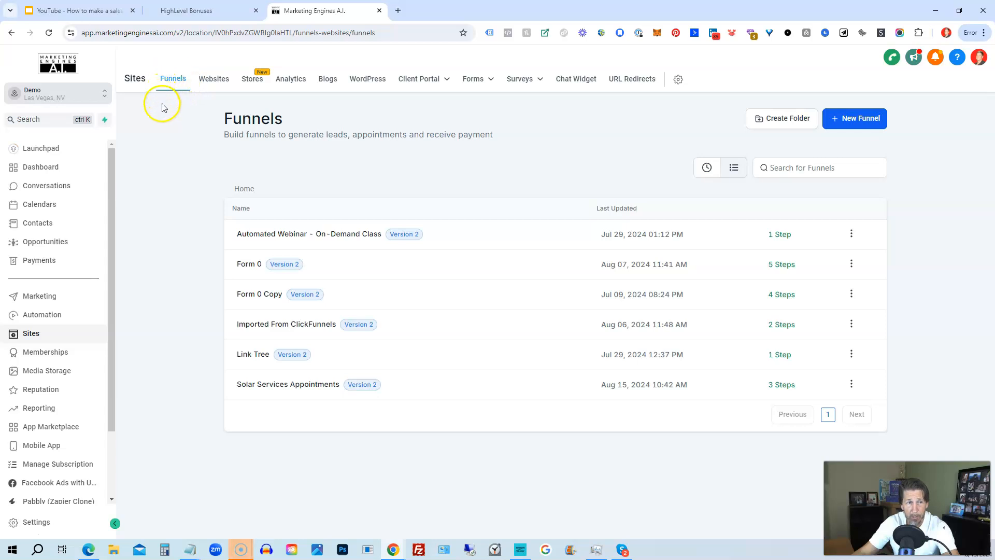
{"action": "mouse_move", "coordinate": [822, 144]}
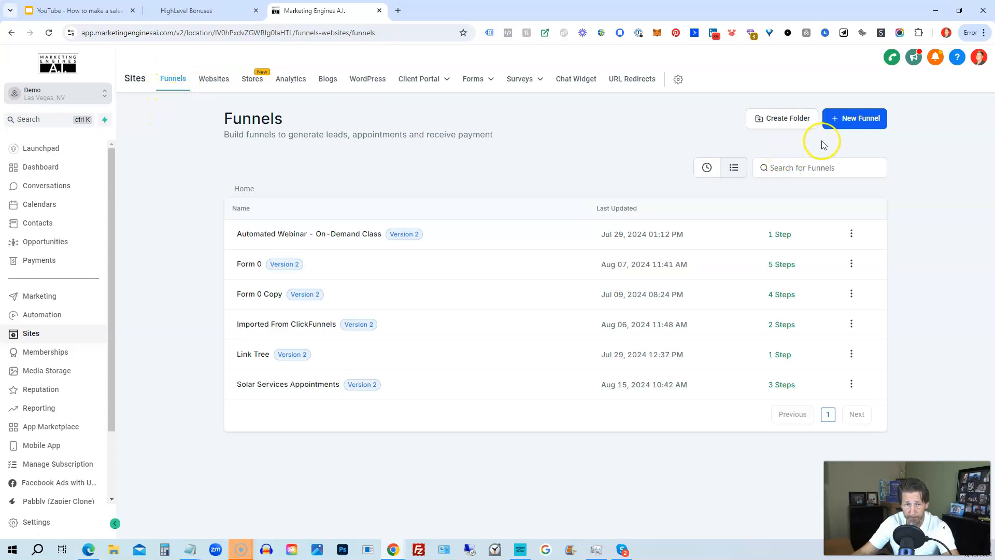
Start a New Funnel and select the From templates option
{"action": "left_click", "coordinate": [854, 118]}
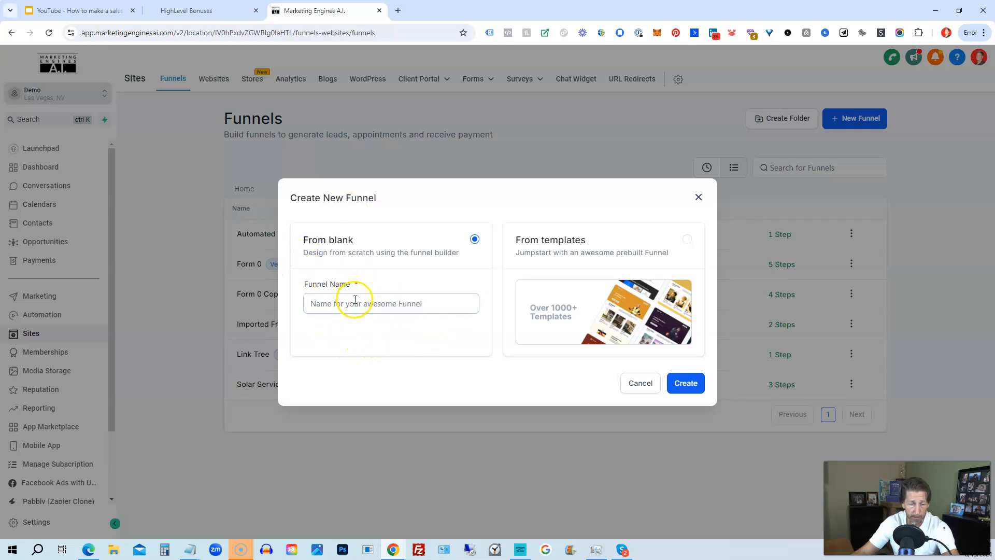
{"action": "mouse_move", "coordinate": [493, 266]}
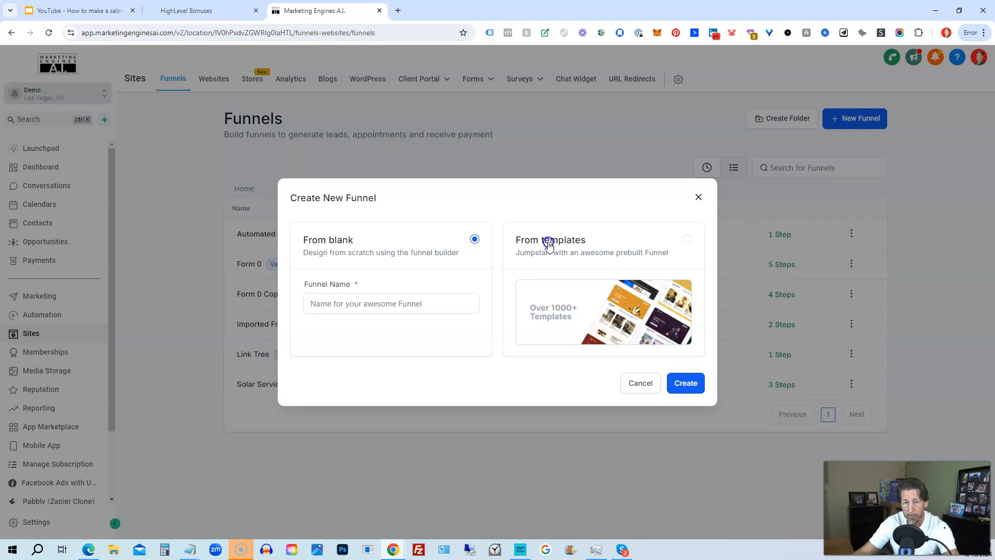
{"action": "left_click", "coordinate": [687, 238]}
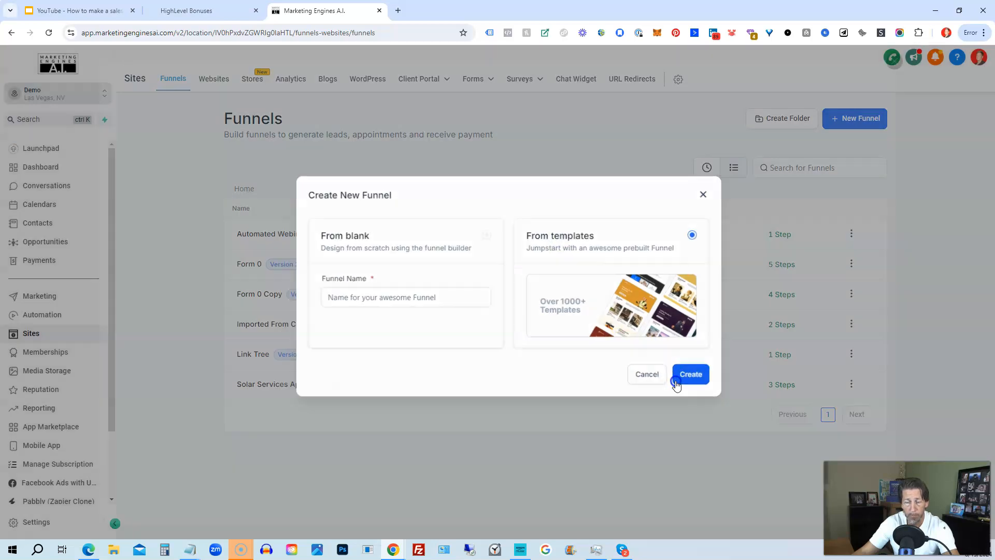
Open the Template Library, search 'solar', then filter to the Marketing Agency category
{"action": "left_click", "coordinate": [690, 374]}
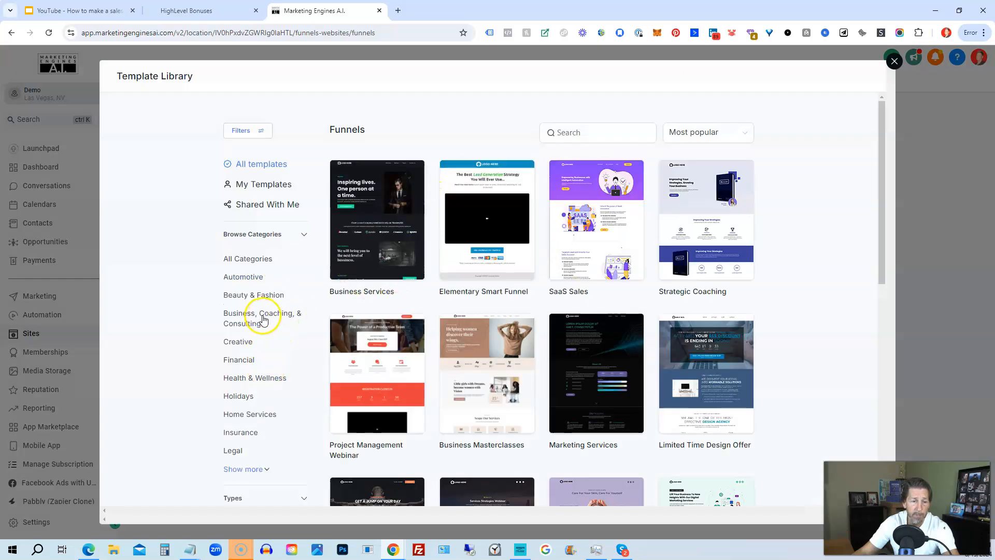
{"action": "scroll", "scroll_direction": "down", "scroll_amount": 3}
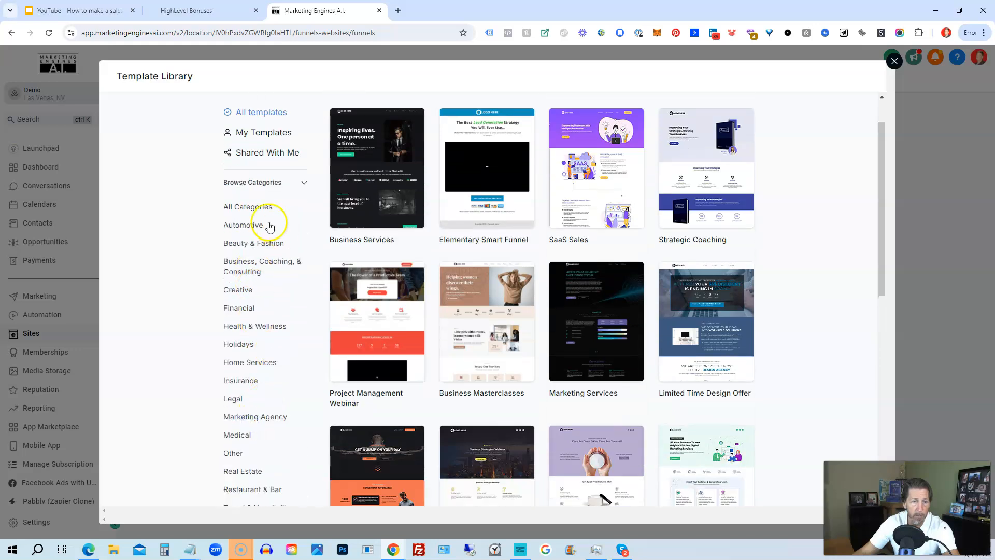
{"action": "mouse_move", "coordinate": [264, 372]}
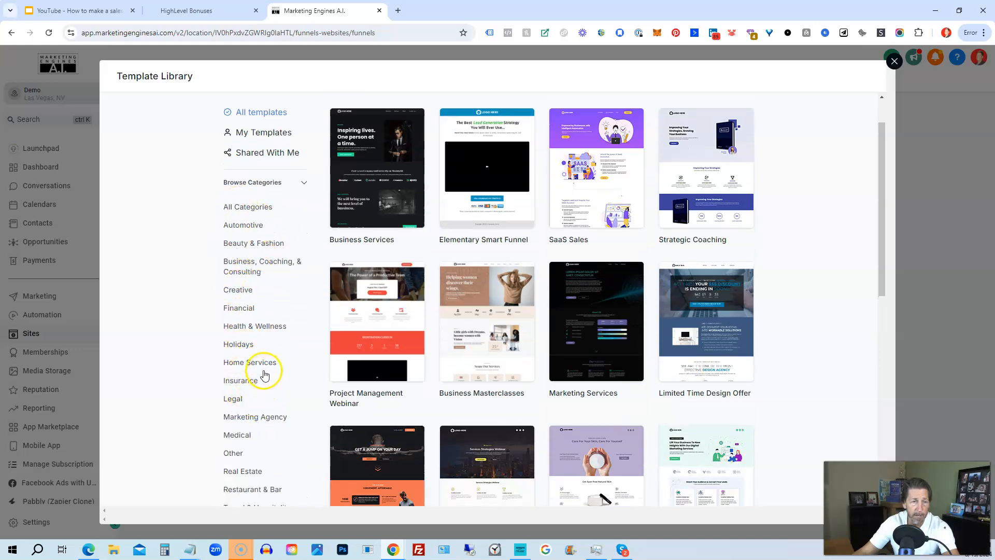
{"action": "scroll", "scroll_direction": "down", "scroll_amount": 3}
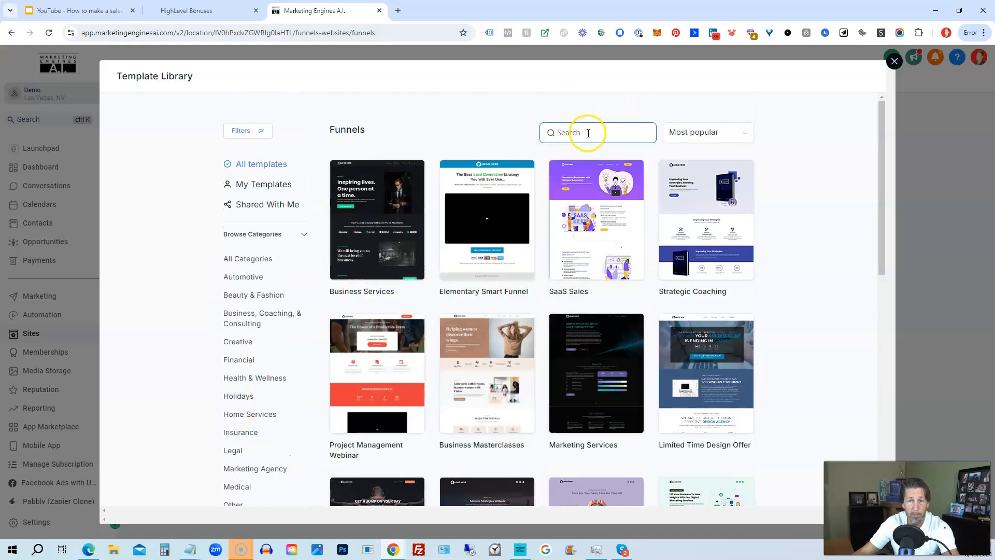
{"action": "mouse_move", "coordinate": [377, 373]}
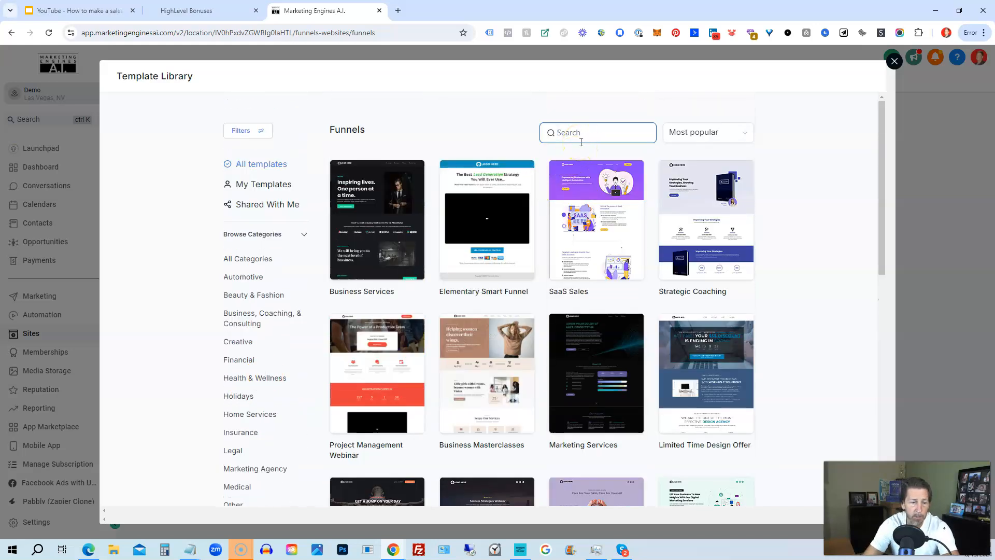
{"action": "type", "text": "solar"}
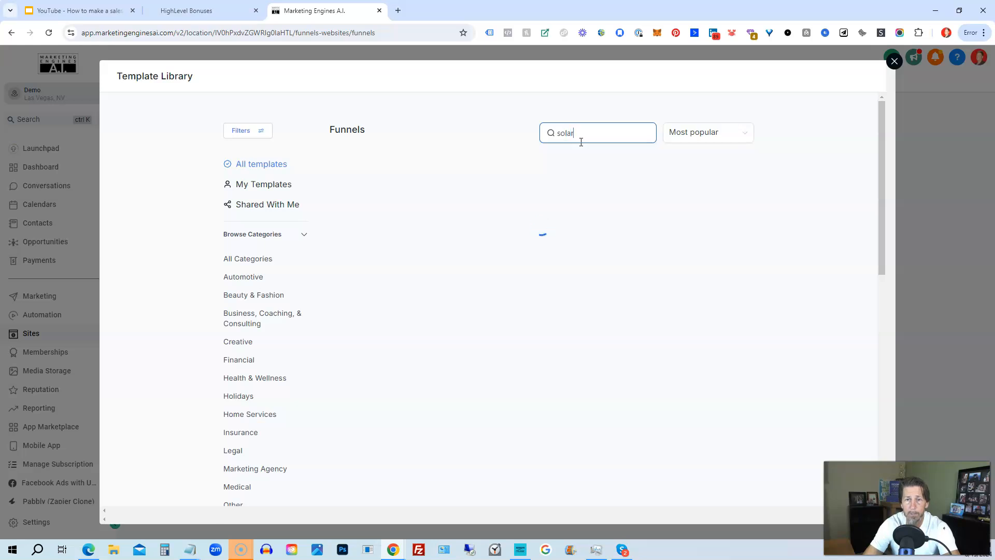
{"action": "type", "text": "solar"}
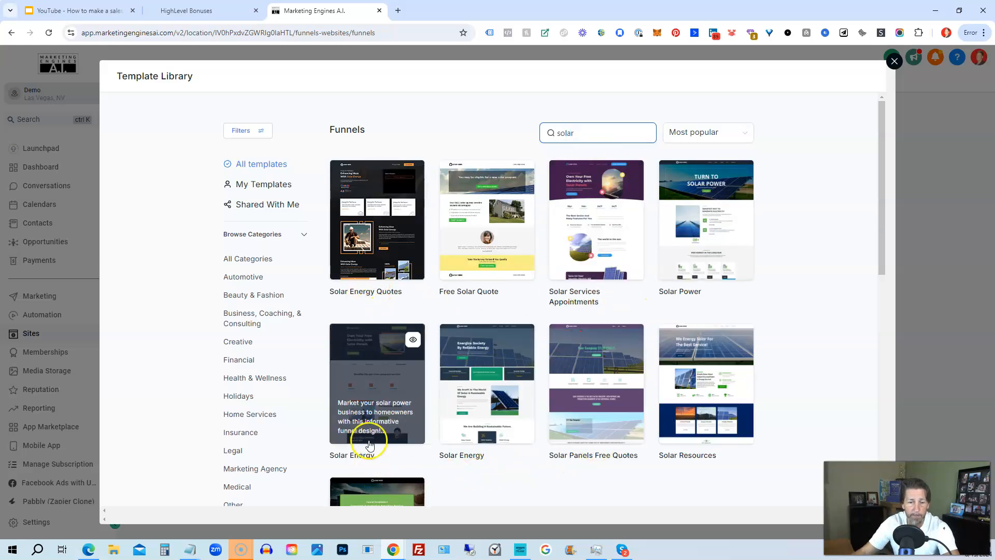
{"action": "scroll", "scroll_direction": "down", "scroll_amount": 3}
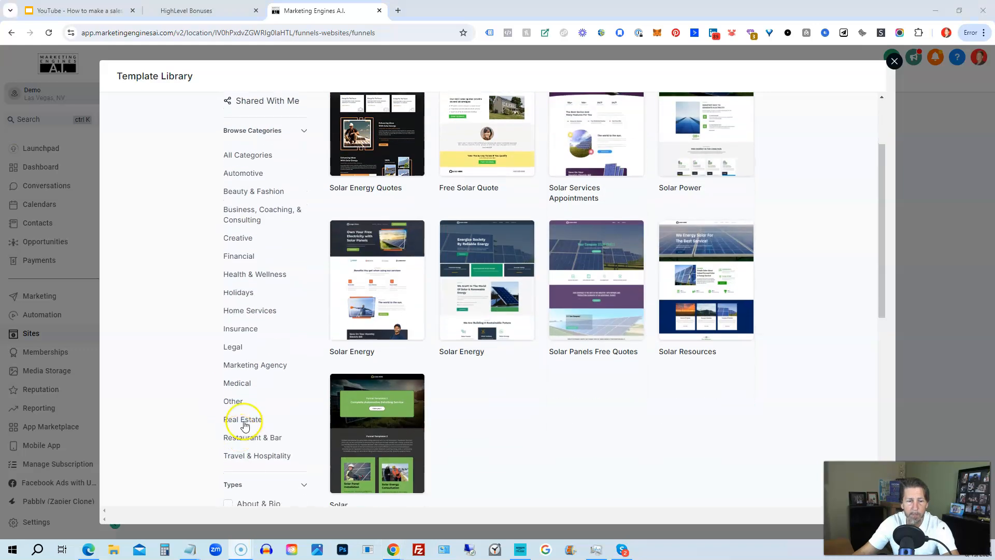
{"action": "mouse_move", "coordinate": [255, 371]}
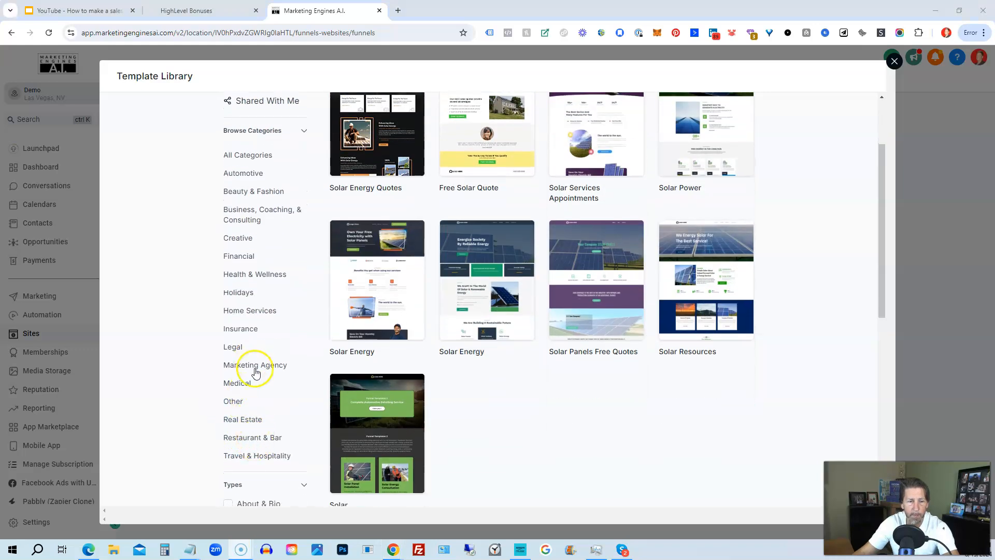
{"action": "left_click", "coordinate": [255, 365]}
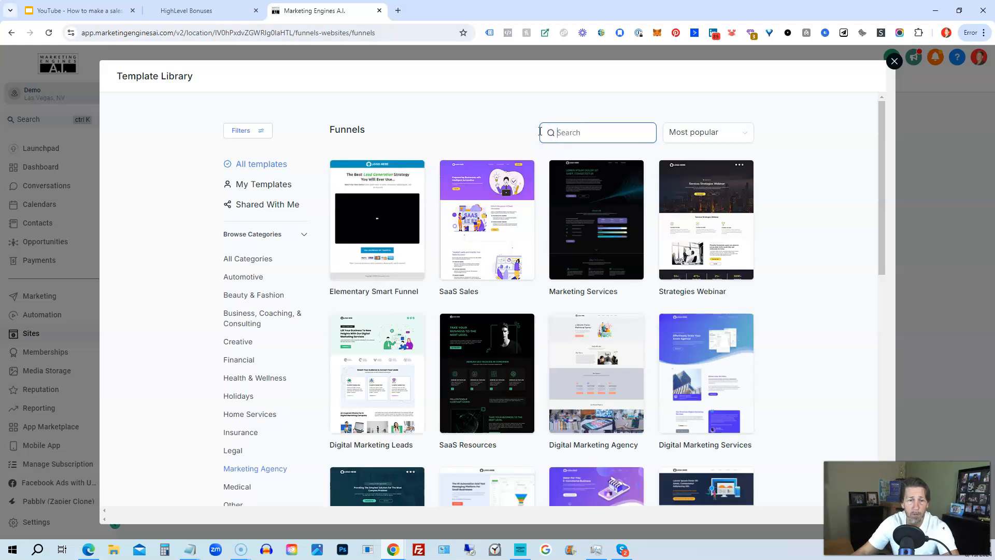
Browse template categories and preview the Elementary Smart Funnel sales page template
{"action": "scroll", "scroll_direction": "down", "scroll_amount": 3}
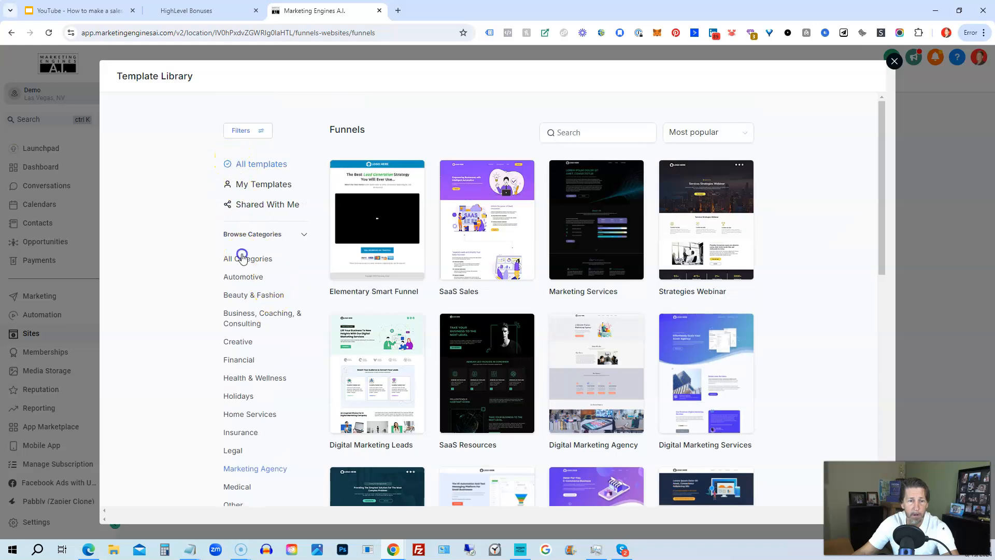
{"action": "scroll", "scroll_direction": "down", "scroll_amount": 3}
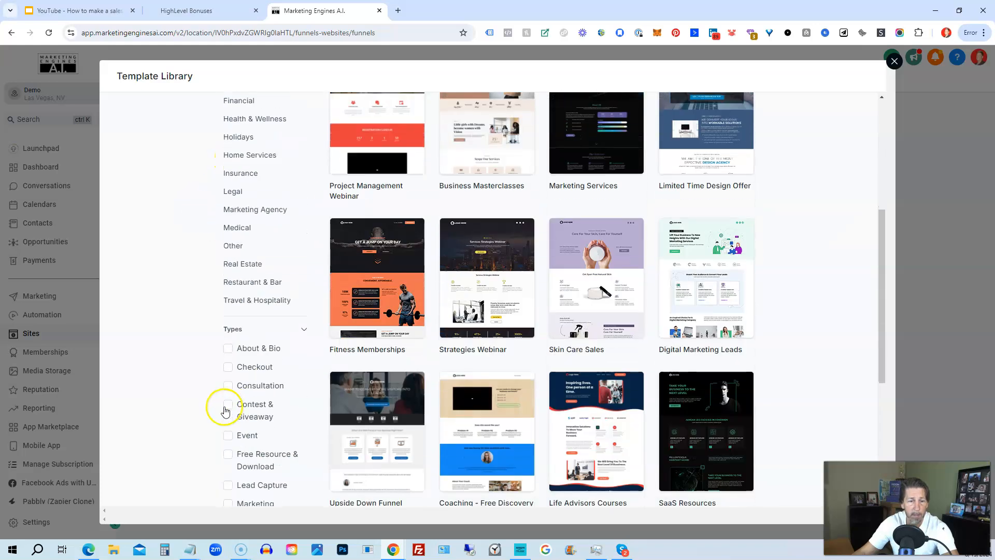
{"action": "left_click", "coordinate": [255, 209]}
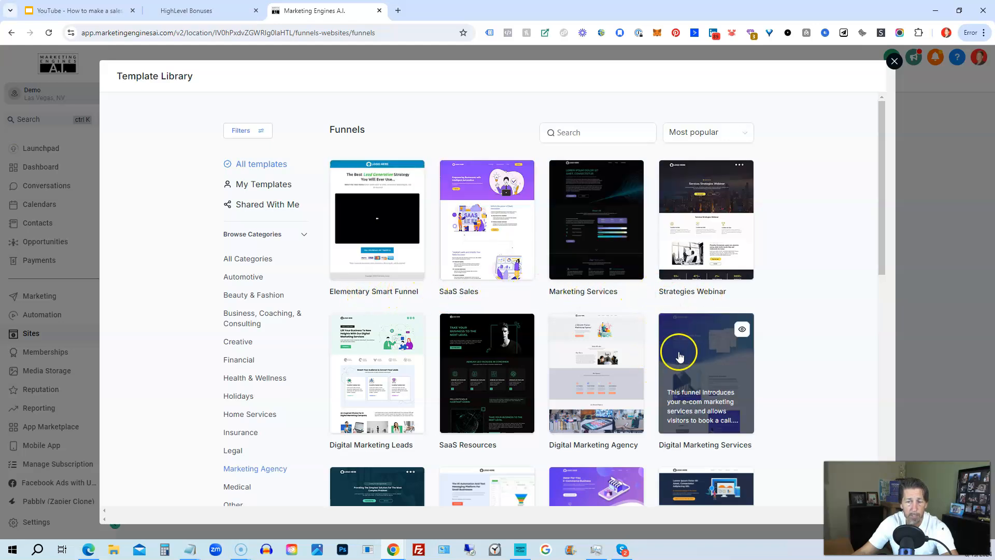
{"action": "mouse_move", "coordinate": [456, 456]}
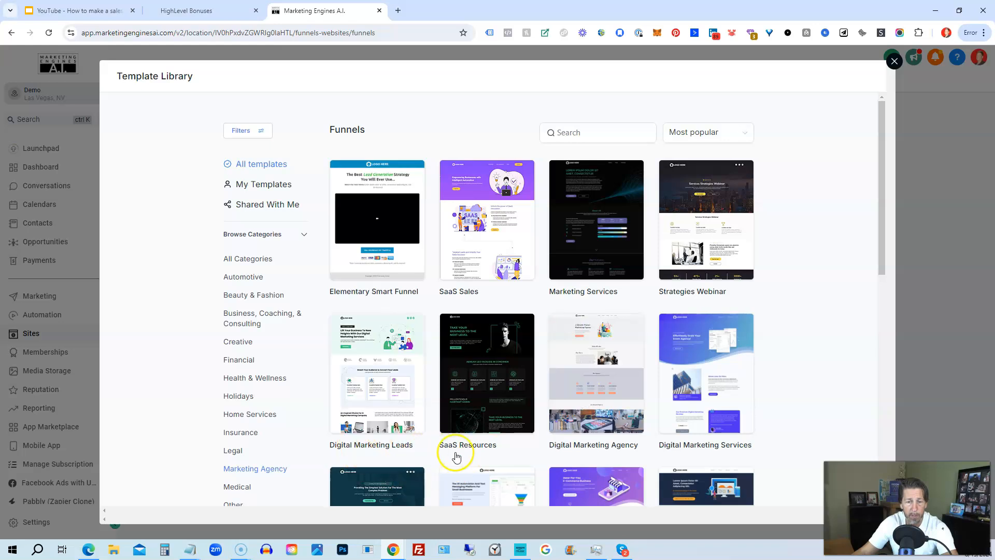
{"action": "scroll", "scroll_direction": "down", "scroll_amount": 3}
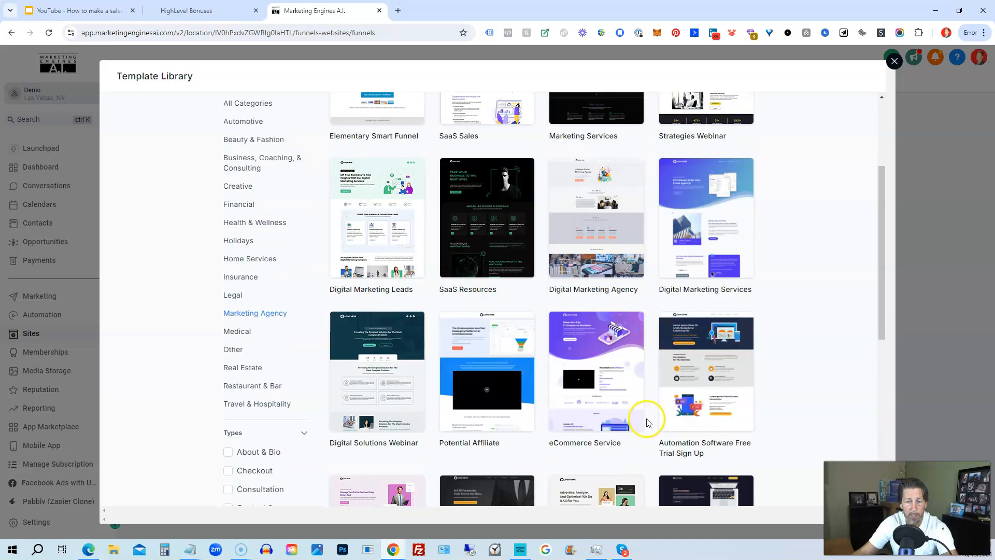
{"action": "scroll", "scroll_direction": "down", "scroll_amount": 3}
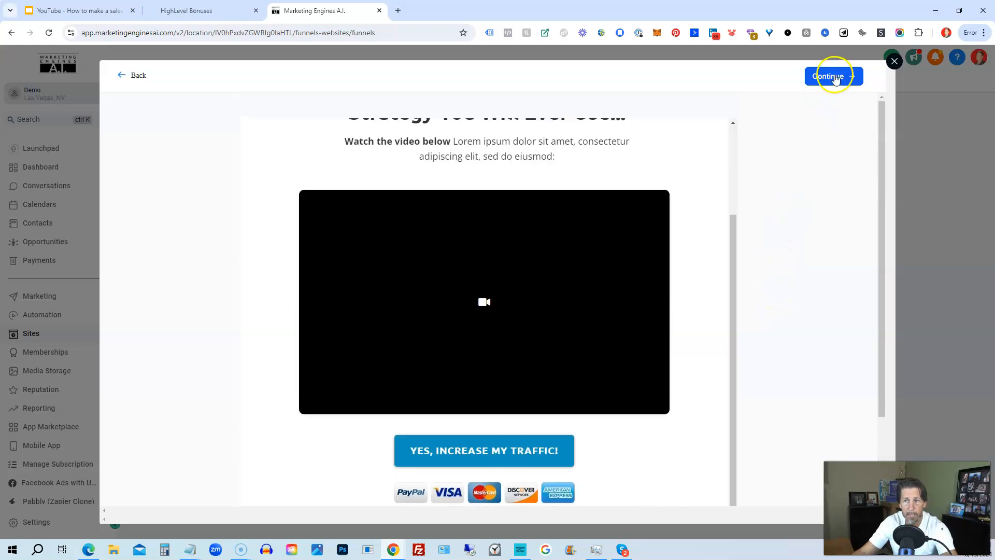
{"action": "mouse_move", "coordinate": [138, 75]}
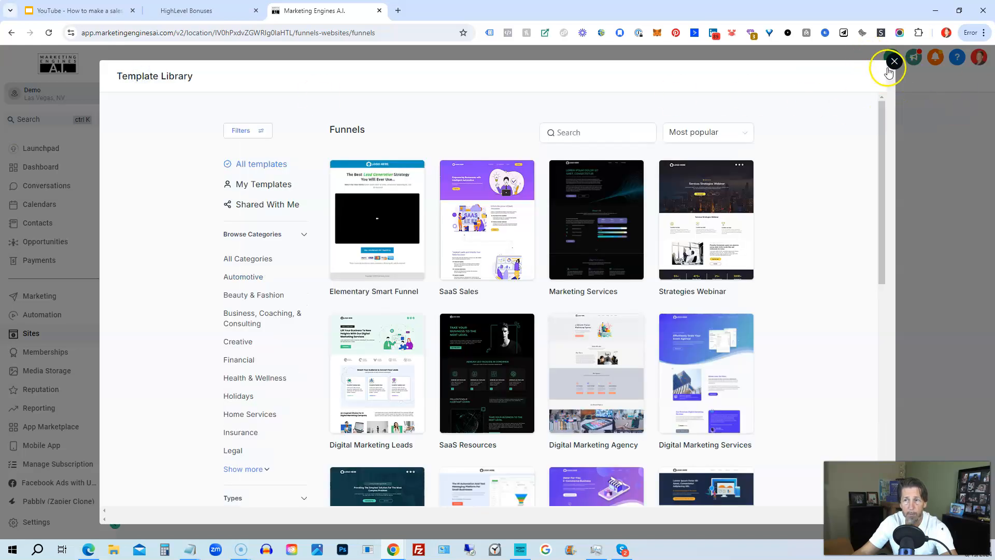
Close the template library and create a blank funnel named 'Sales Page'
{"action": "left_click", "coordinate": [894, 62]}
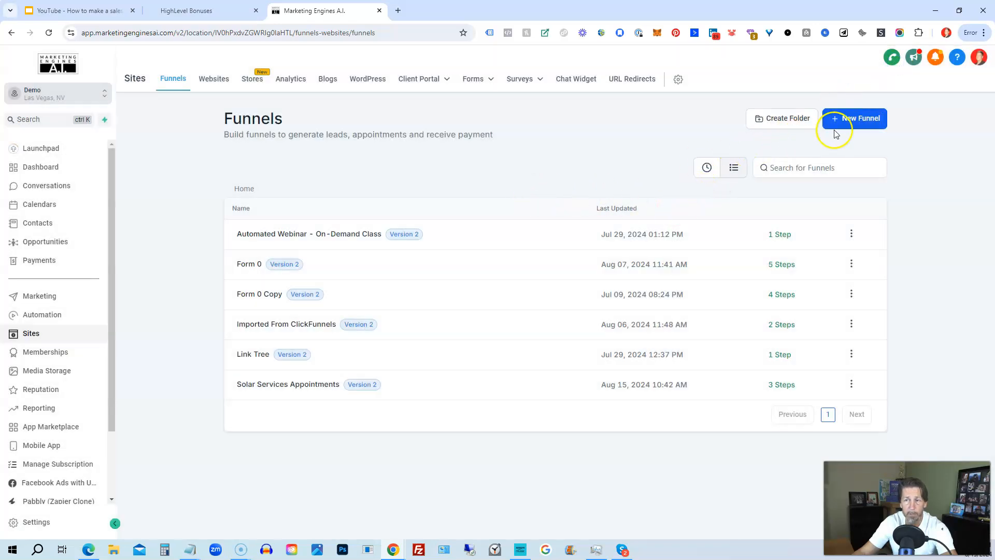
{"action": "left_click", "coordinate": [854, 118]}
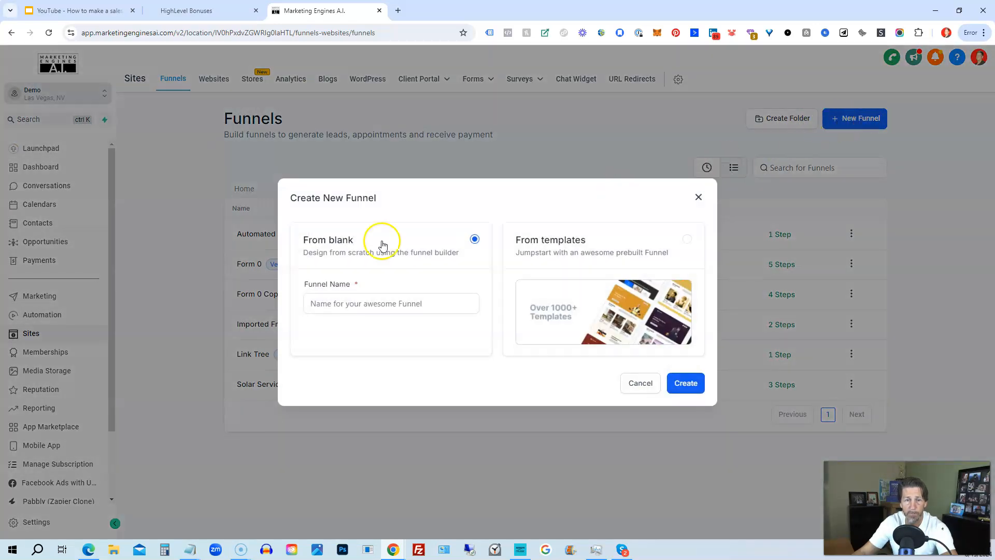
{"action": "left_click", "coordinate": [391, 303]}
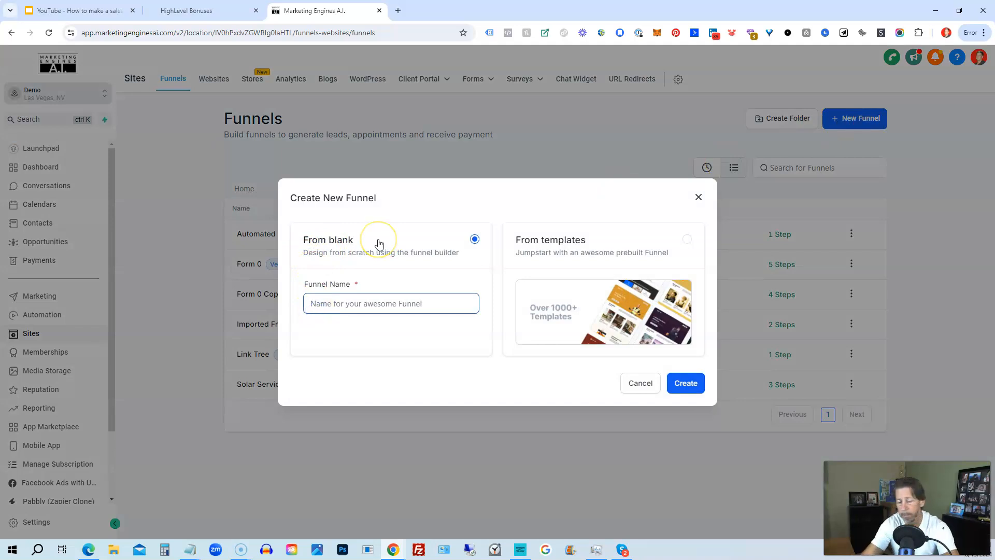
{"action": "type", "text": "Sales Pa"}
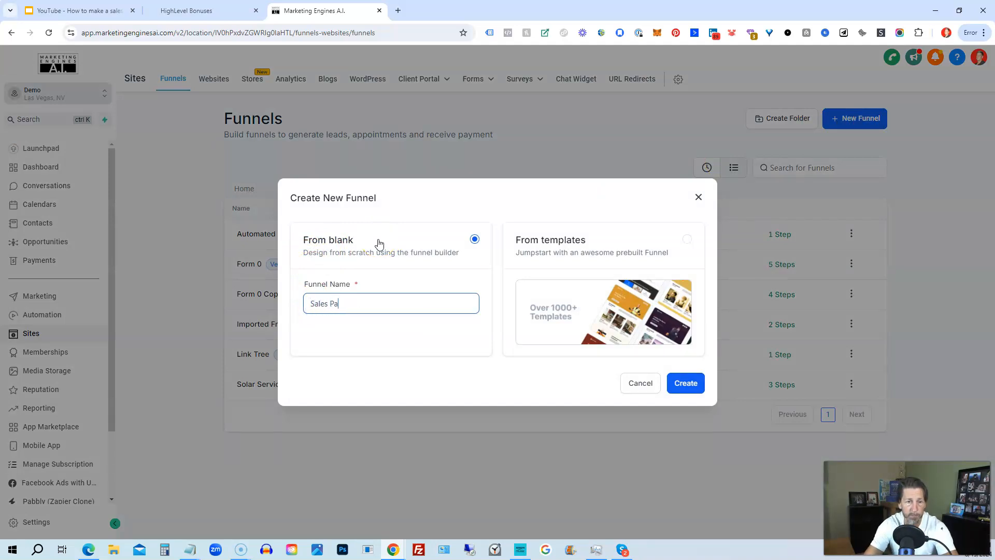
{"action": "left_click", "coordinate": [686, 383]}
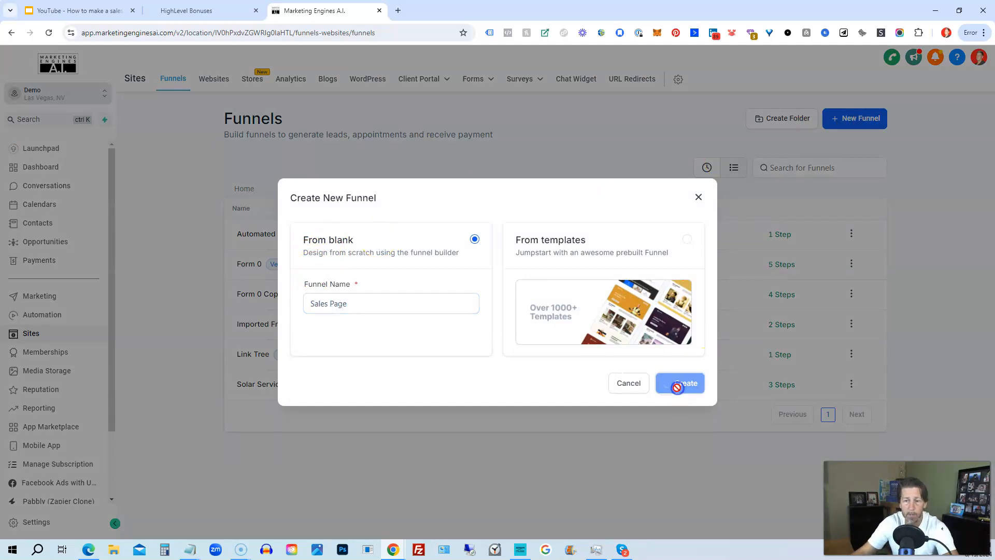
{"action": "left_click", "coordinate": [679, 383]}
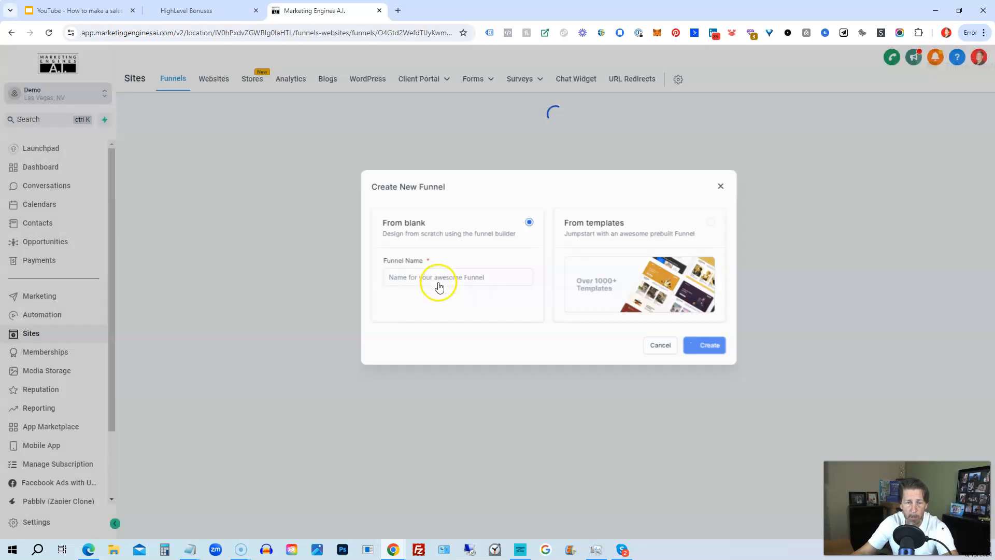
{"action": "left_click", "coordinate": [704, 344]}
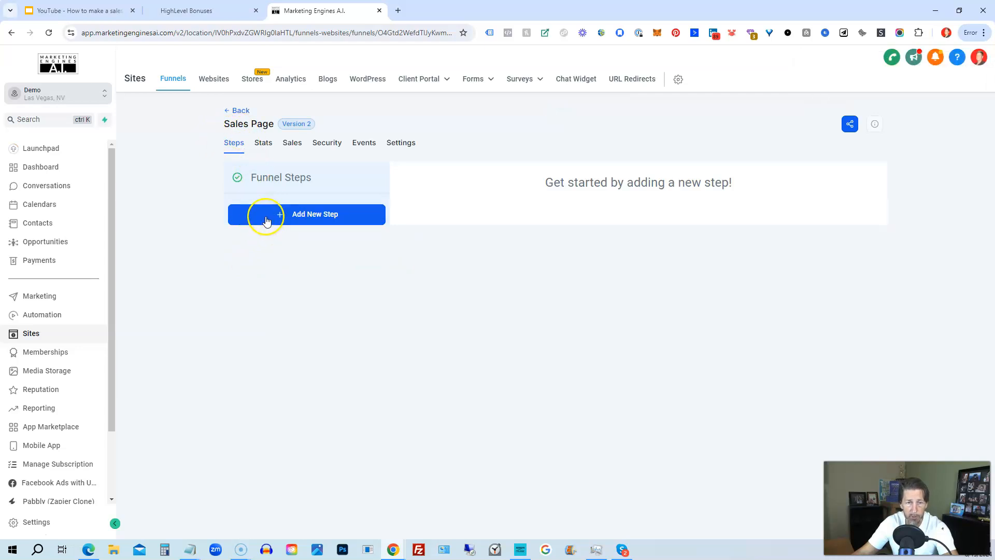
{"action": "mouse_move", "coordinate": [260, 127]}
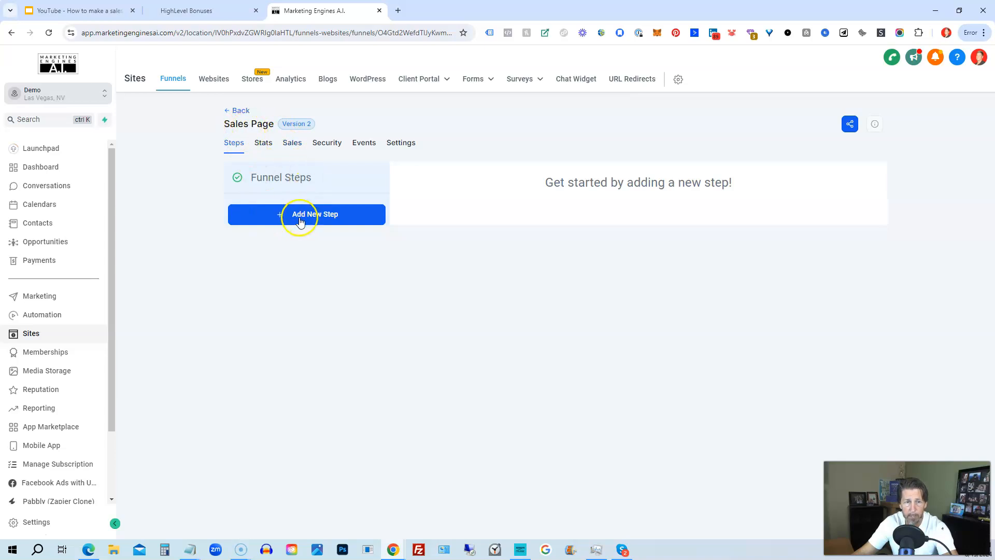
Add a funnel step named 'Sales Page'
{"action": "left_click", "coordinate": [307, 214]}
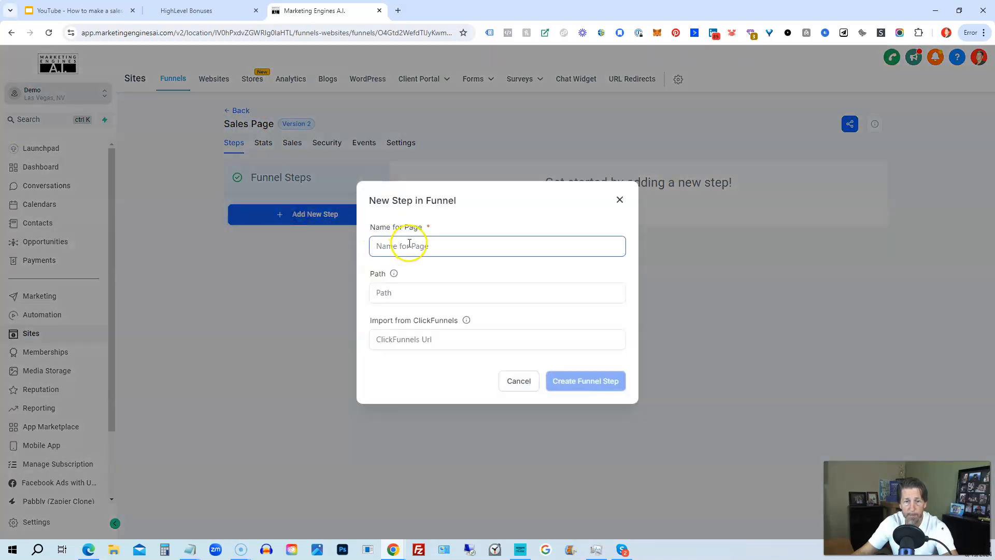
{"action": "type", "text": "Sales Page"}
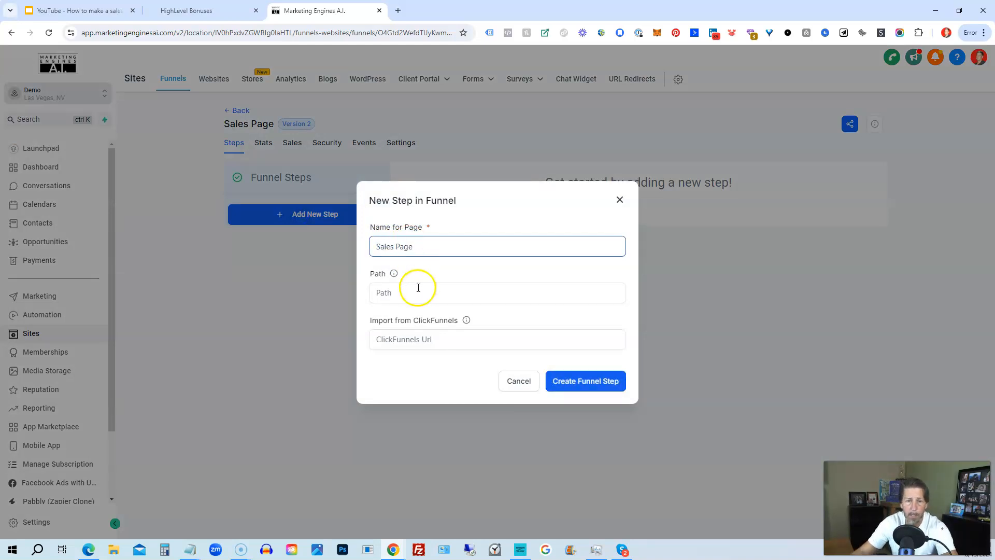
{"action": "left_click", "coordinate": [497, 339]}
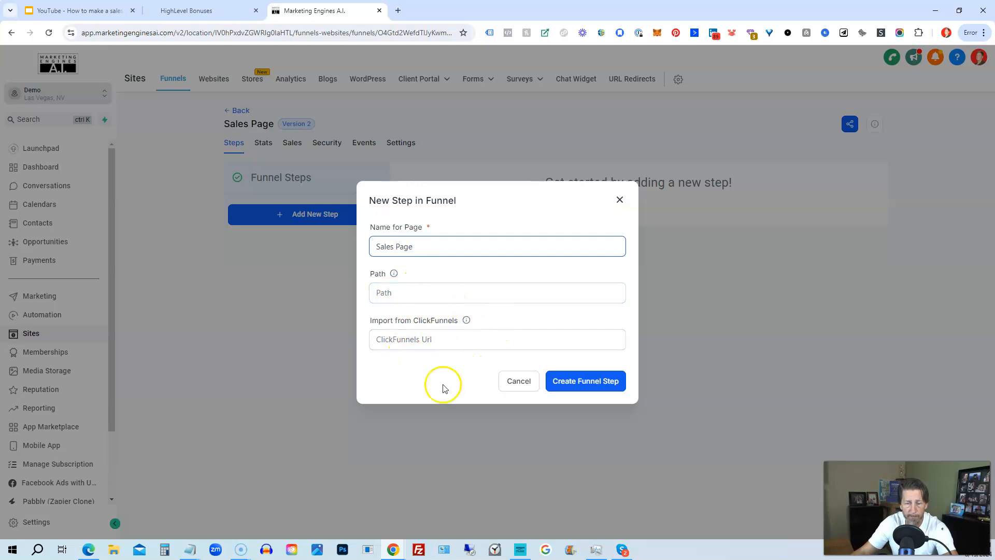
{"action": "left_click", "coordinate": [585, 381]}
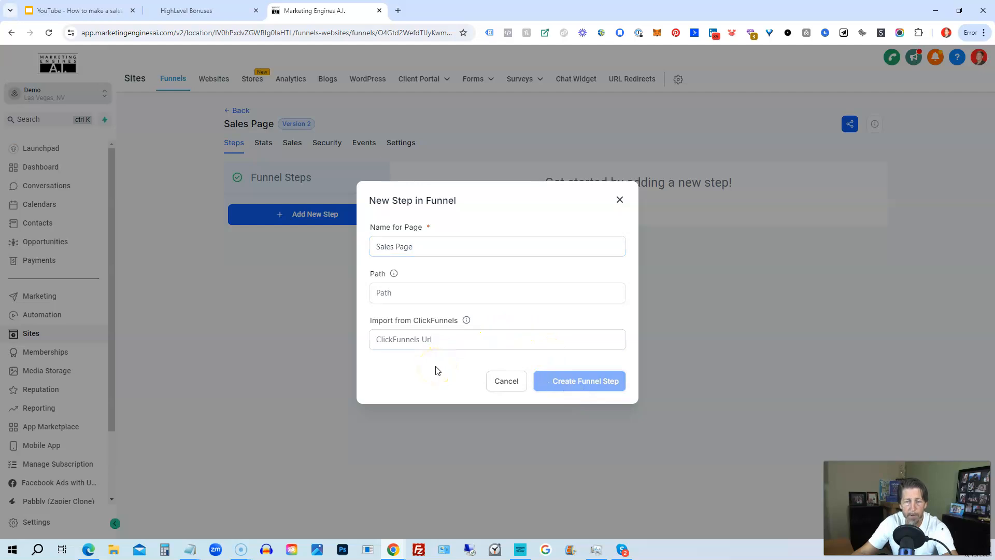
{"action": "left_click", "coordinate": [578, 381]}
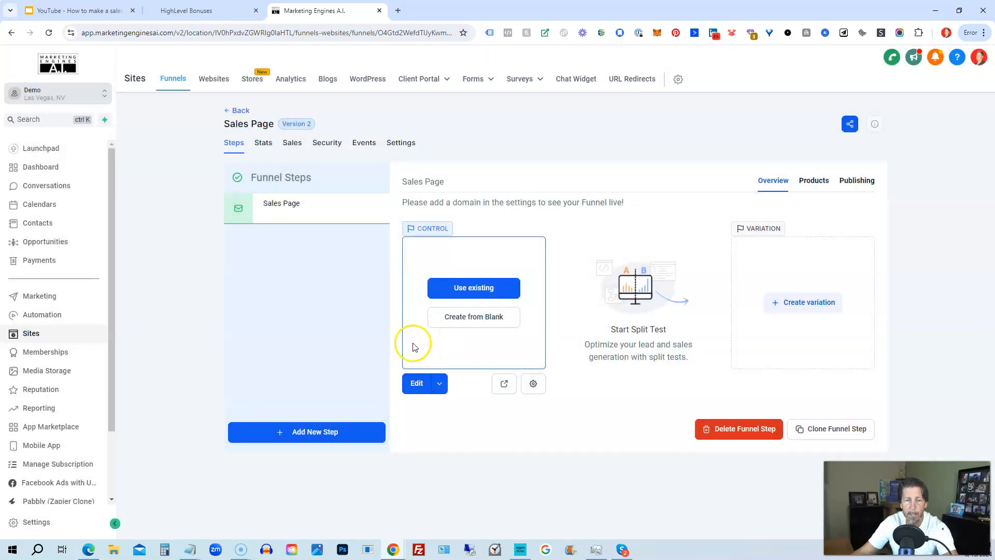
{"action": "mouse_move", "coordinate": [474, 317]}
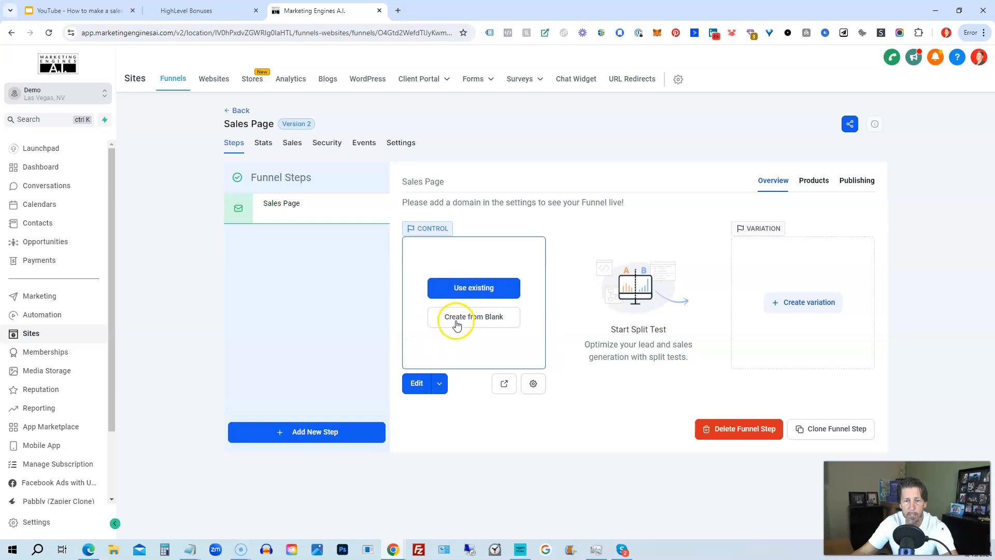
Build the Sales Page step from blank and add a first section layout
{"action": "left_click", "coordinate": [473, 317]}
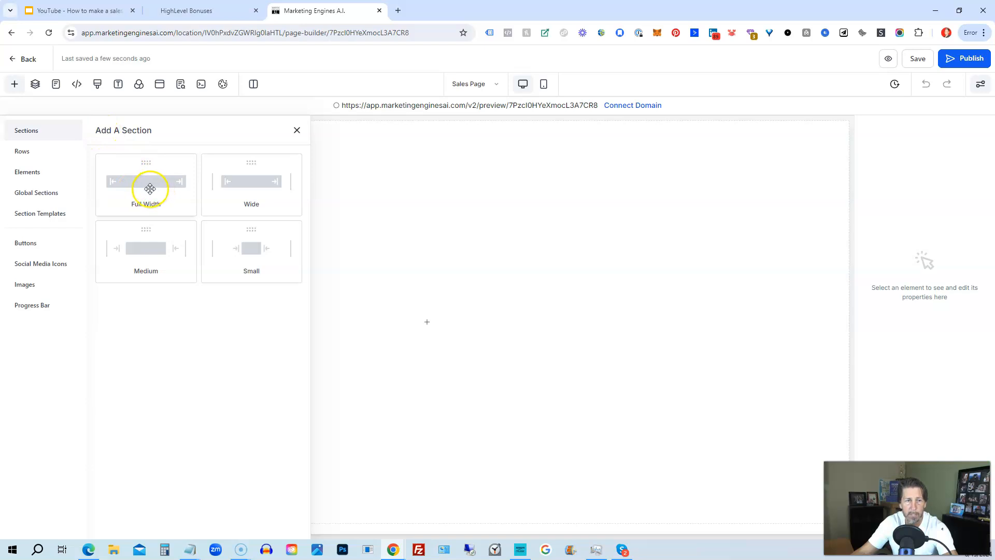
{"action": "mouse_move", "coordinate": [178, 252]}
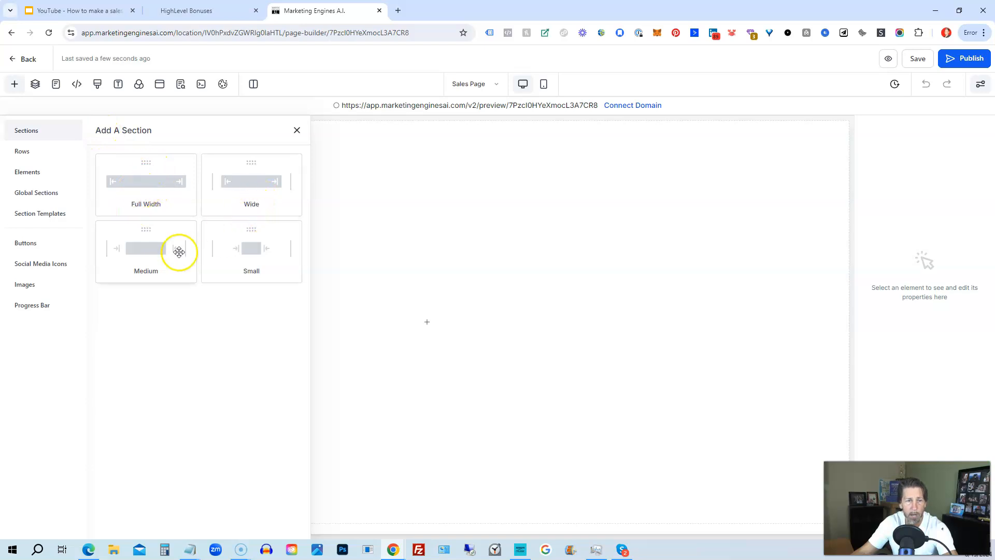
{"action": "left_click", "coordinate": [145, 248]}
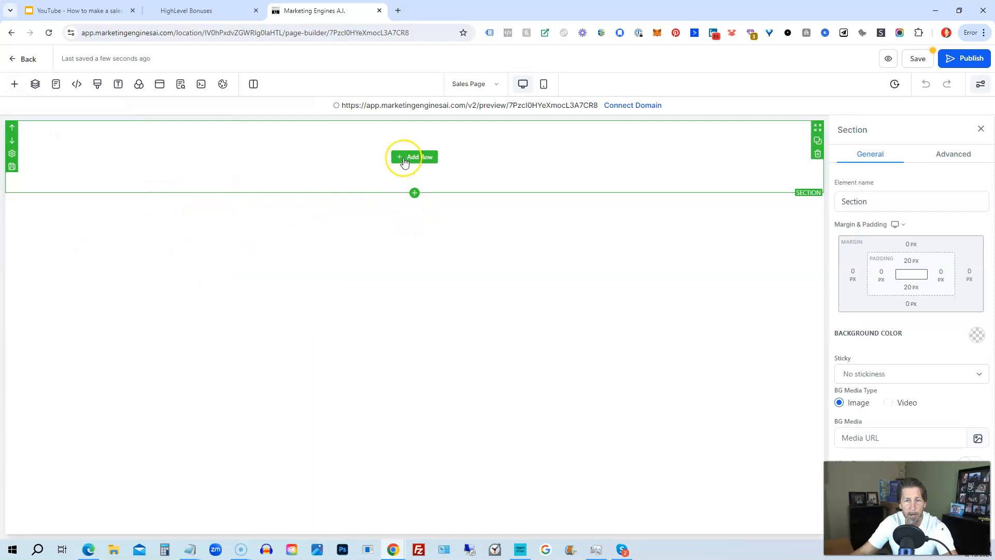
{"action": "mouse_move", "coordinate": [414, 194]}
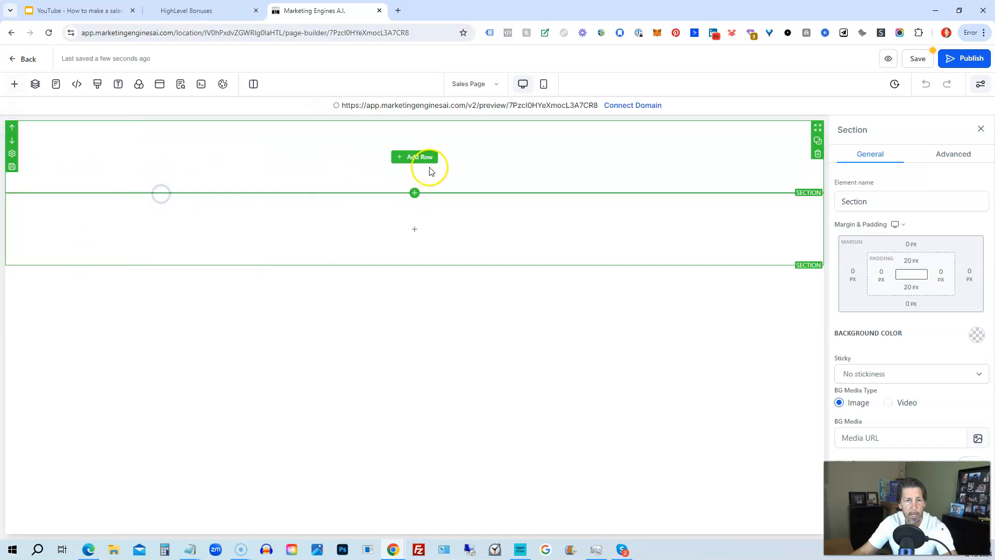
Add a one-column row with a call-to-action headline and sub-headline
{"action": "left_click", "coordinate": [415, 156]}
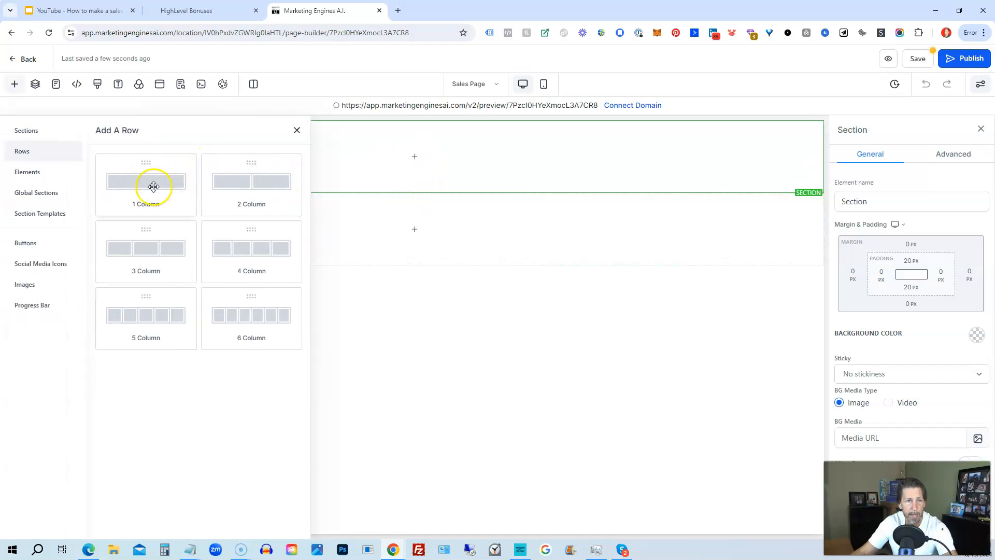
{"action": "mouse_move", "coordinate": [126, 190]}
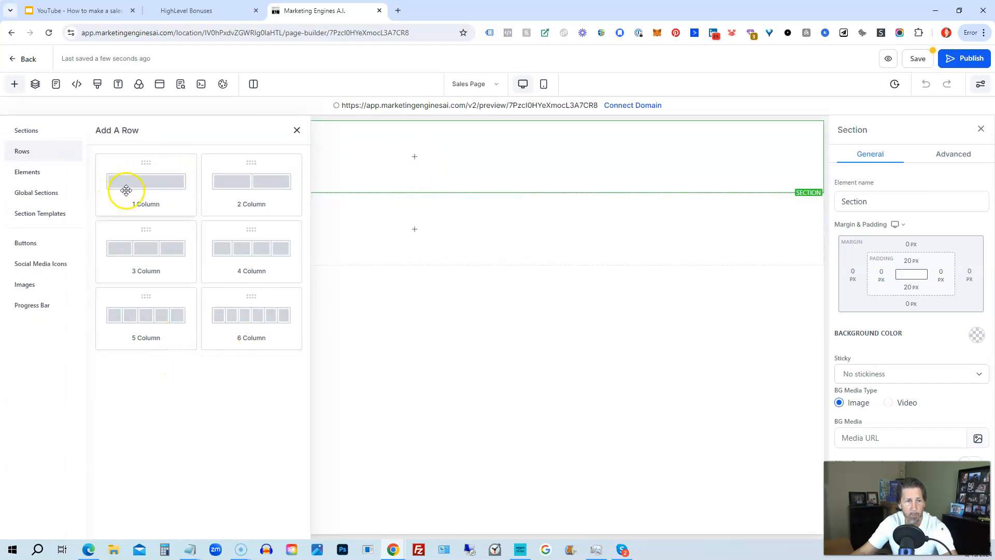
{"action": "mouse_move", "coordinate": [153, 326]}
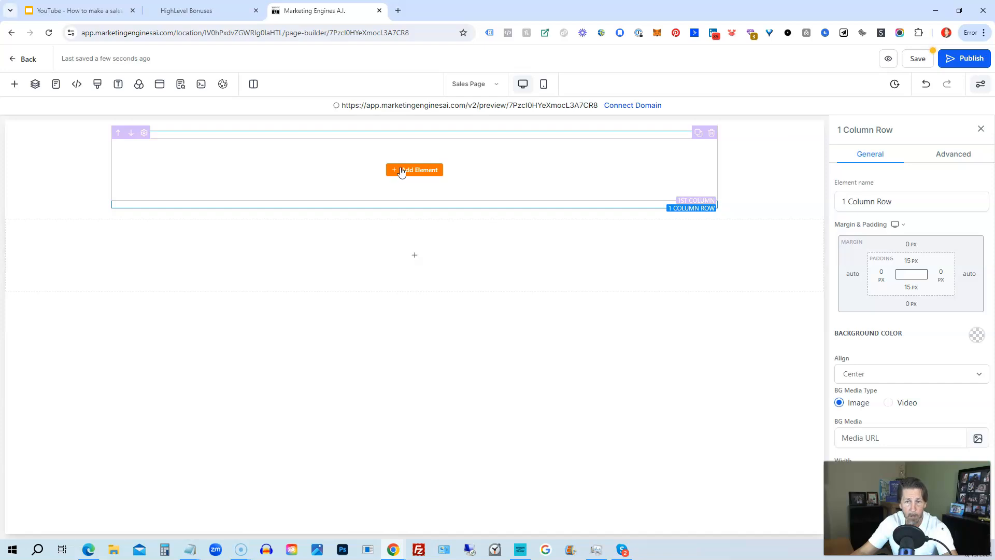
{"action": "left_click", "coordinate": [413, 170]}
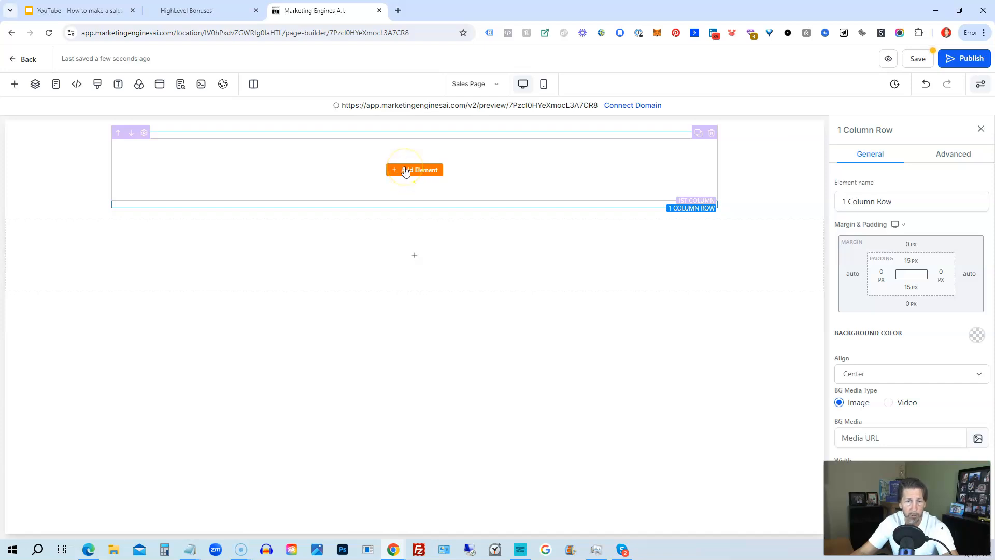
{"action": "left_click", "coordinate": [414, 170]}
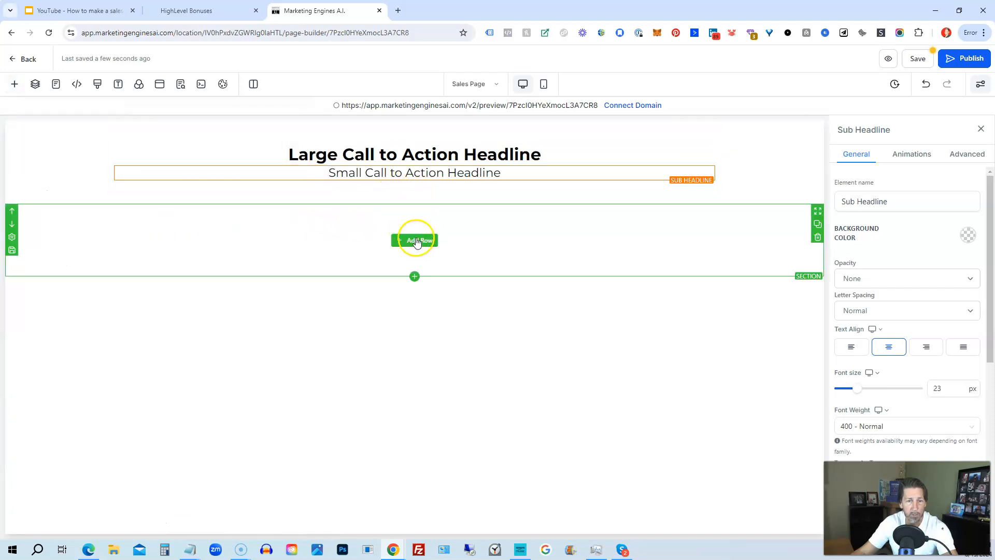
Add a row in the next section containing a Video element
{"action": "left_click", "coordinate": [415, 240]}
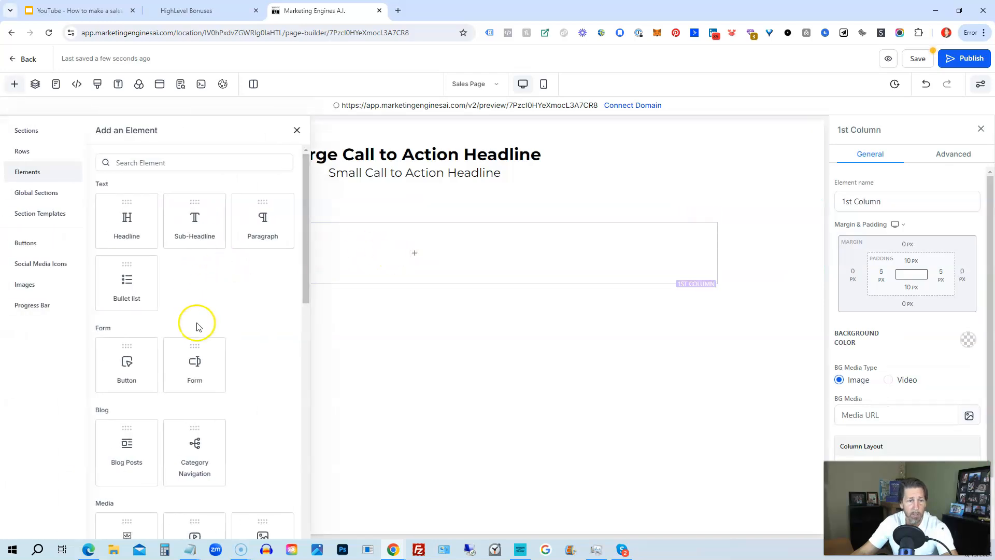
{"action": "scroll", "scroll_direction": "down", "scroll_amount": 3}
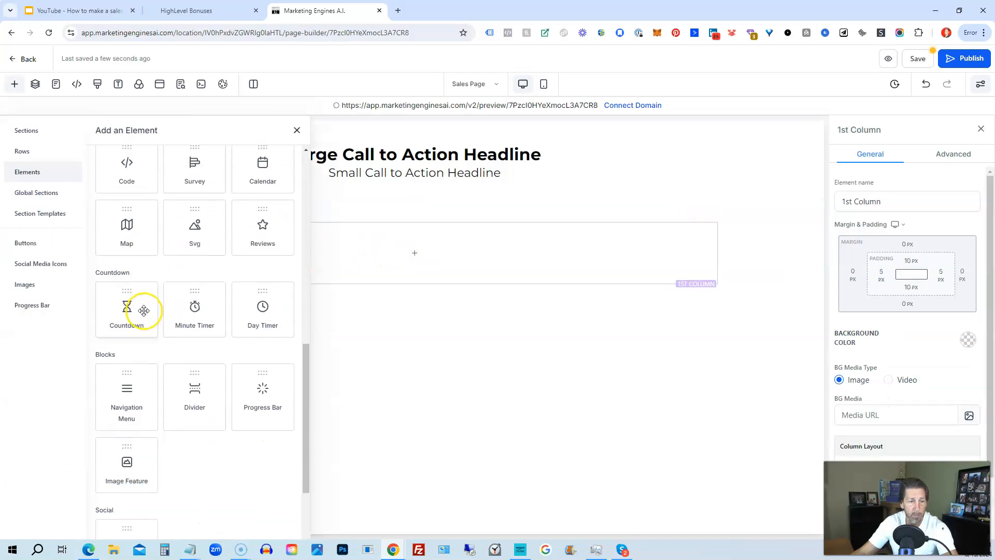
{"action": "scroll", "scroll_direction": "down", "scroll_amount": 3}
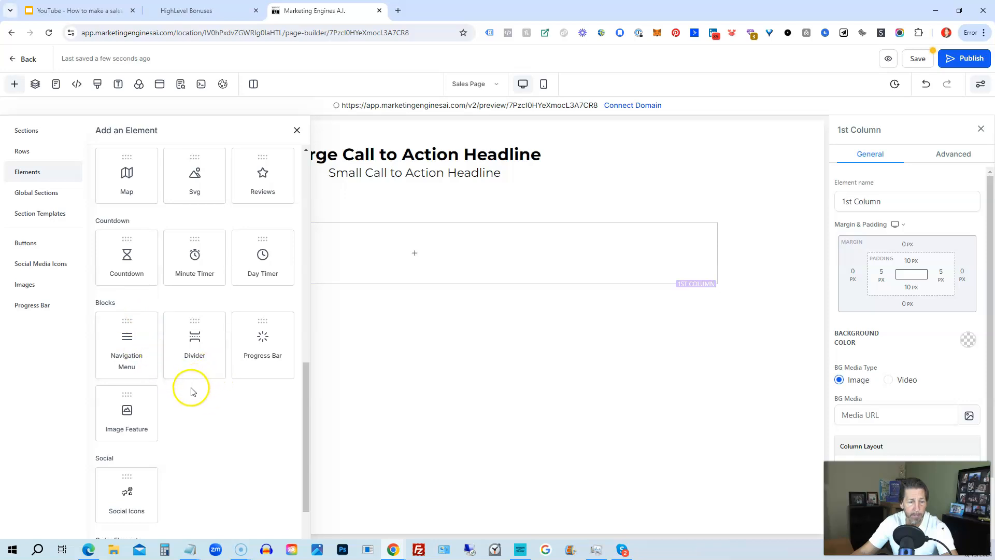
{"action": "scroll", "scroll_direction": "down", "scroll_amount": 3}
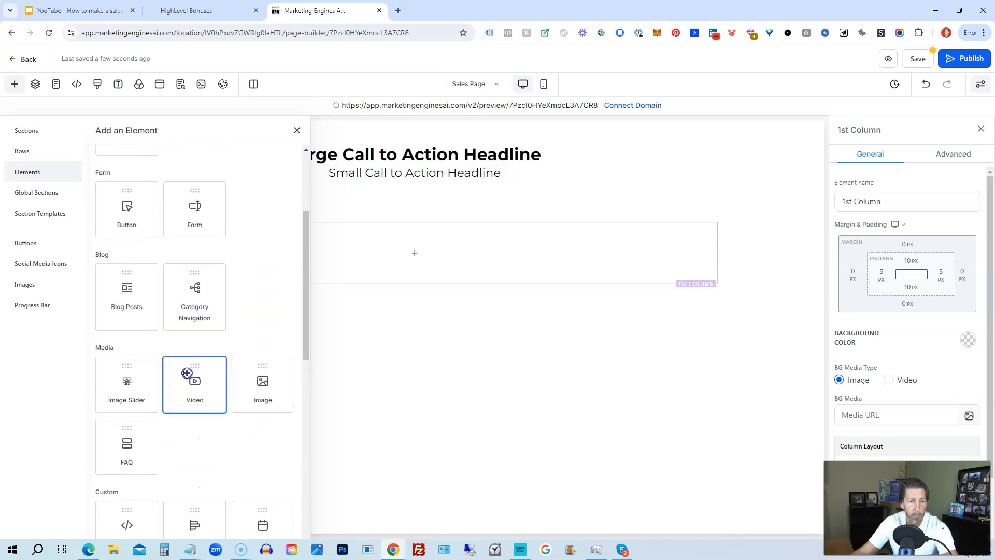
{"action": "left_click", "coordinate": [195, 381]}
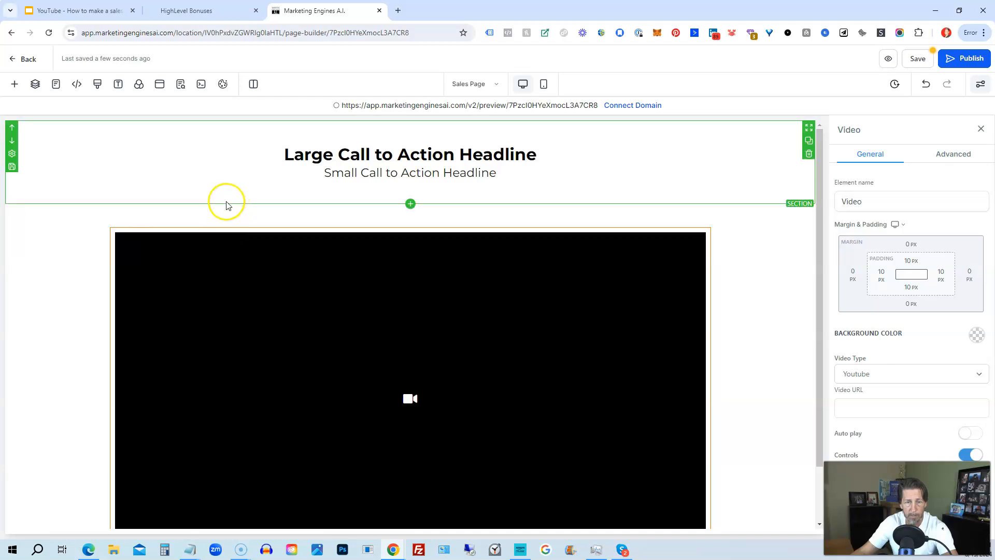
{"action": "scroll", "scroll_direction": "down", "scroll_amount": 3}
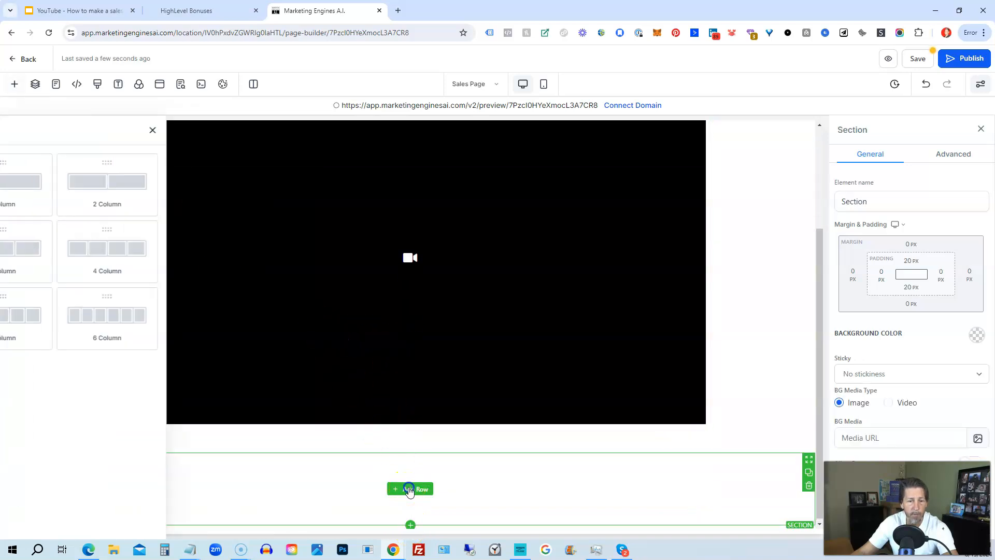
Add a 1 Column row to the section below the video
{"action": "left_click", "coordinate": [410, 489]}
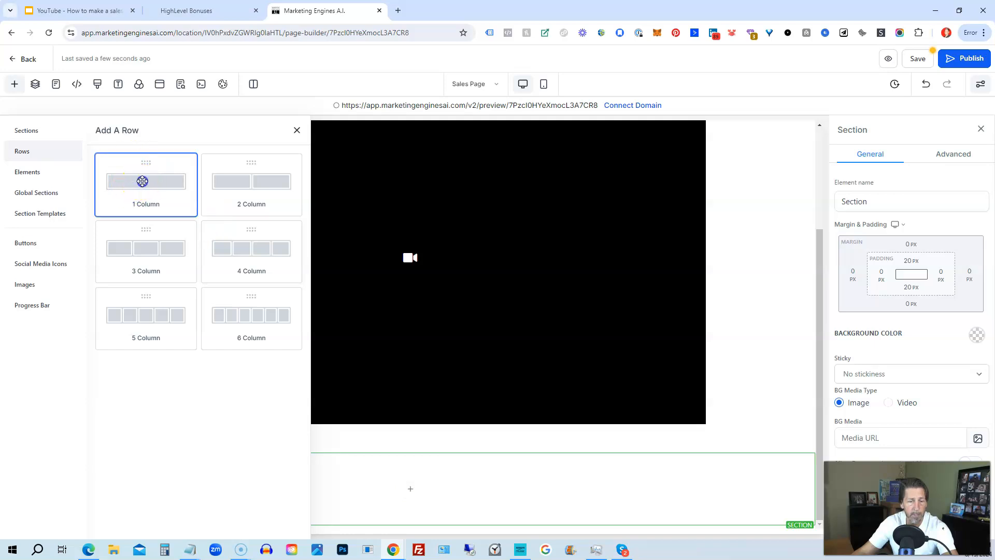
{"action": "left_click", "coordinate": [145, 184]}
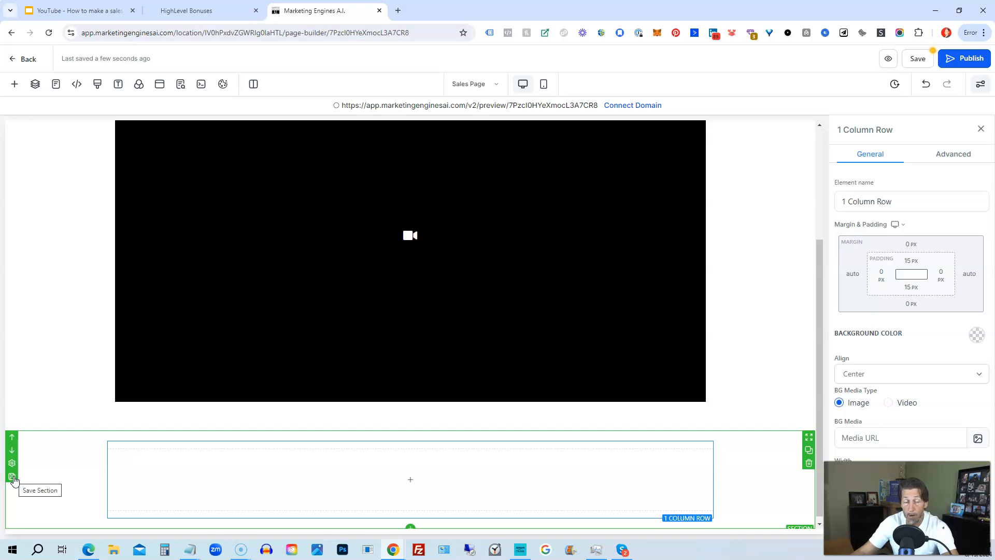
Open 'Save this section as an asset', choose Global Sections, then close without saving
{"action": "left_click", "coordinate": [11, 477]}
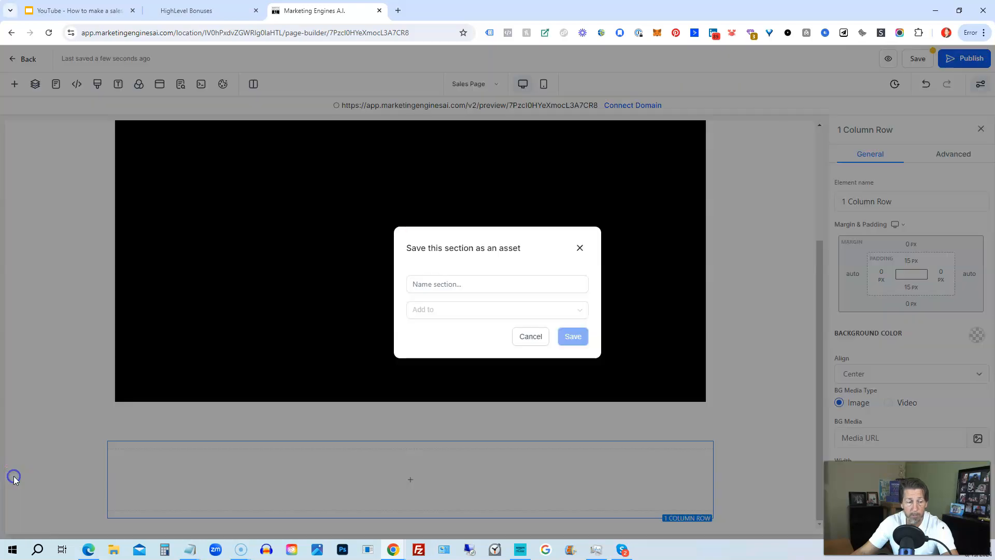
{"action": "left_click", "coordinate": [497, 284]}
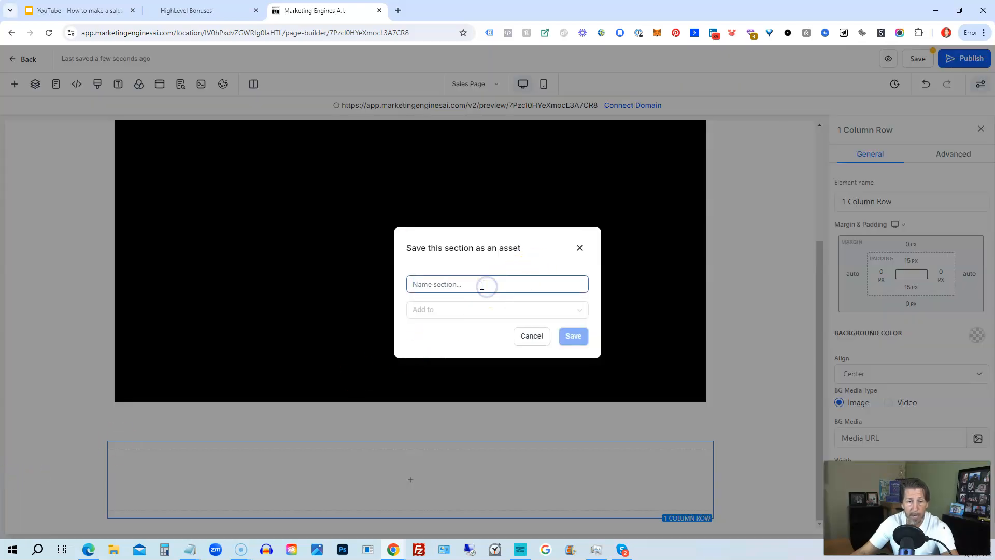
{"action": "left_click", "coordinate": [497, 309]}
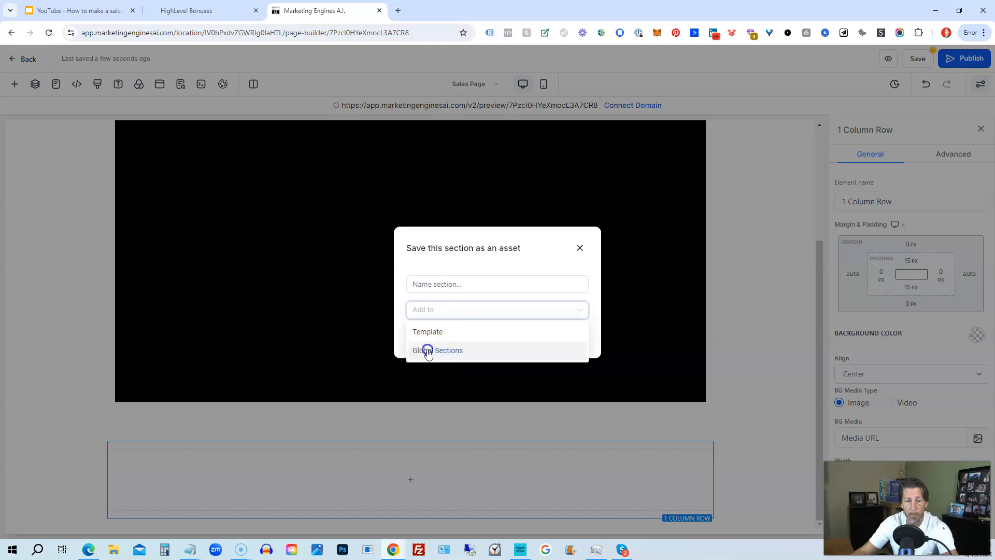
{"action": "left_click", "coordinate": [438, 350]}
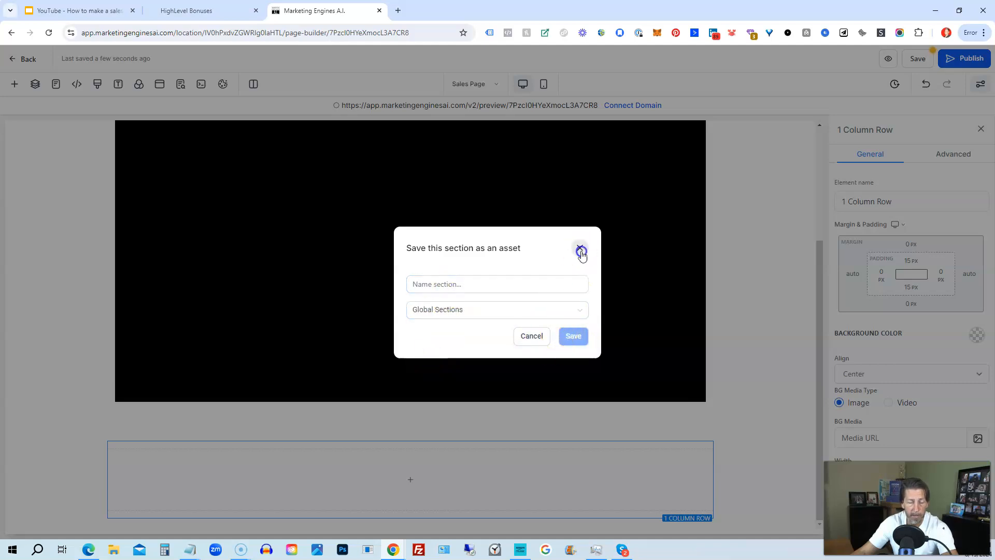
{"action": "left_click", "coordinate": [579, 248]}
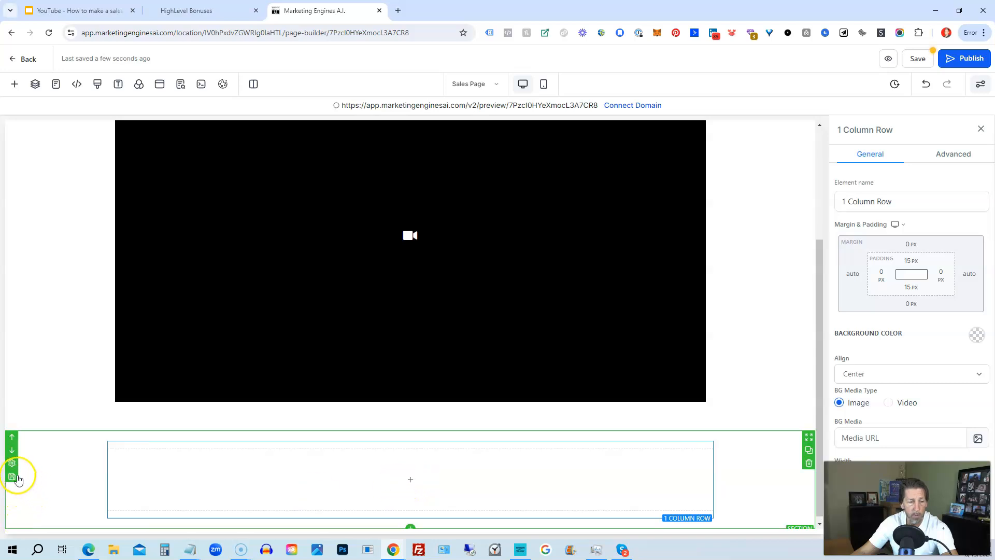
{"action": "mouse_move", "coordinate": [68, 478]}
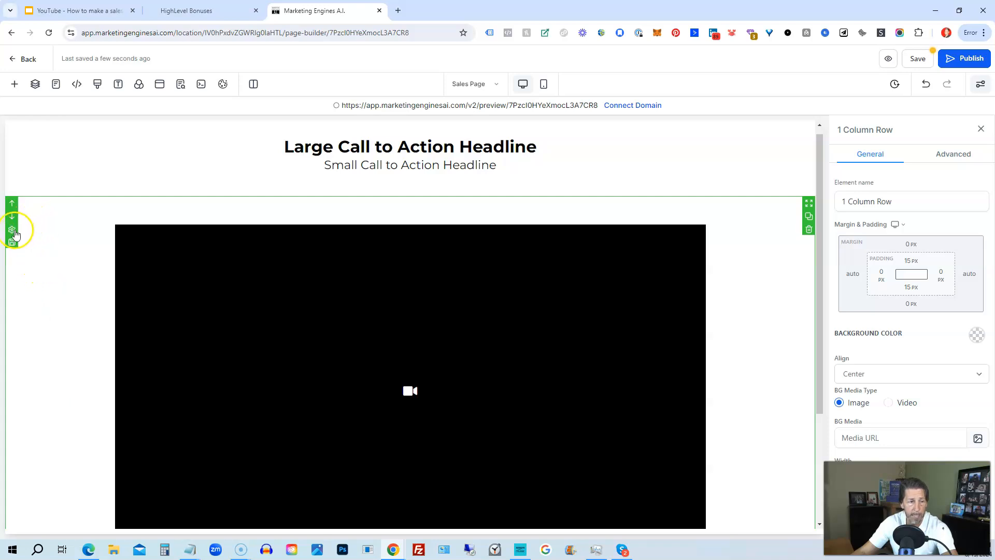
{"action": "mouse_move", "coordinate": [11, 230]}
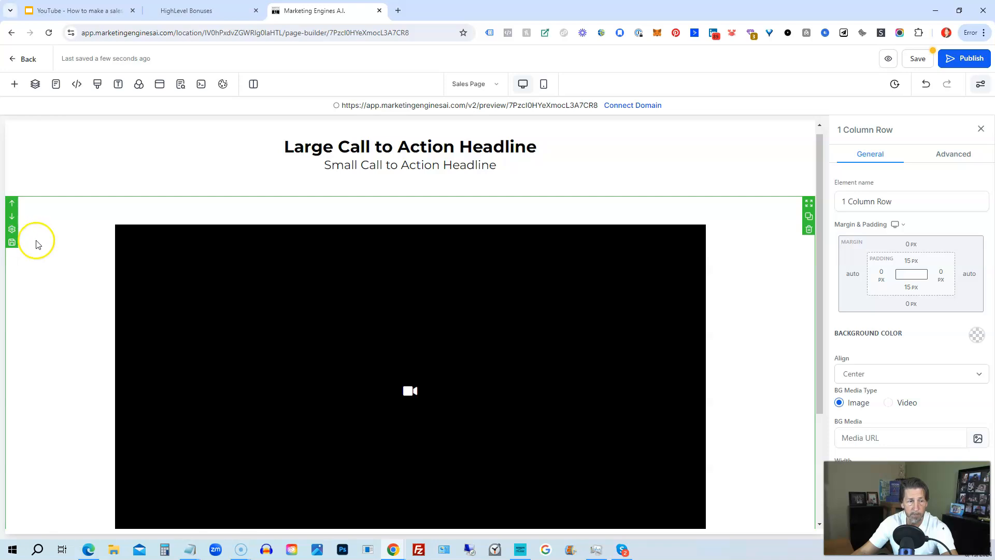
{"action": "mouse_move", "coordinate": [44, 240]}
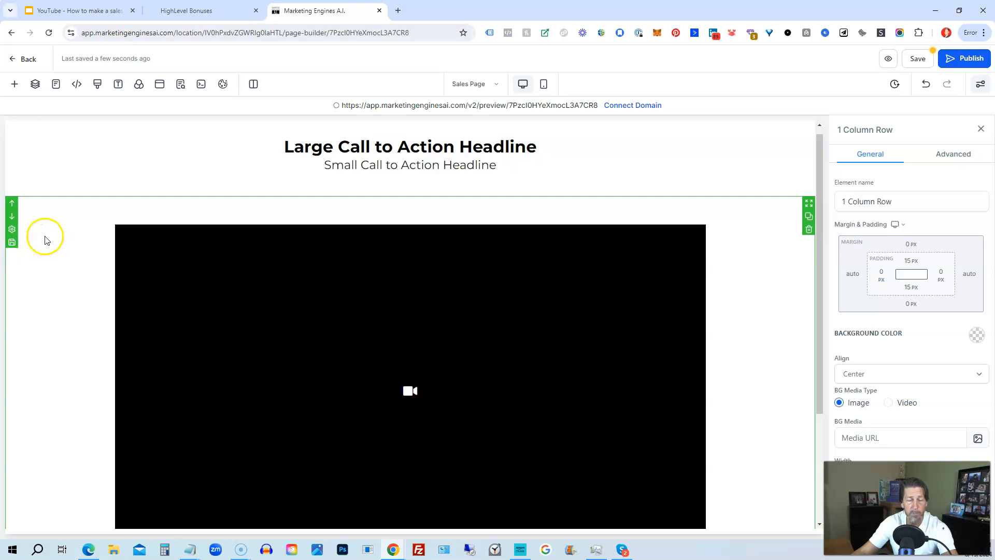
{"action": "mouse_move", "coordinate": [50, 239]}
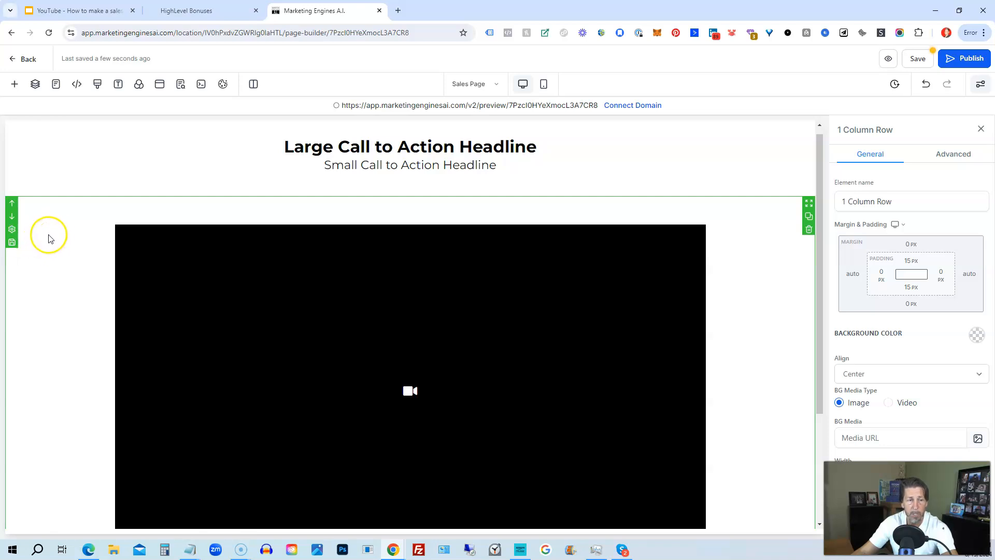
{"action": "mouse_move", "coordinate": [56, 231]}
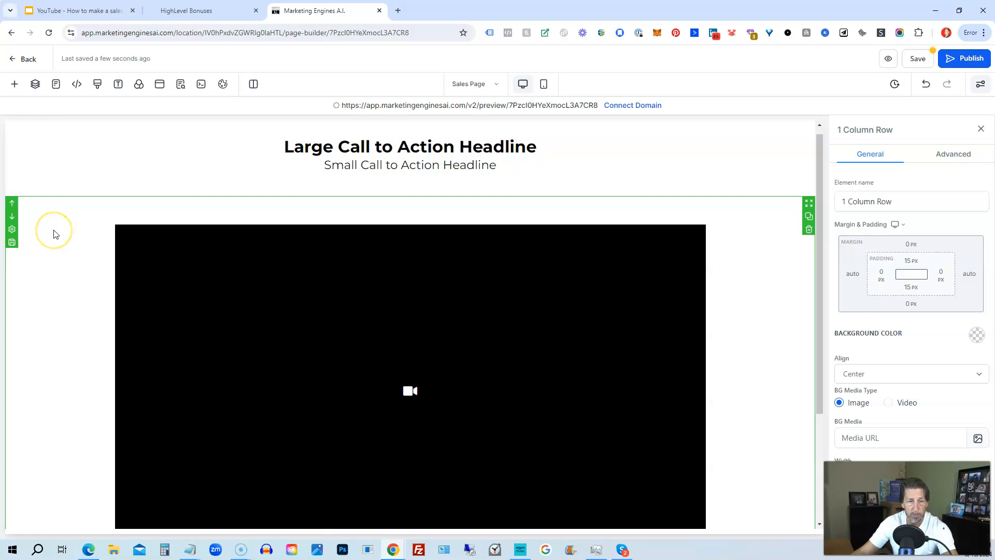
{"action": "mouse_move", "coordinate": [55, 234]}
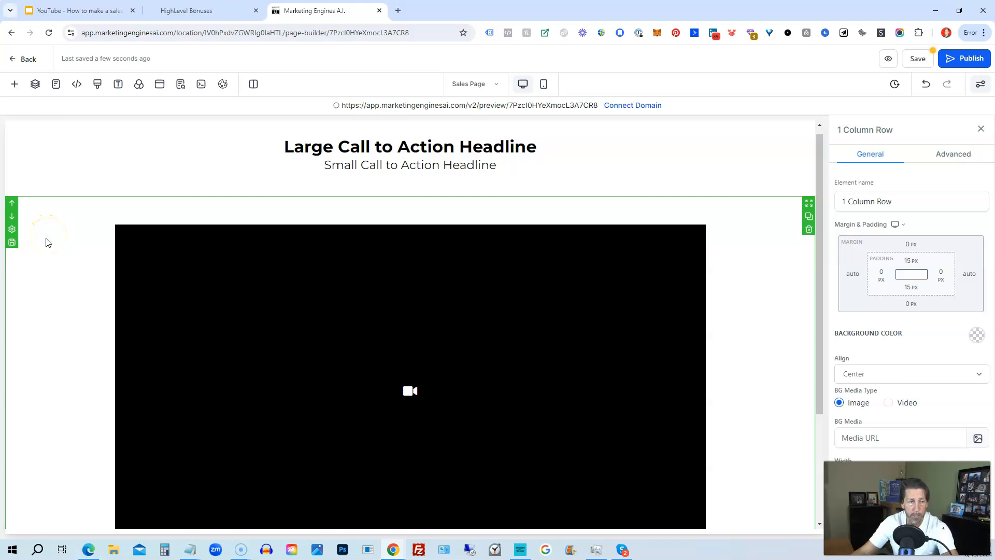
{"action": "mouse_move", "coordinate": [49, 247]}
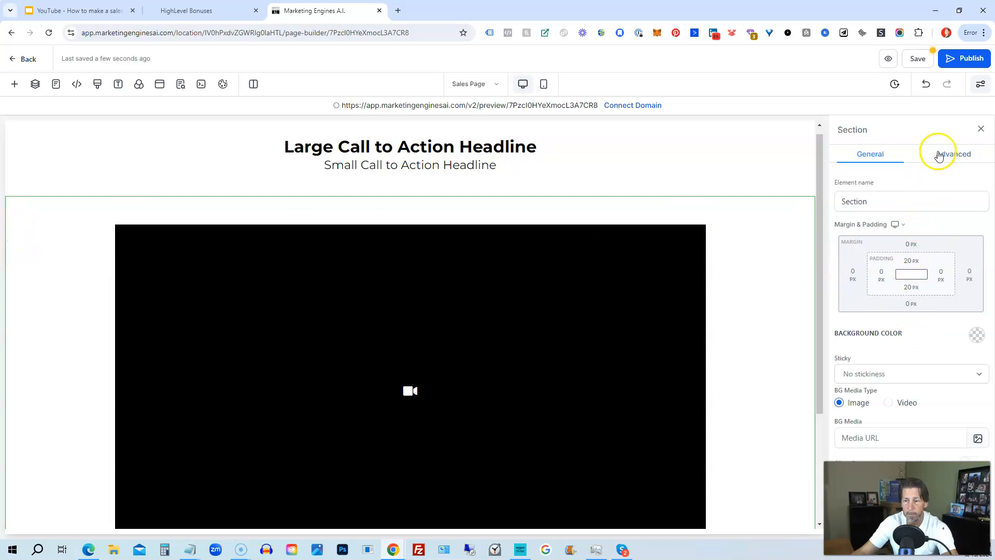
On the Advanced tab, turn the video section's desktop visibility off and back on
{"action": "left_click", "coordinate": [952, 153]}
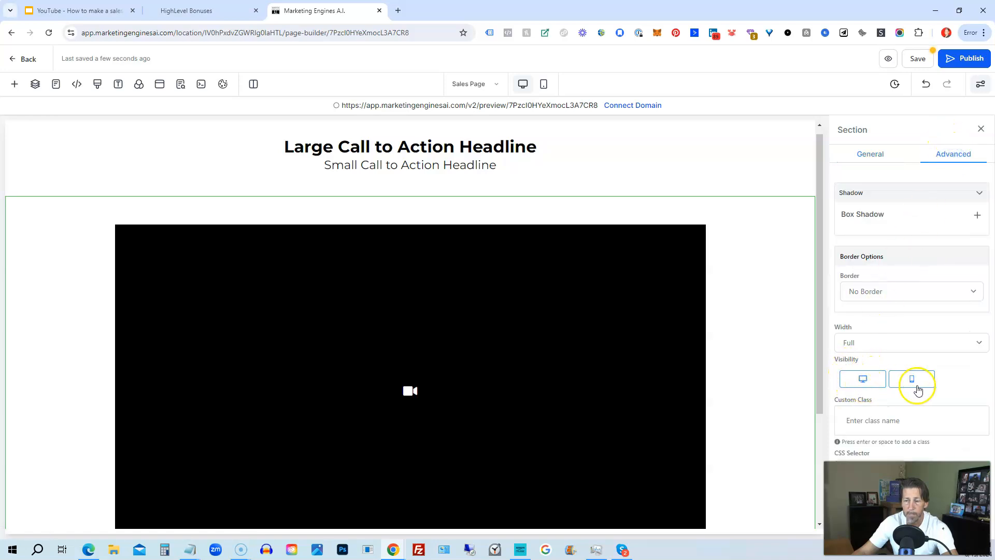
{"action": "left_click", "coordinate": [862, 379]}
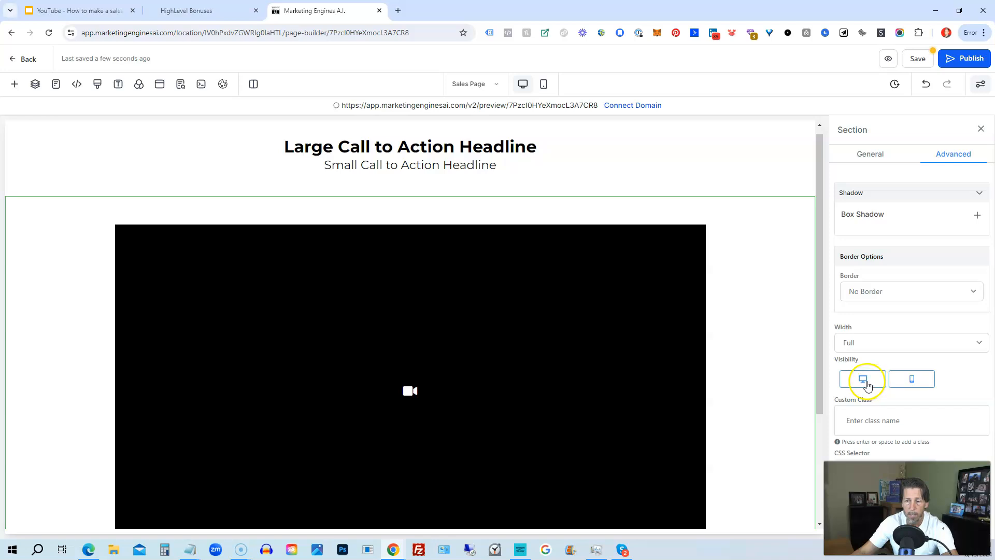
{"action": "left_click", "coordinate": [862, 379]}
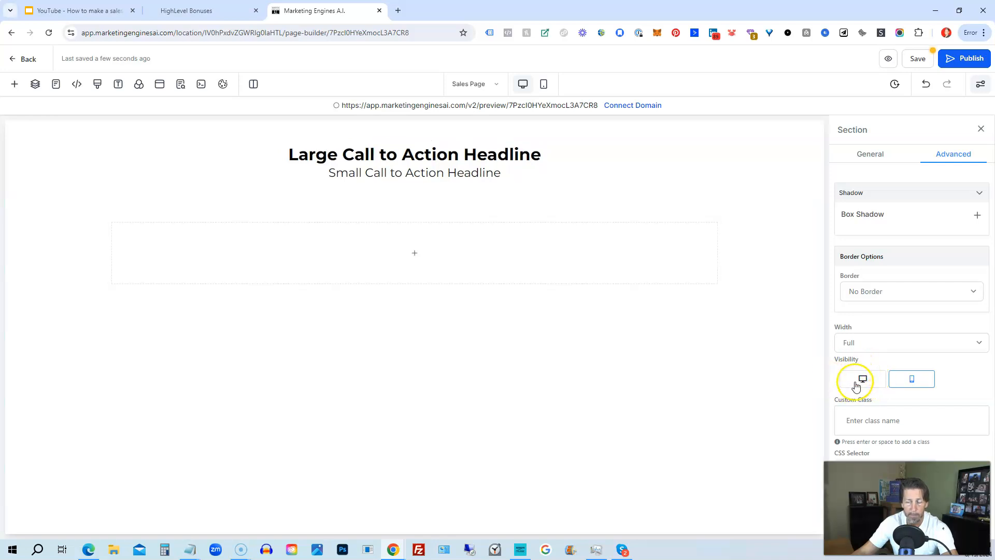
{"action": "left_click", "coordinate": [862, 378]}
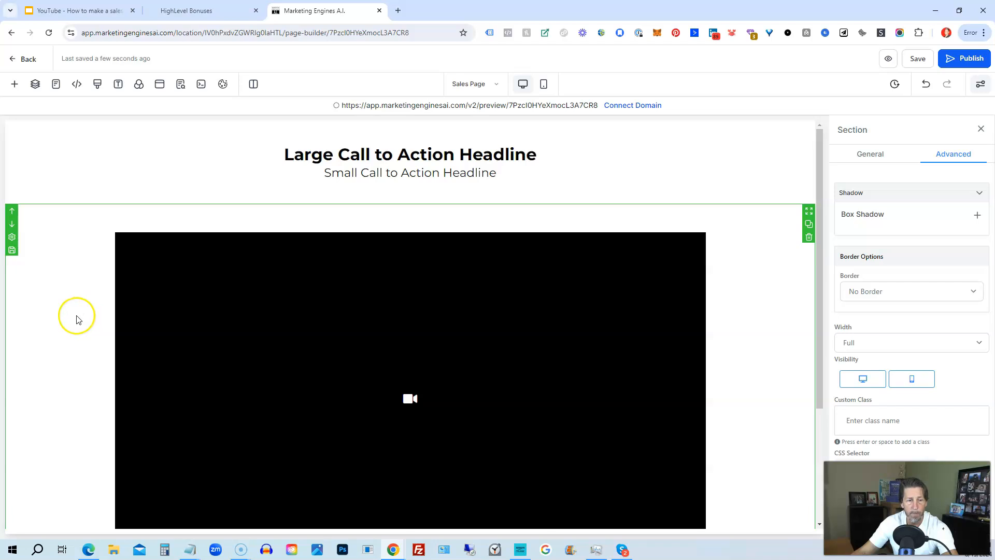
{"action": "mouse_move", "coordinate": [75, 319]}
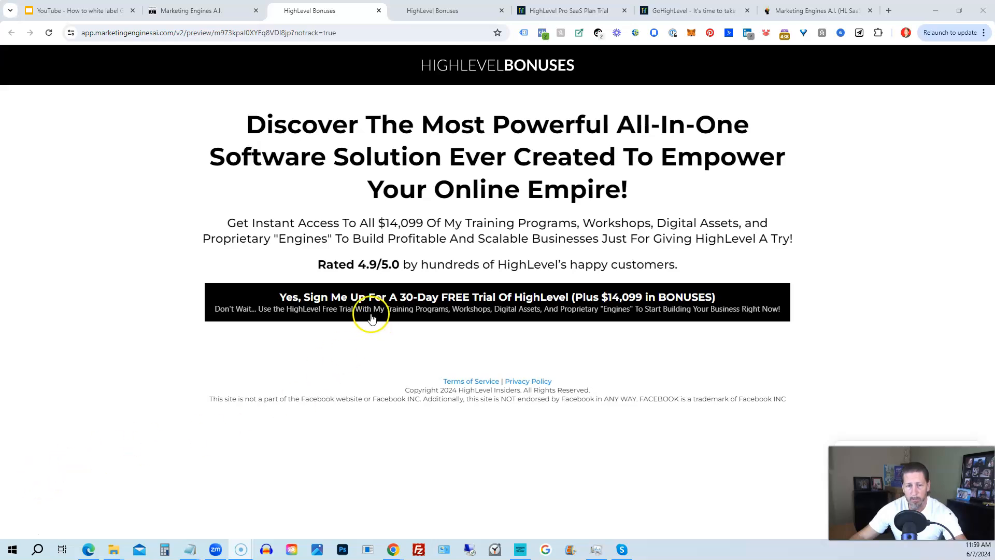
Open the free-trial signup popup, then switch to the second HighLevel Bonuses preview tab
{"action": "left_click", "coordinate": [497, 297]}
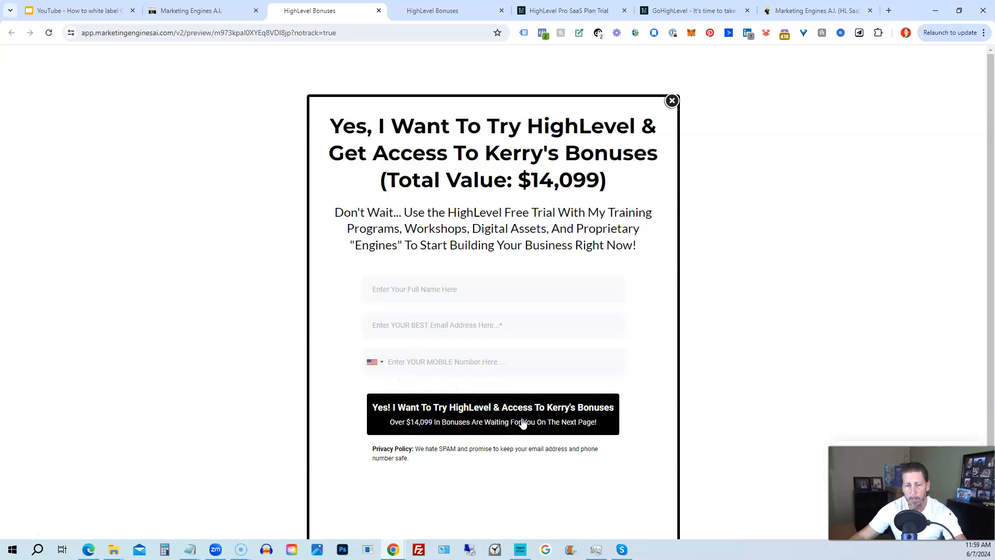
{"action": "left_click", "coordinate": [432, 11]}
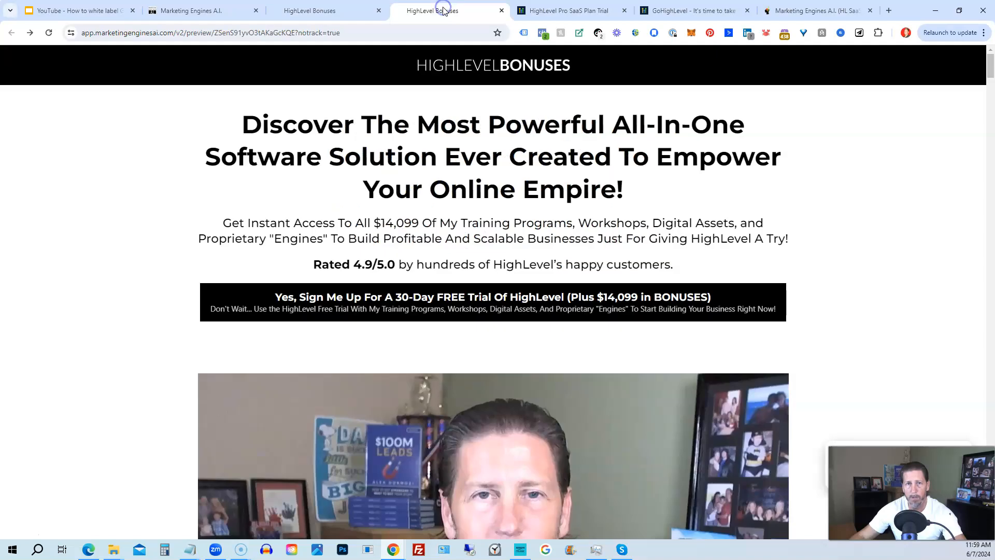
{"action": "mouse_move", "coordinate": [125, 210]}
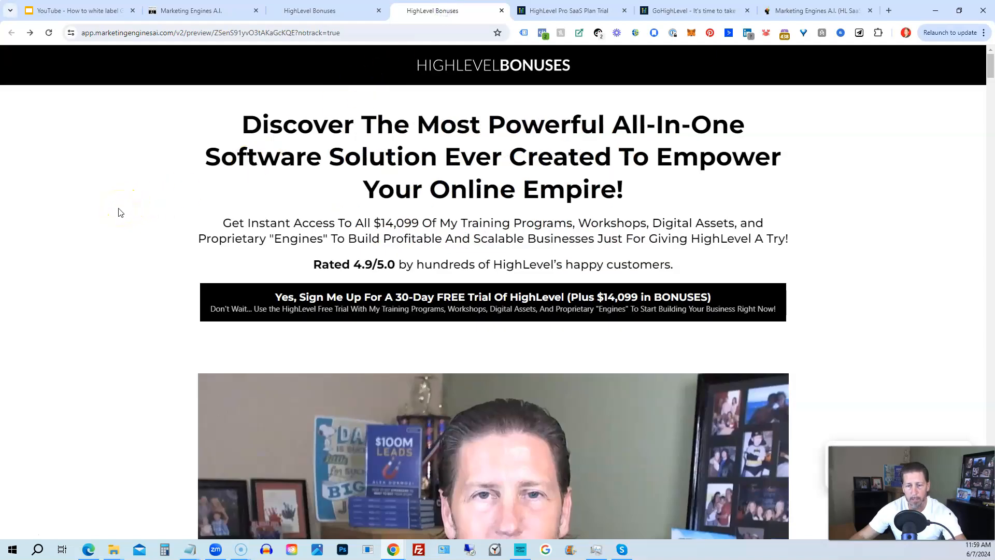
{"action": "mouse_move", "coordinate": [117, 212]}
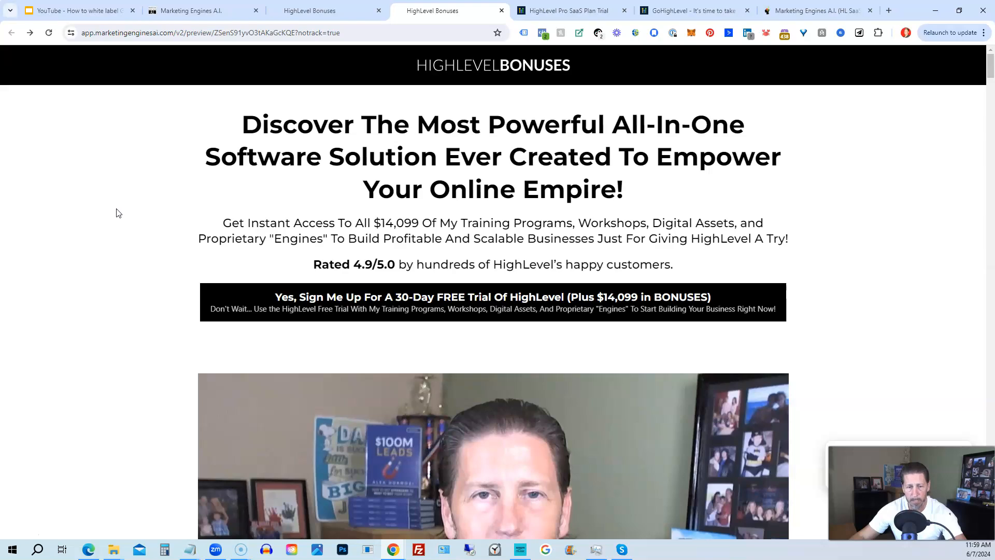
Scroll past the video, agencies and HighLevel Insiders sections to Training Programs
{"action": "scroll", "scroll_direction": "down", "scroll_amount": 3}
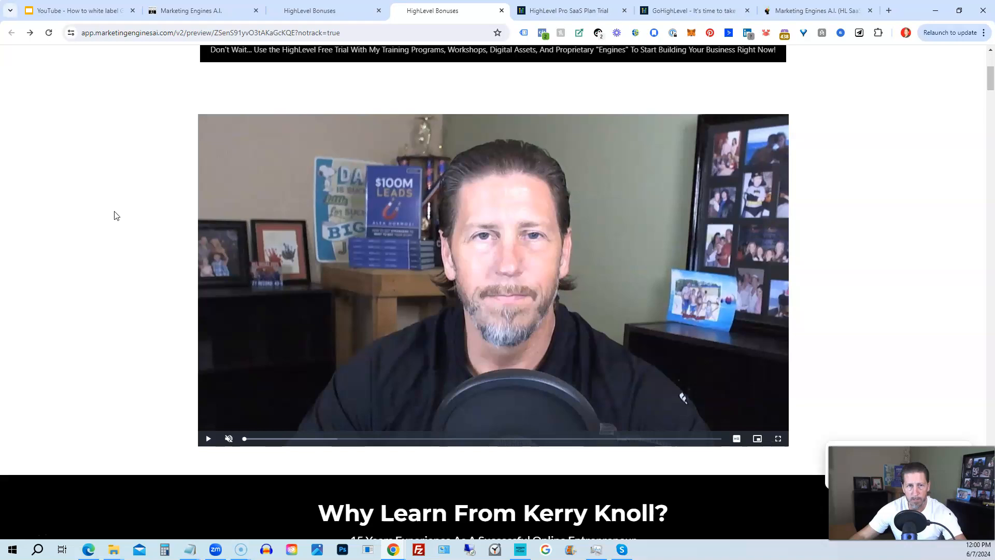
{"action": "mouse_move", "coordinate": [110, 219]}
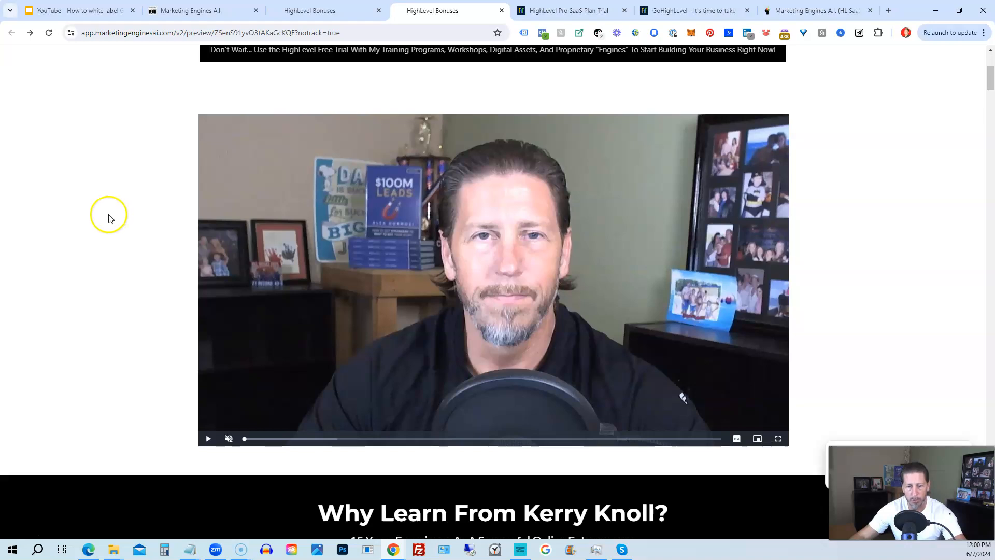
{"action": "scroll", "scroll_direction": "down", "scroll_amount": 3}
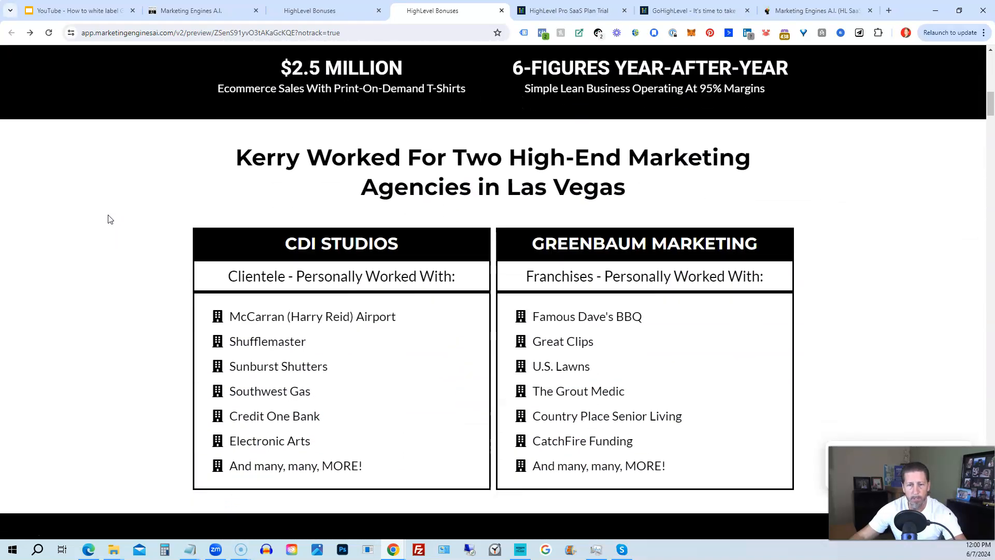
{"action": "scroll", "scroll_direction": "down", "scroll_amount": 3}
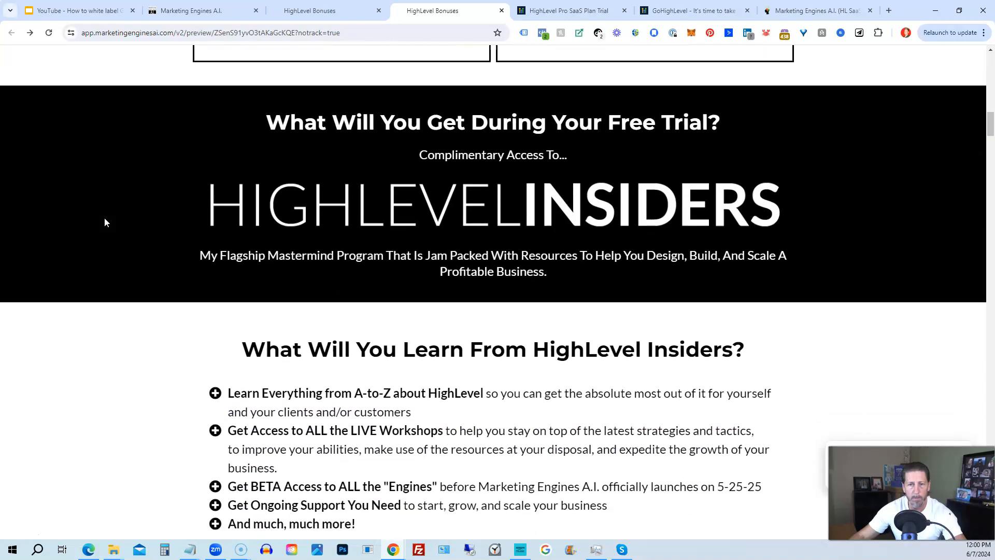
{"action": "scroll", "scroll_direction": "down", "scroll_amount": 3}
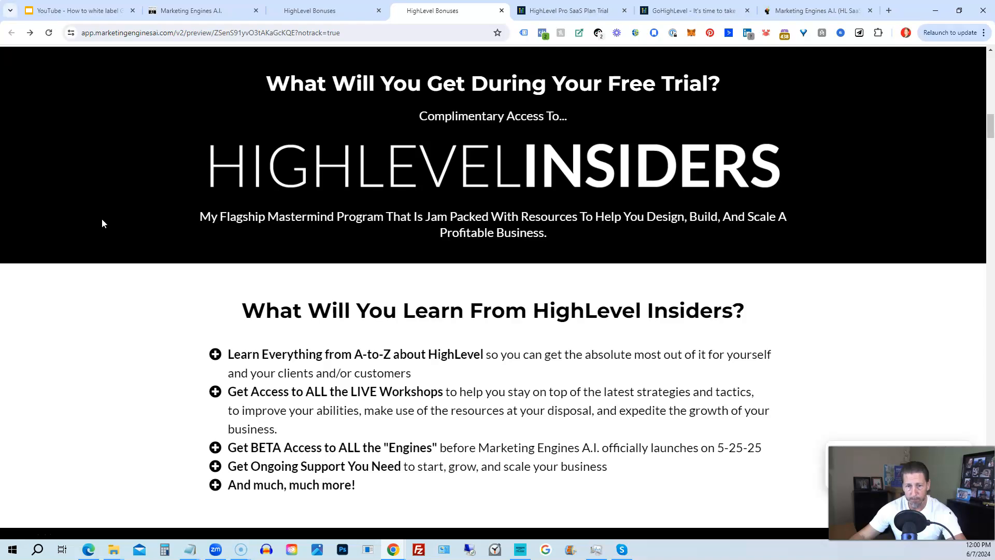
{"action": "scroll", "scroll_direction": "down", "scroll_amount": 3}
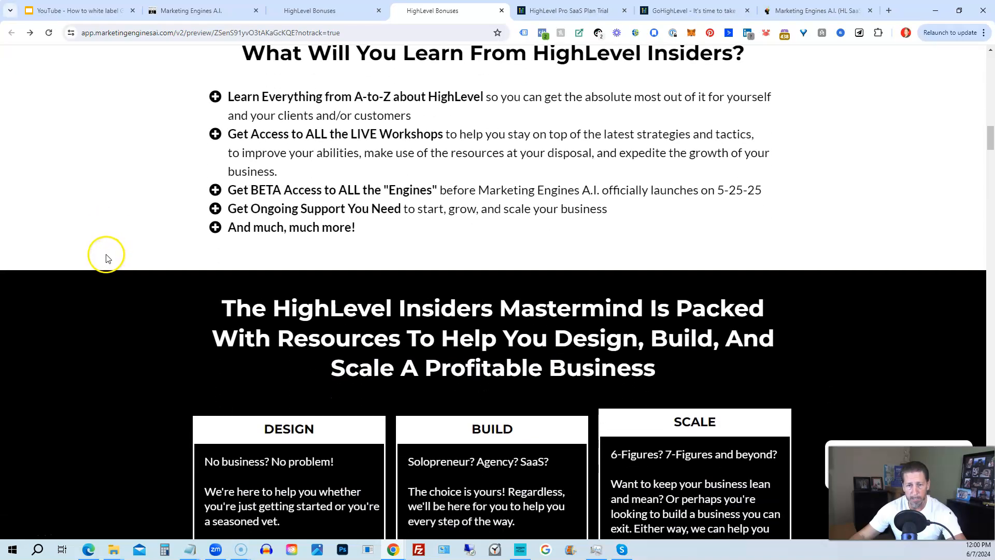
{"action": "scroll", "scroll_direction": "down", "scroll_amount": 3}
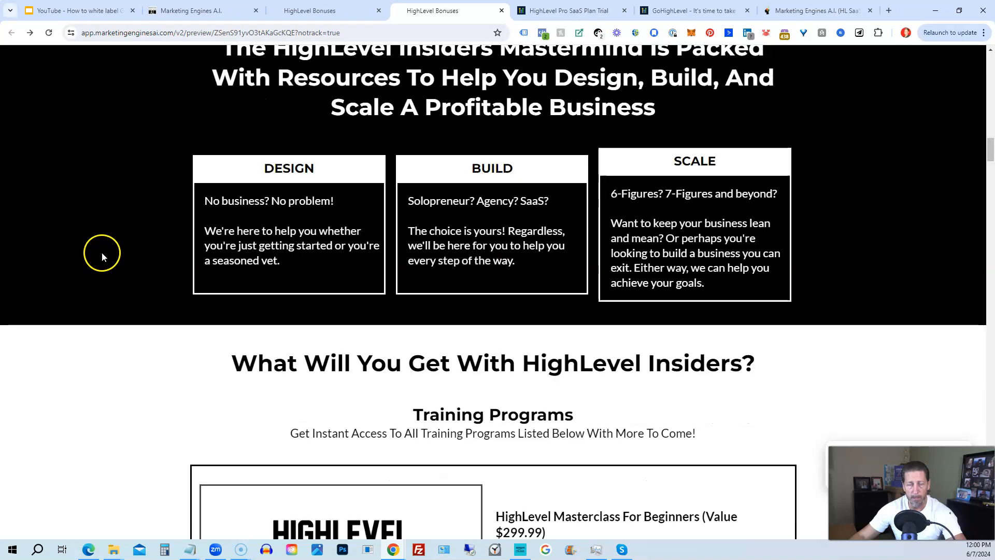
{"action": "scroll", "scroll_direction": "down", "scroll_amount": 3}
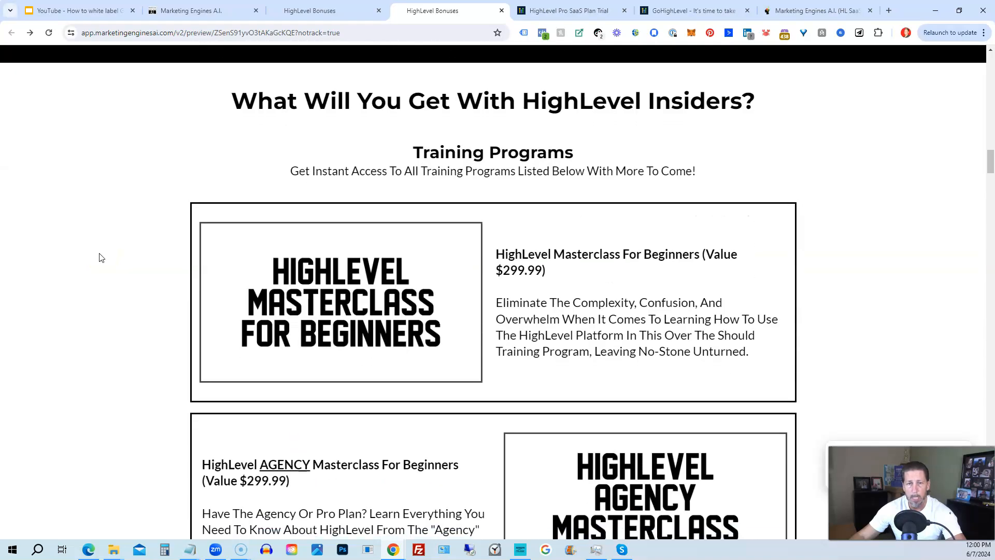
{"action": "scroll", "scroll_direction": "down", "scroll_amount": 3}
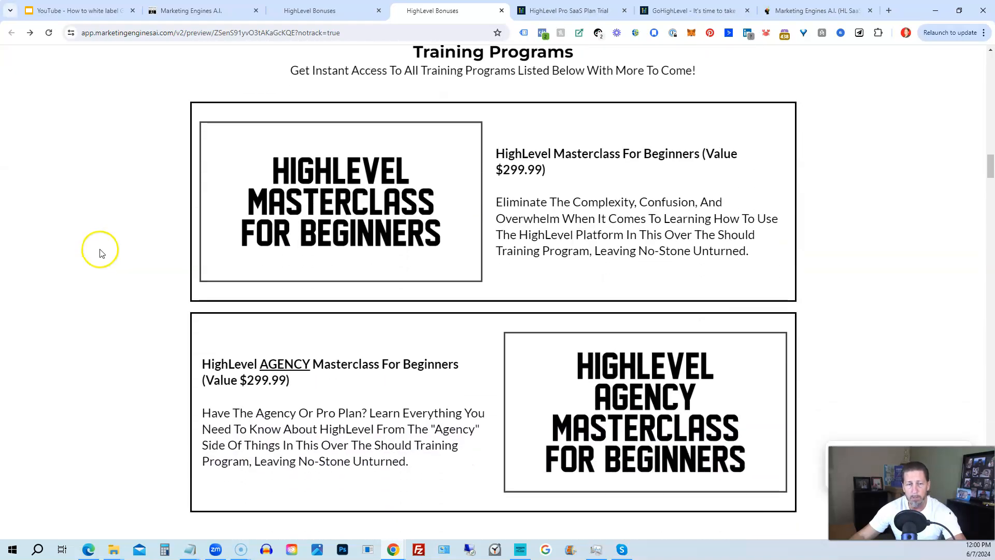
{"action": "mouse_move", "coordinate": [103, 250]}
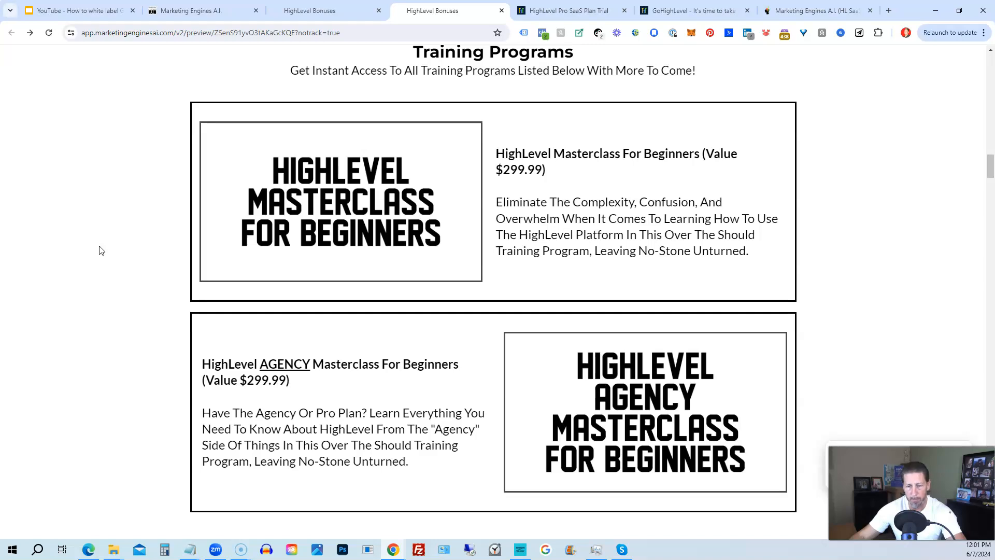
Scroll through the A.I. engine bonus cards to the fourteen-week Foundation Workshops list
{"action": "scroll", "scroll_direction": "down", "scroll_amount": 3}
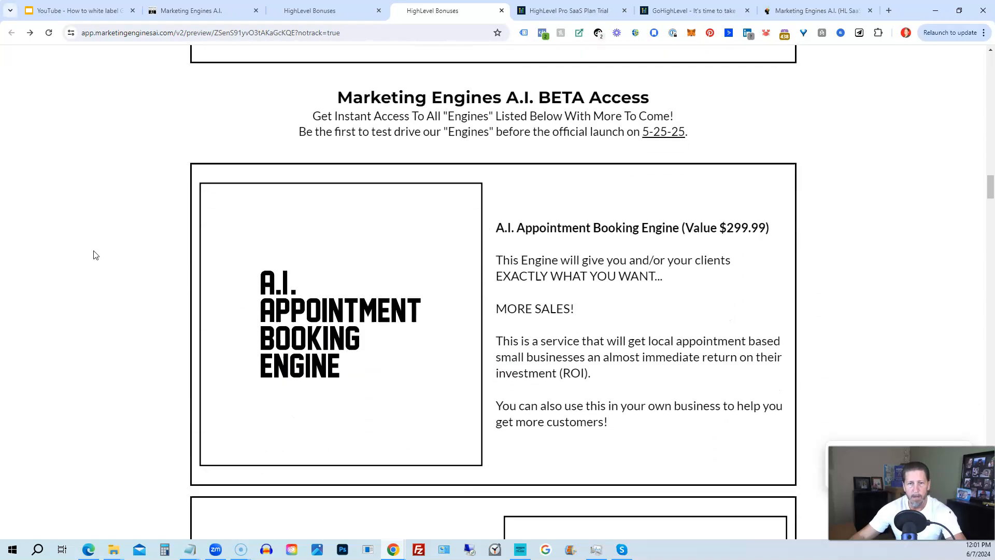
{"action": "scroll", "scroll_direction": "down", "scroll_amount": 3}
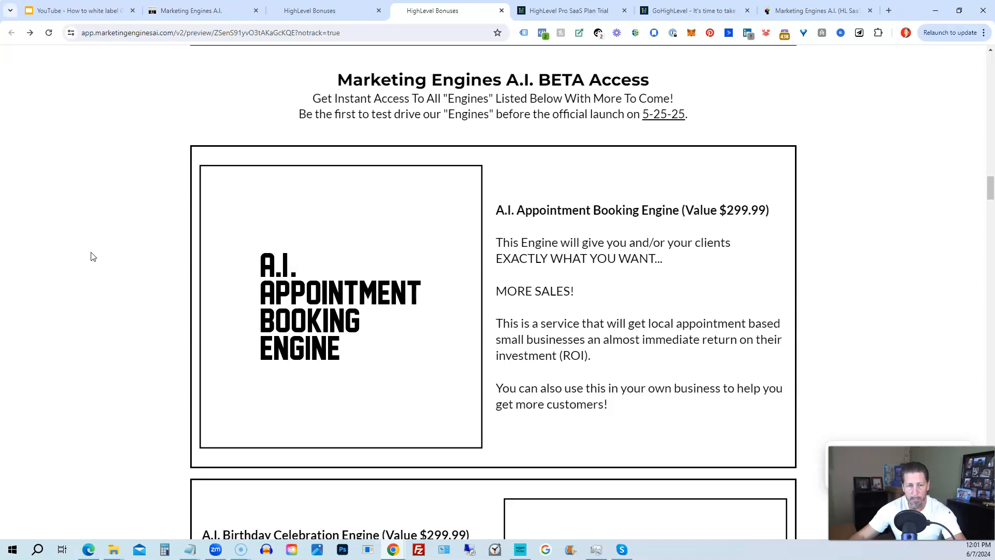
{"action": "scroll", "scroll_direction": "down", "scroll_amount": 3}
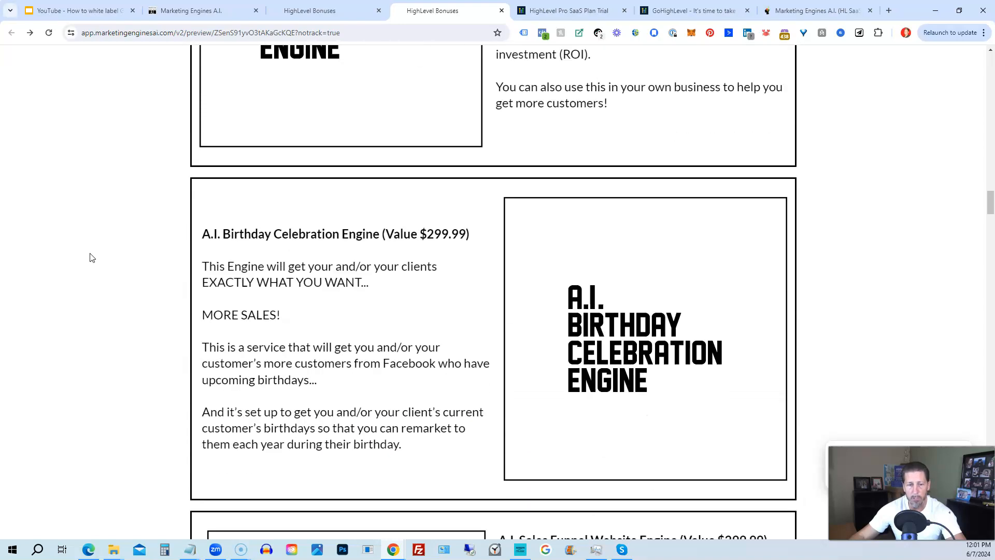
{"action": "scroll", "scroll_direction": "down", "scroll_amount": 3}
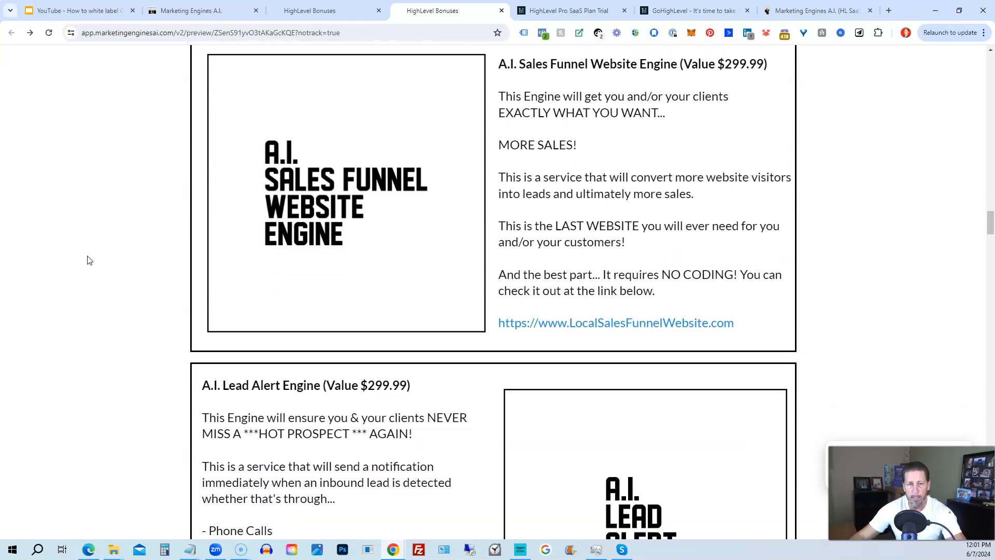
{"action": "scroll", "scroll_direction": "down", "scroll_amount": 3}
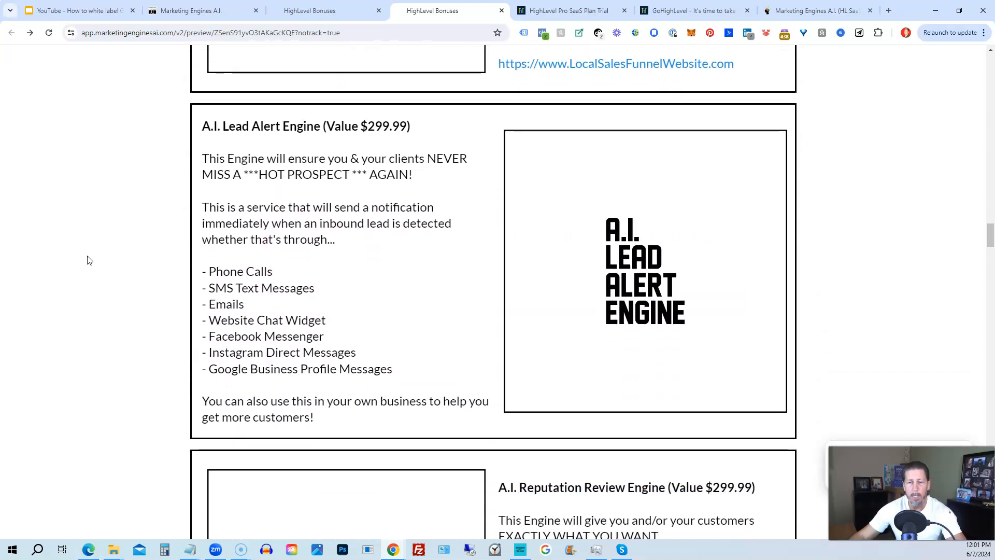
{"action": "scroll", "scroll_direction": "down", "scroll_amount": 3}
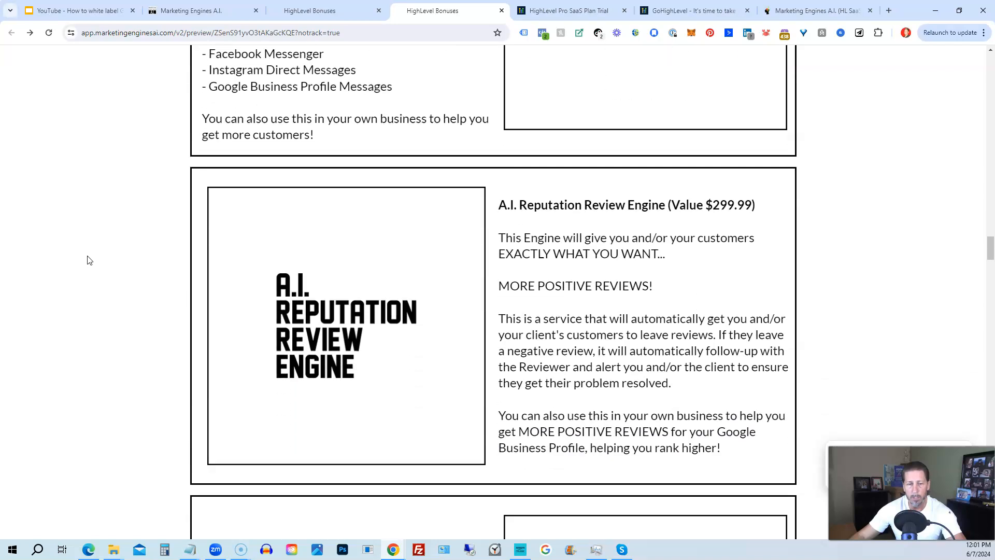
{"action": "scroll", "scroll_direction": "down", "scroll_amount": 3}
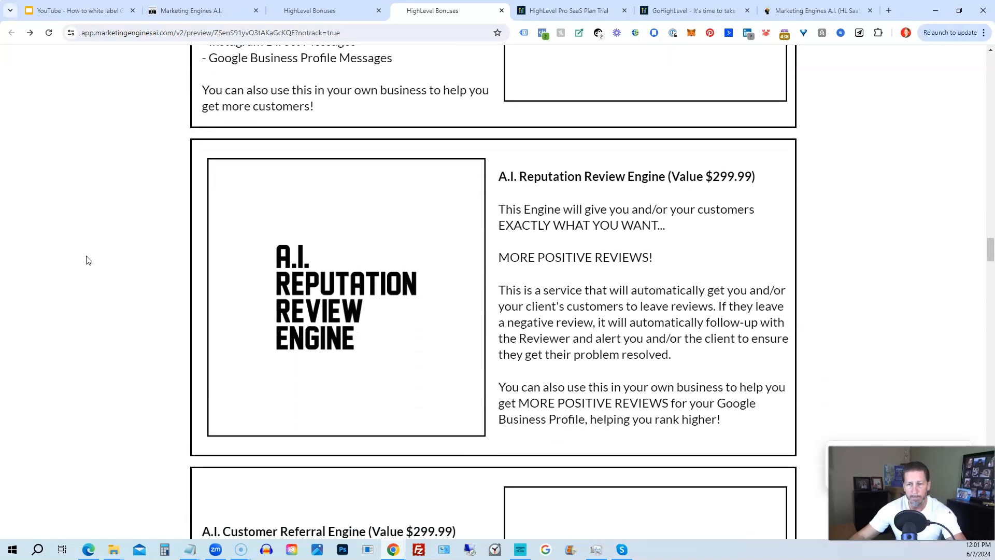
{"action": "scroll", "scroll_direction": "down", "scroll_amount": 3}
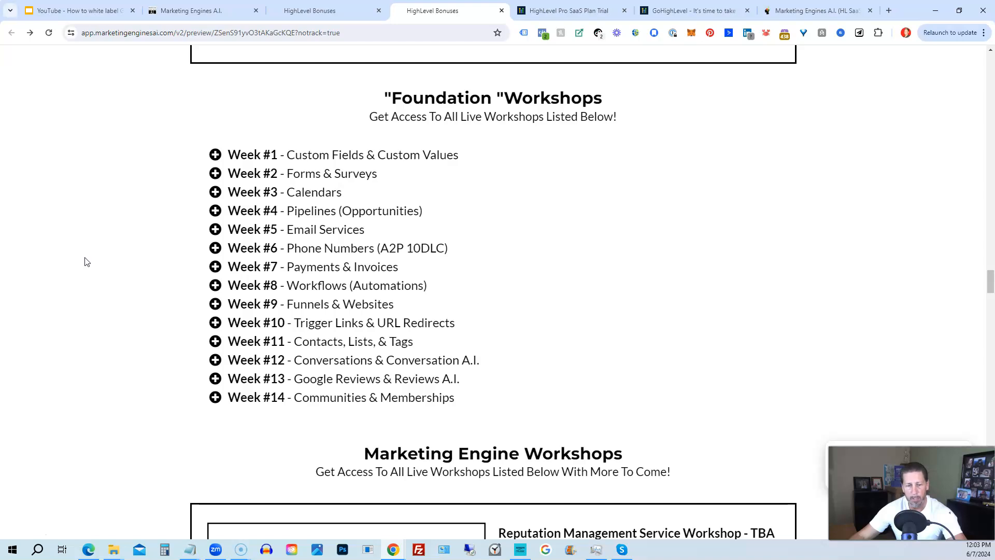
Scroll past the workshop cards and 'But Wait... There's More!' extras to How To Get Started
{"action": "scroll", "scroll_direction": "down", "scroll_amount": 3}
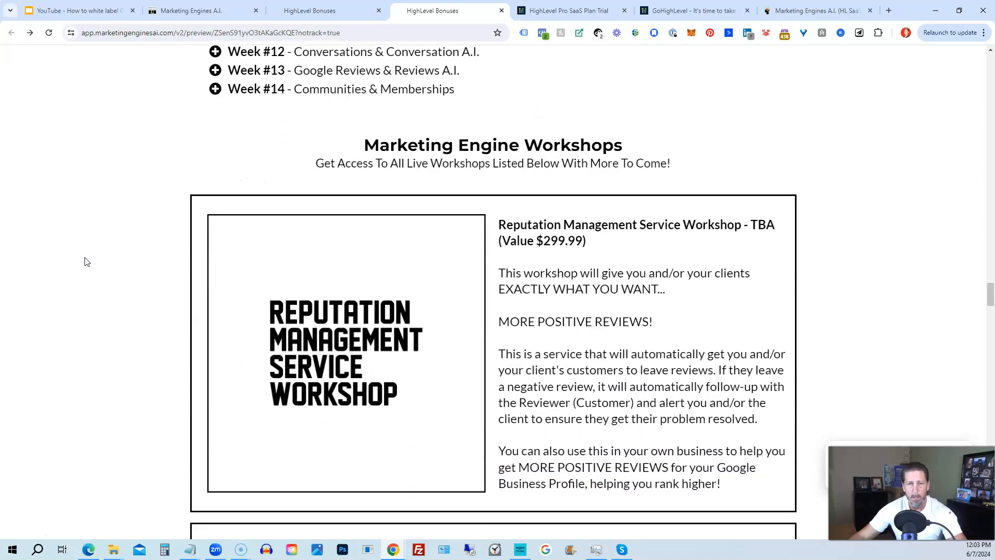
{"action": "scroll", "scroll_direction": "down", "scroll_amount": 3}
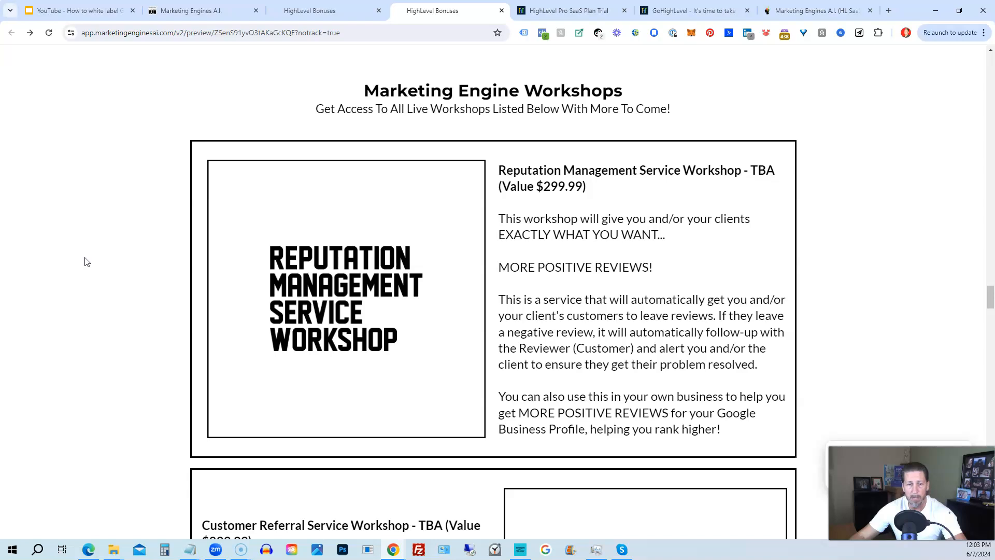
{"action": "scroll", "scroll_direction": "down", "scroll_amount": 3}
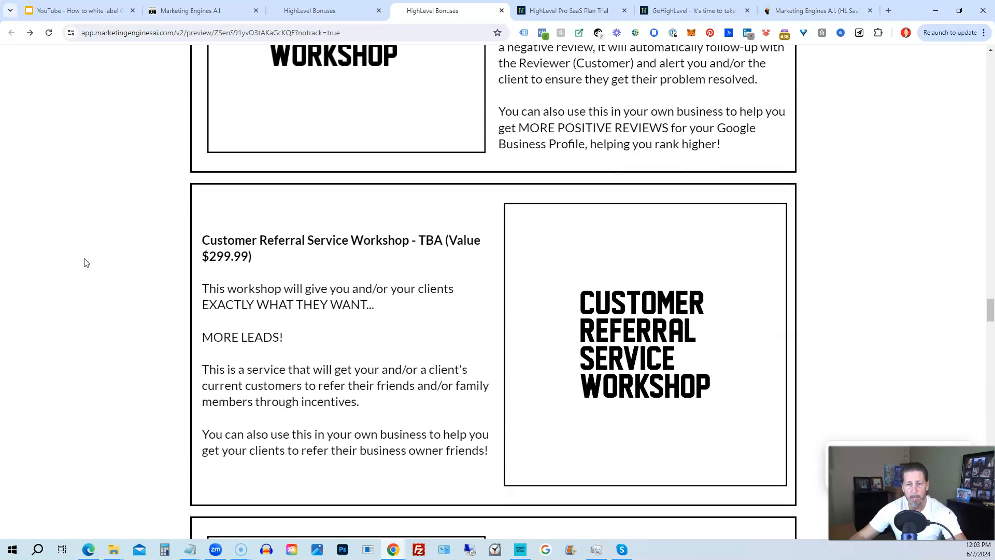
{"action": "scroll", "scroll_direction": "down", "scroll_amount": 3}
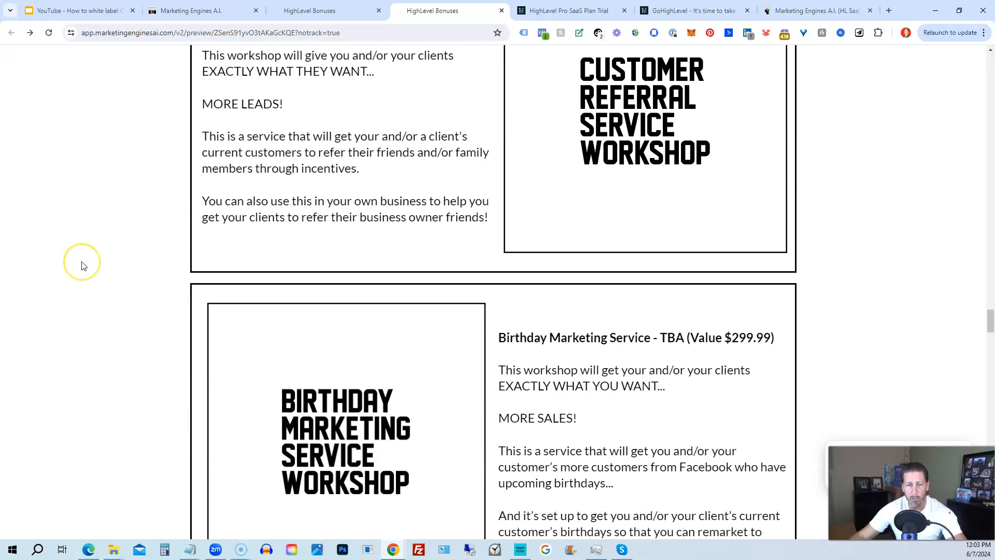
{"action": "scroll", "scroll_direction": "down", "scroll_amount": 3}
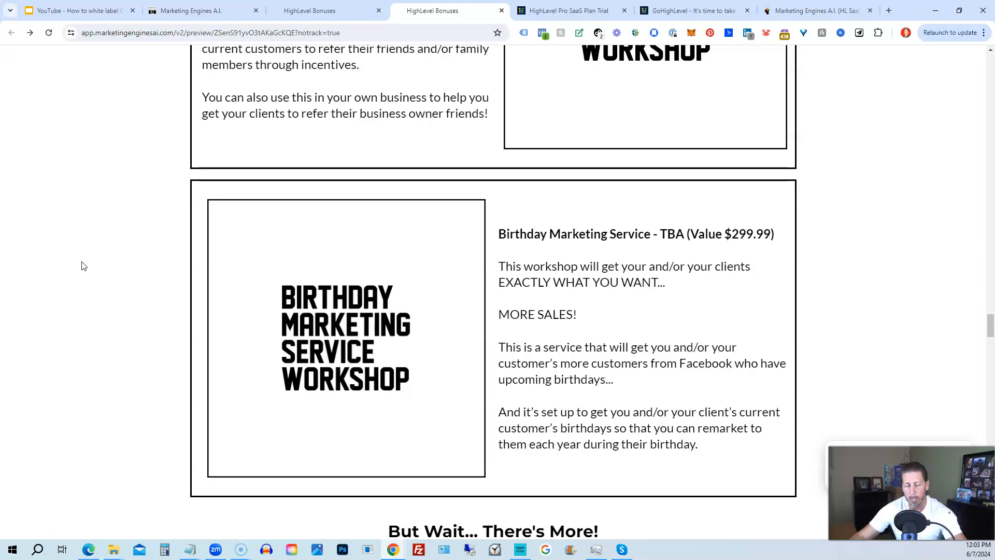
{"action": "scroll", "scroll_direction": "down", "scroll_amount": 3}
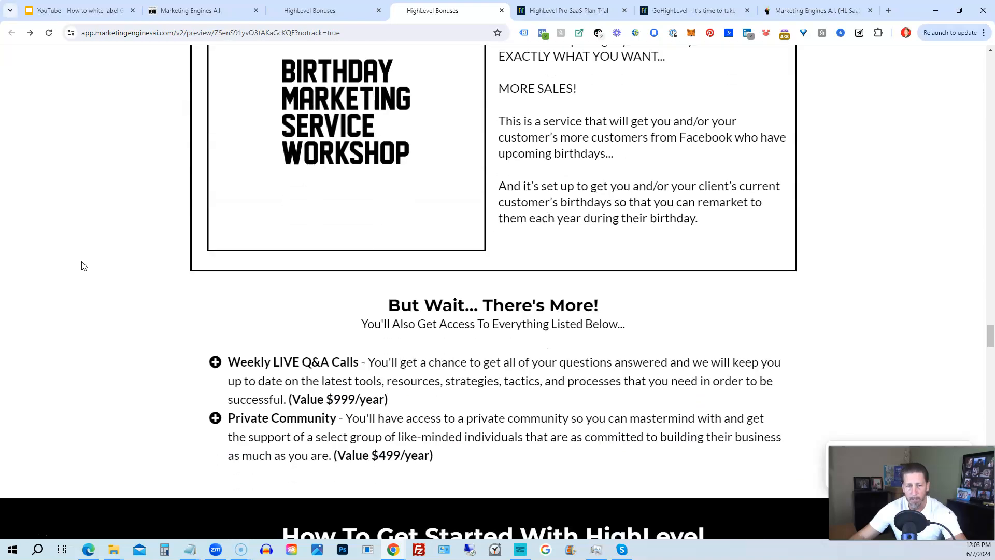
{"action": "scroll", "scroll_direction": "down", "scroll_amount": 3}
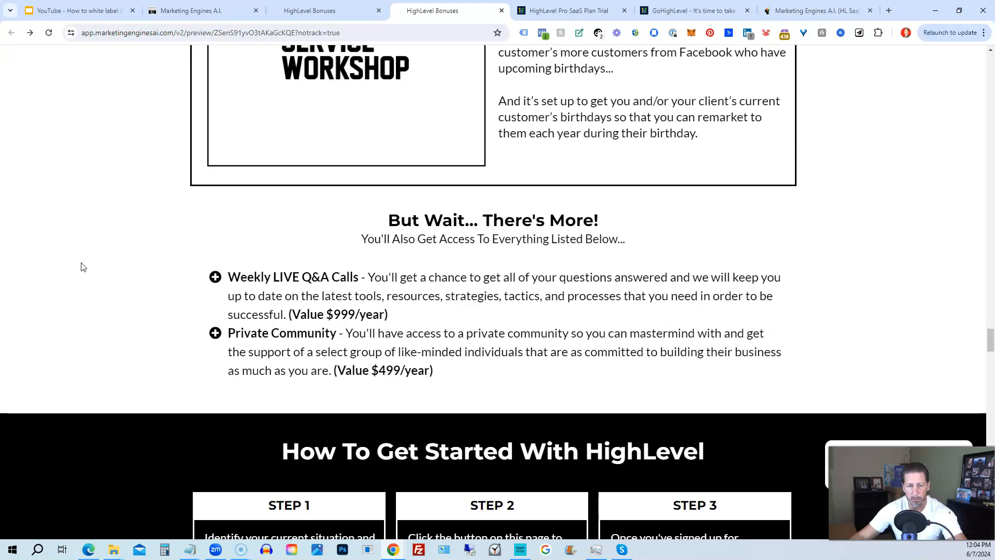
Scroll past Steps 1-3, testimonials and Cancel At Anytime to the FAQ section
{"action": "scroll", "scroll_direction": "down", "scroll_amount": 3}
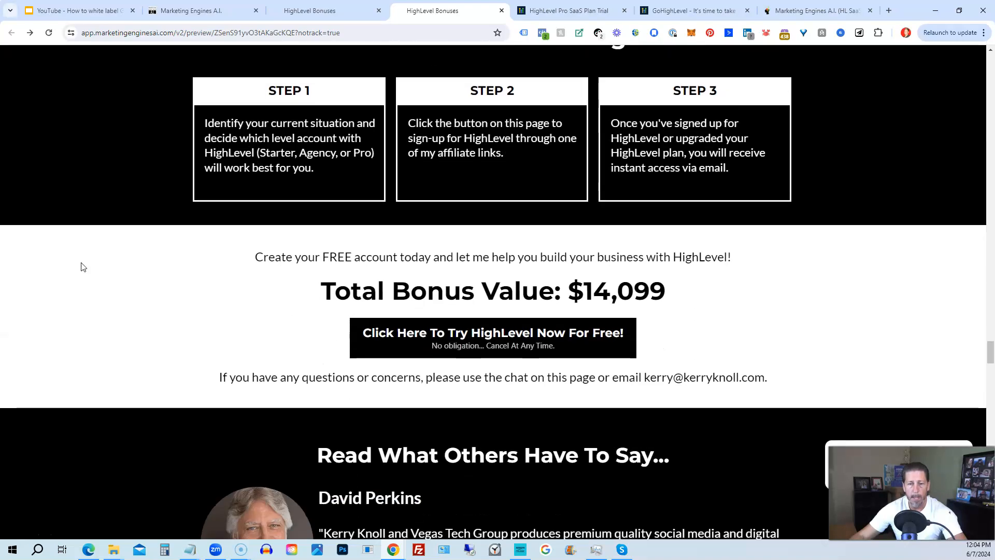
{"action": "scroll", "scroll_direction": "down", "scroll_amount": 3}
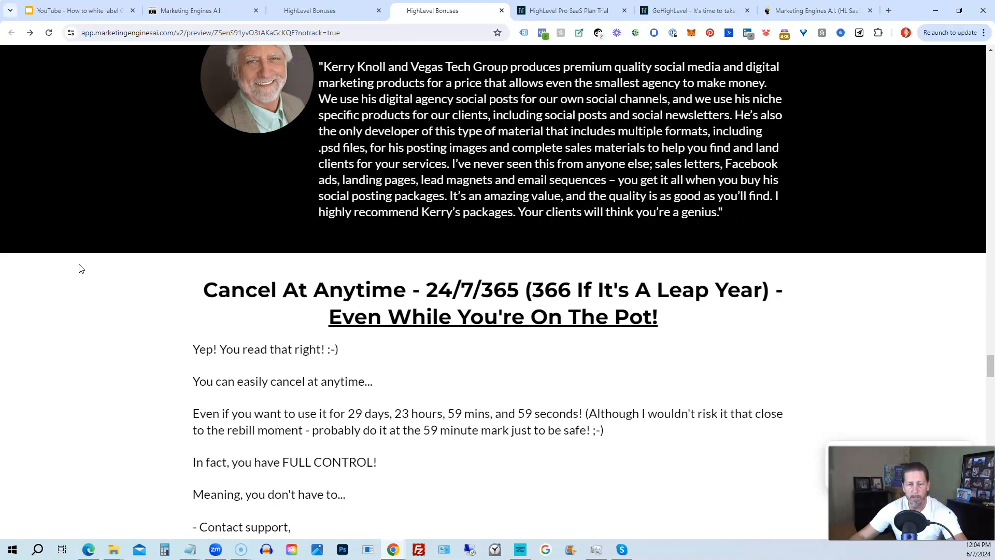
{"action": "scroll", "scroll_direction": "down", "scroll_amount": 3}
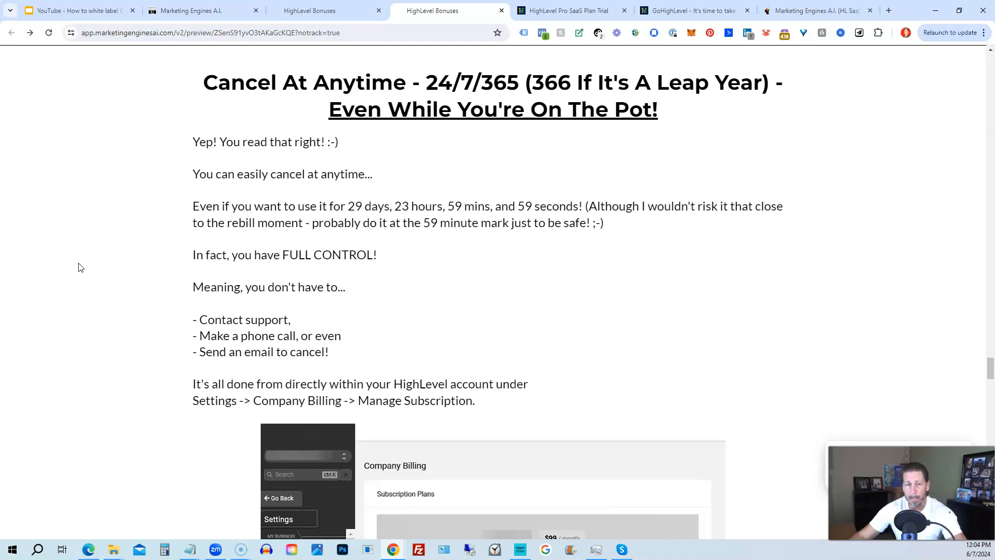
{"action": "scroll", "scroll_direction": "down", "scroll_amount": 3}
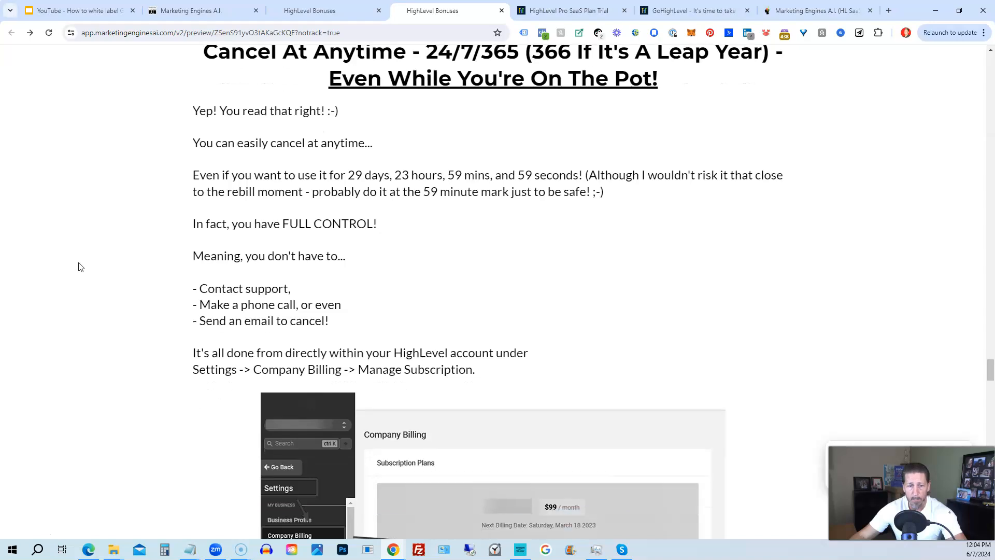
{"action": "scroll", "scroll_direction": "down", "scroll_amount": 3}
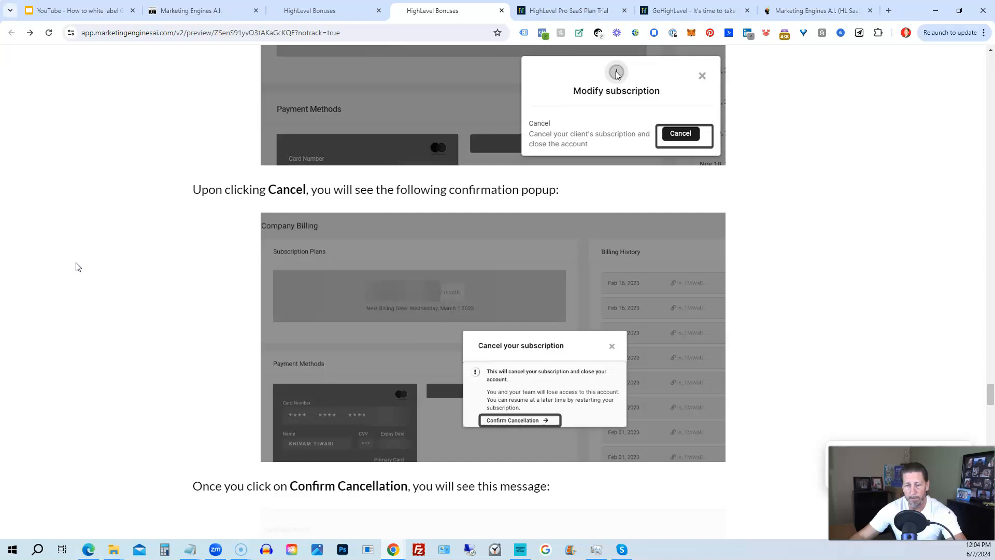
{"action": "scroll", "scroll_direction": "down", "scroll_amount": 3}
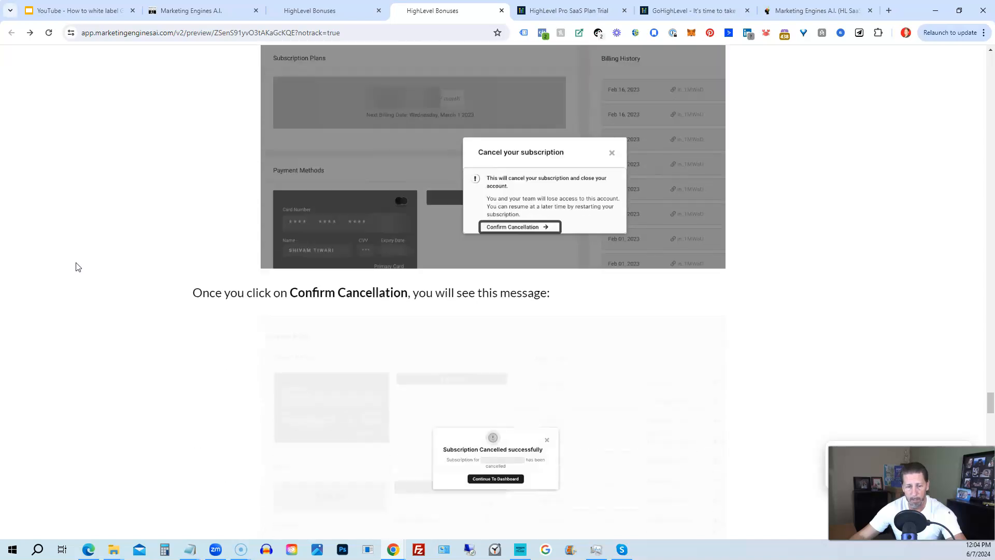
{"action": "scroll", "scroll_direction": "down", "scroll_amount": 3}
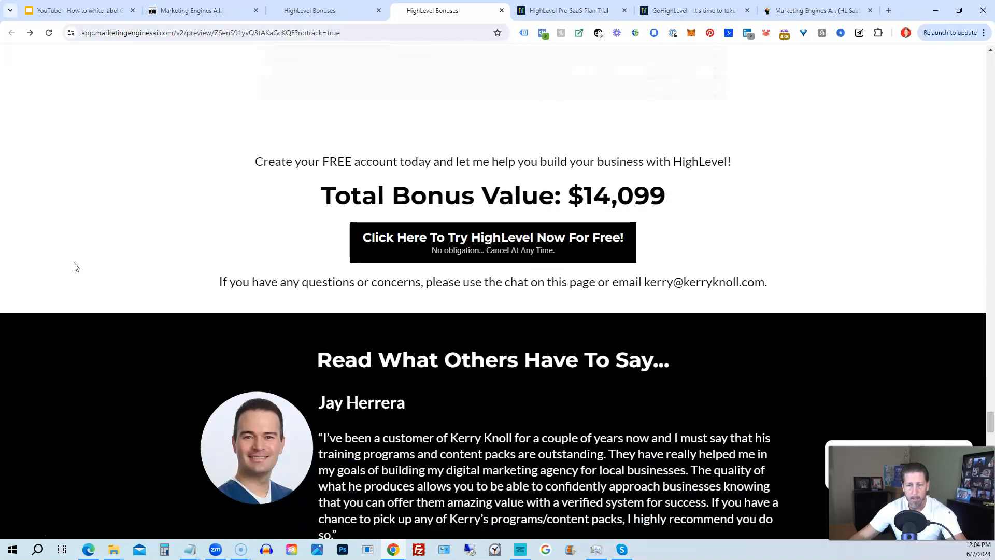
{"action": "scroll", "scroll_direction": "down", "scroll_amount": 3}
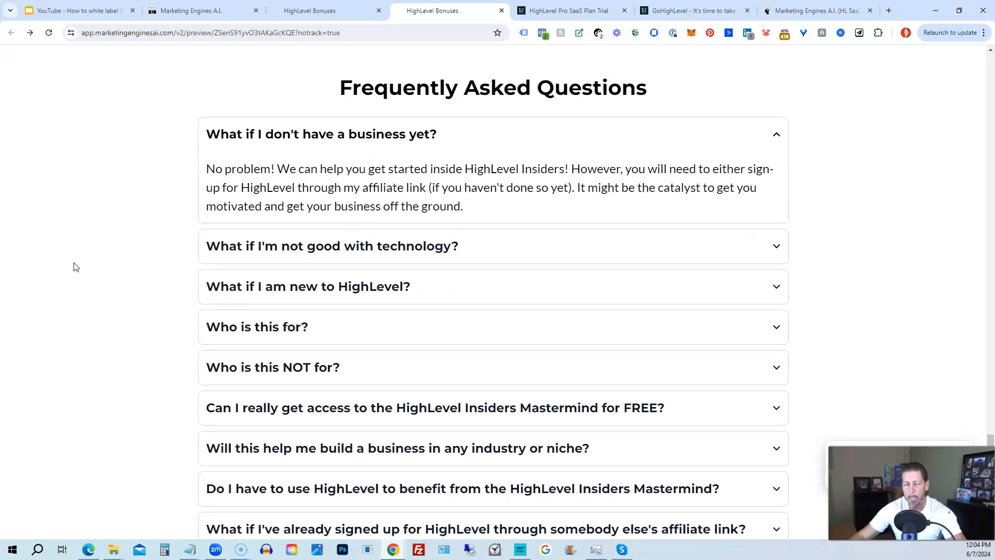
Scroll past the FAQ and testimonial to the Total Bonus Value button and Important Disclosure
{"action": "scroll", "scroll_direction": "down", "scroll_amount": 3}
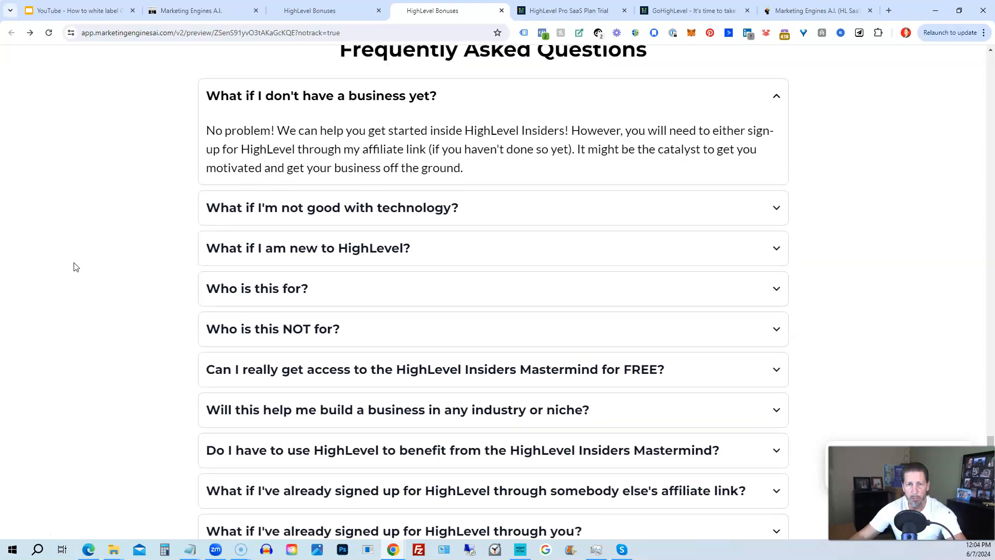
{"action": "scroll", "scroll_direction": "up", "scroll_amount": 3}
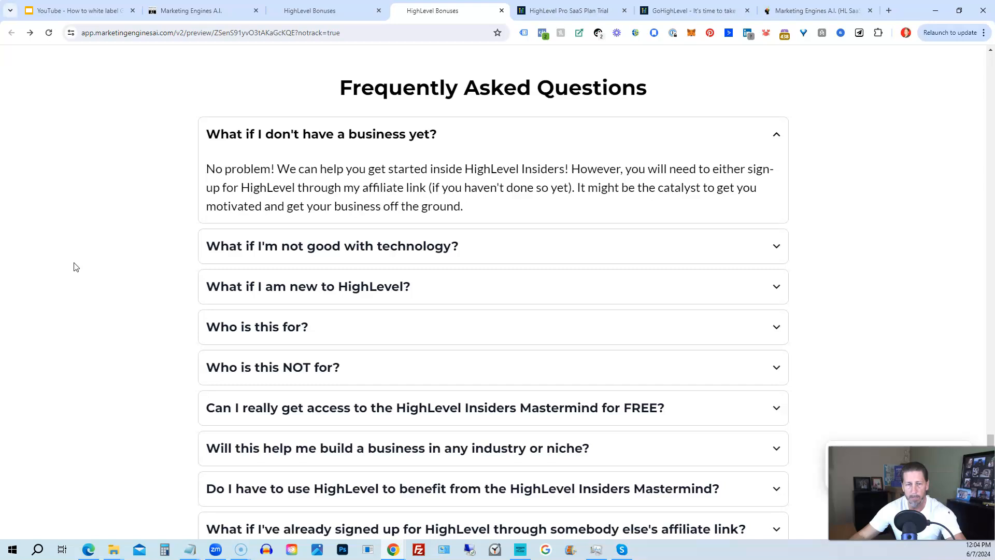
{"action": "scroll", "scroll_direction": "down", "scroll_amount": 3}
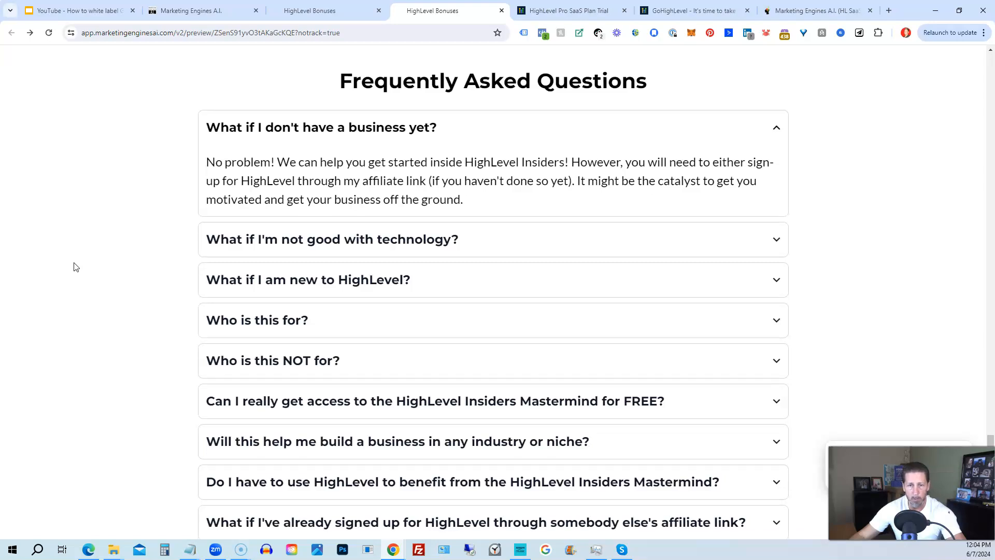
{"action": "scroll", "scroll_direction": "down", "scroll_amount": 3}
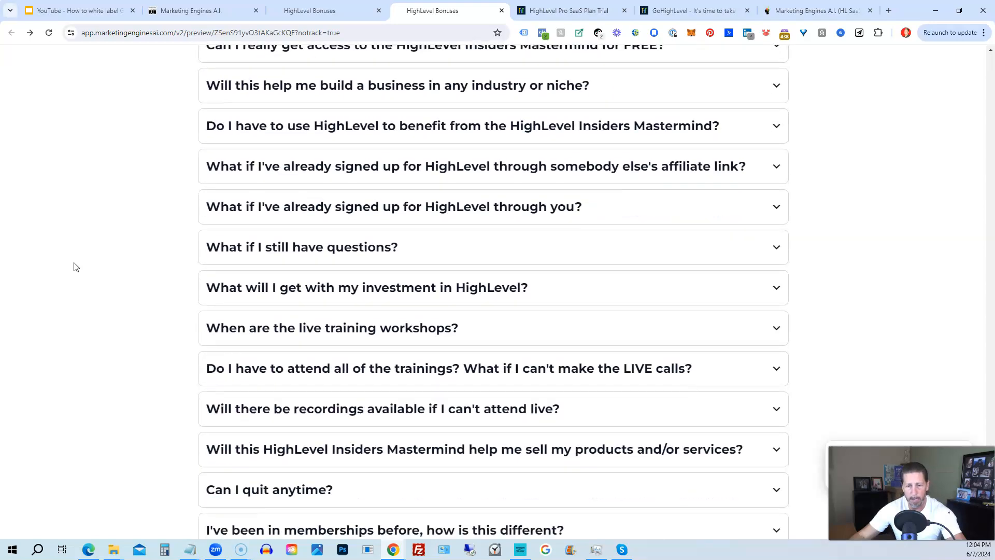
{"action": "scroll", "scroll_direction": "down", "scroll_amount": 3}
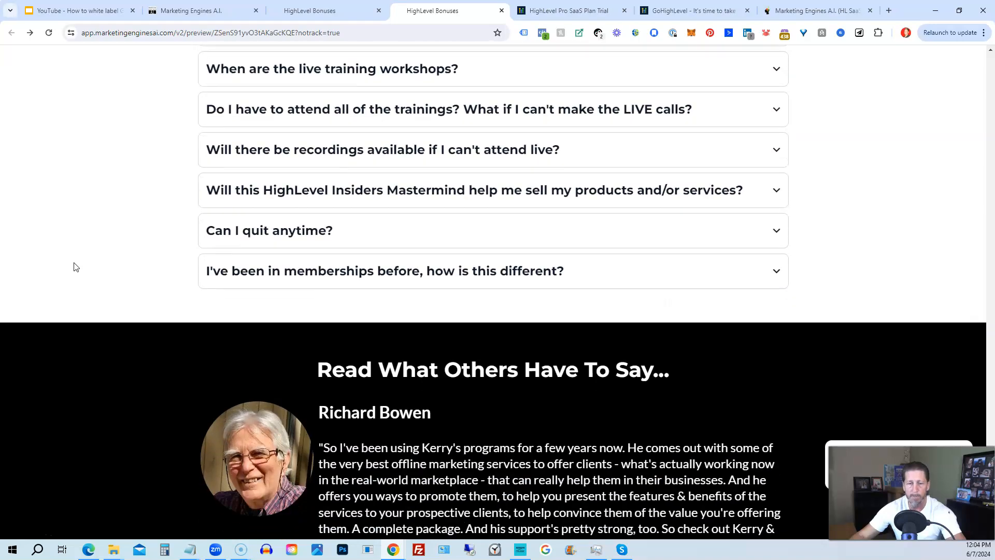
{"action": "scroll", "scroll_direction": "down", "scroll_amount": 3}
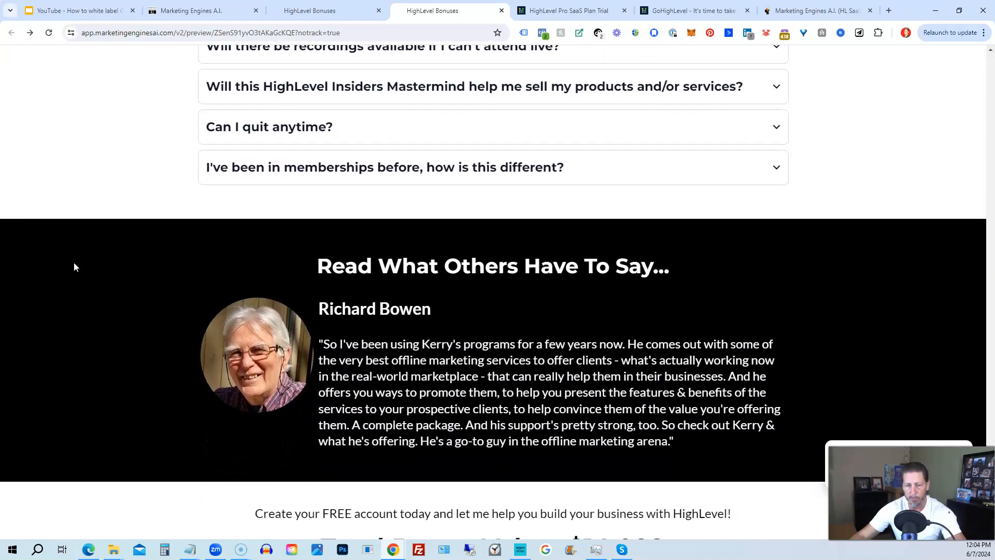
{"action": "scroll", "scroll_direction": "down", "scroll_amount": 3}
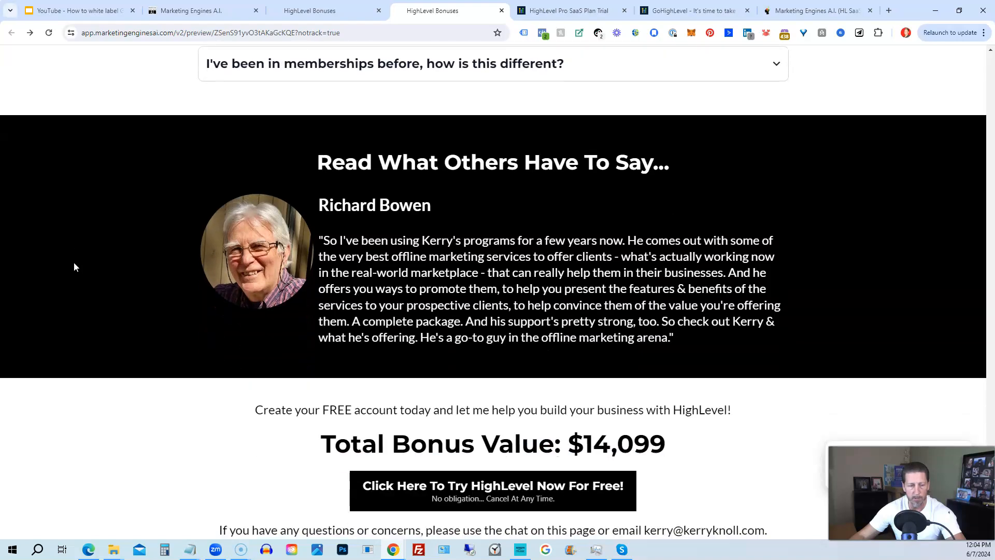
{"action": "scroll", "scroll_direction": "down", "scroll_amount": 3}
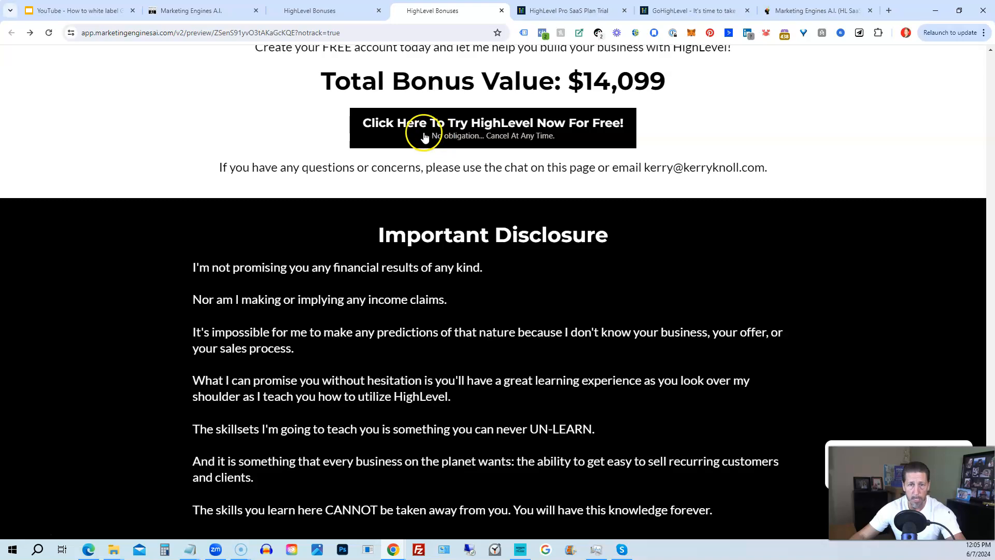
Open the signup-options popup via 'Click Here To Try HighLevel Now For Free!'
{"action": "left_click", "coordinate": [493, 128]}
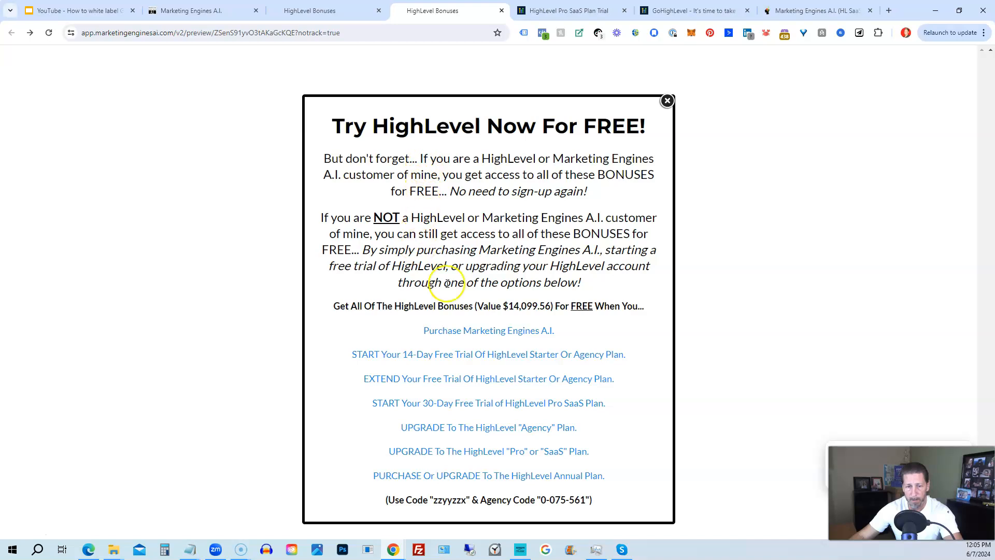
{"action": "mouse_move", "coordinate": [467, 326]}
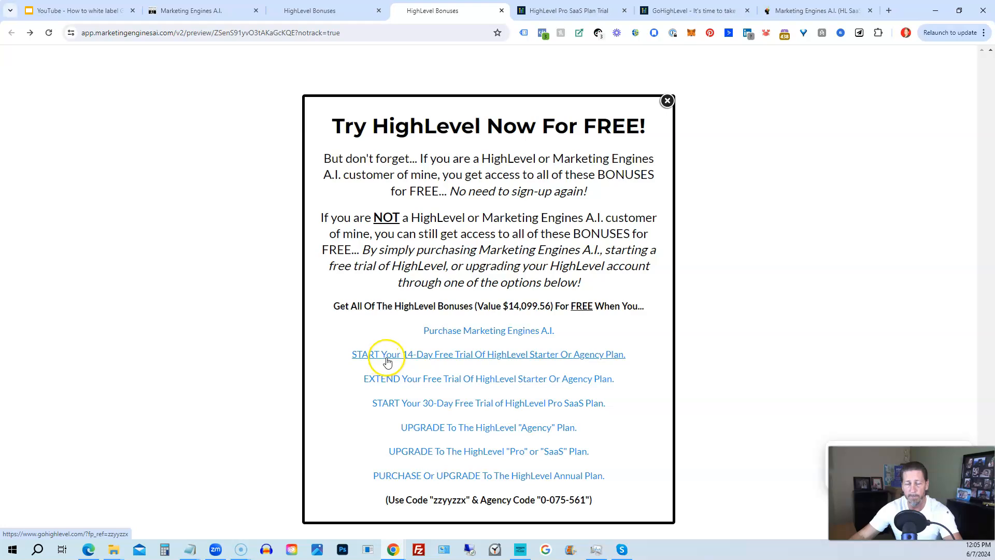
{"action": "mouse_move", "coordinate": [411, 357]}
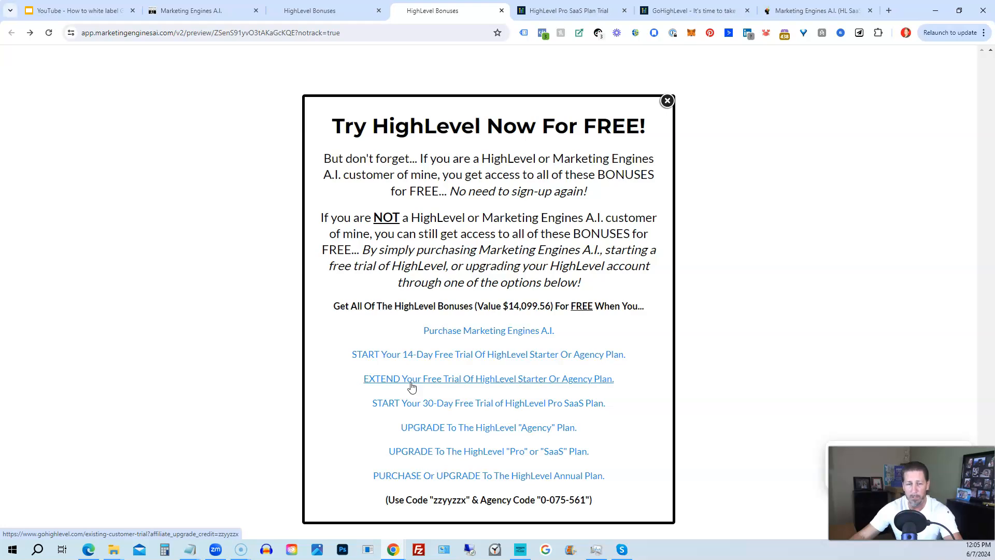
{"action": "mouse_move", "coordinate": [400, 387]}
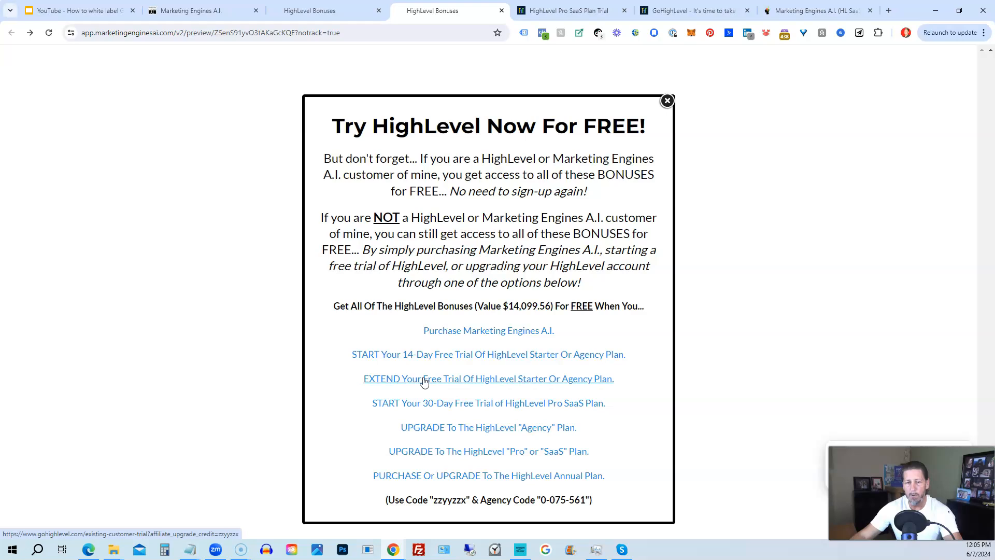
{"action": "mouse_move", "coordinate": [419, 407]}
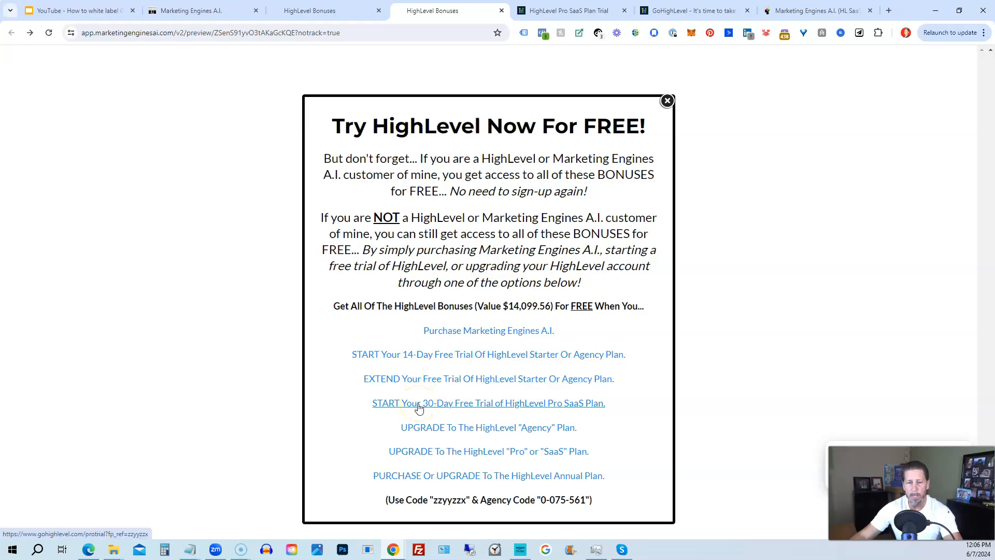
{"action": "left_click", "coordinate": [421, 406]}
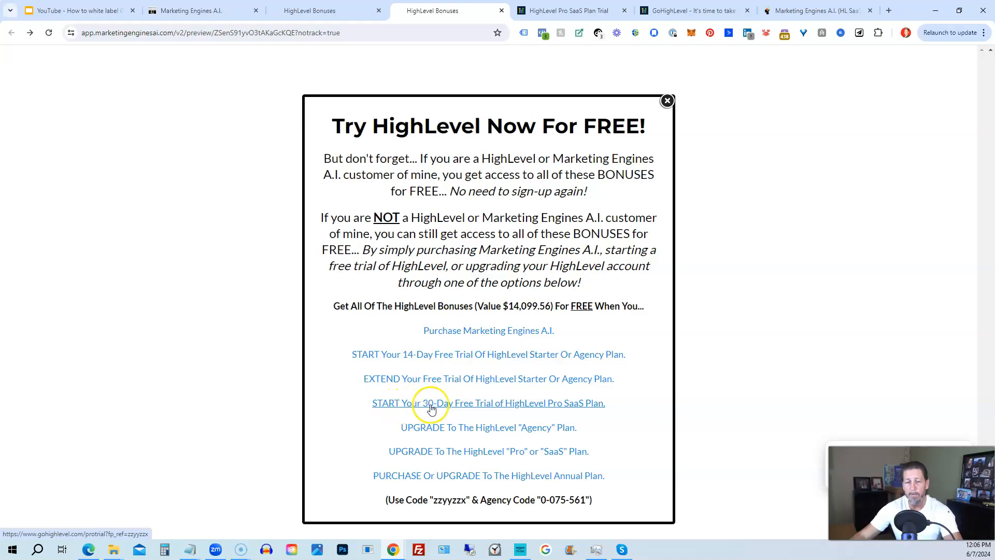
{"action": "mouse_move", "coordinate": [503, 408]}
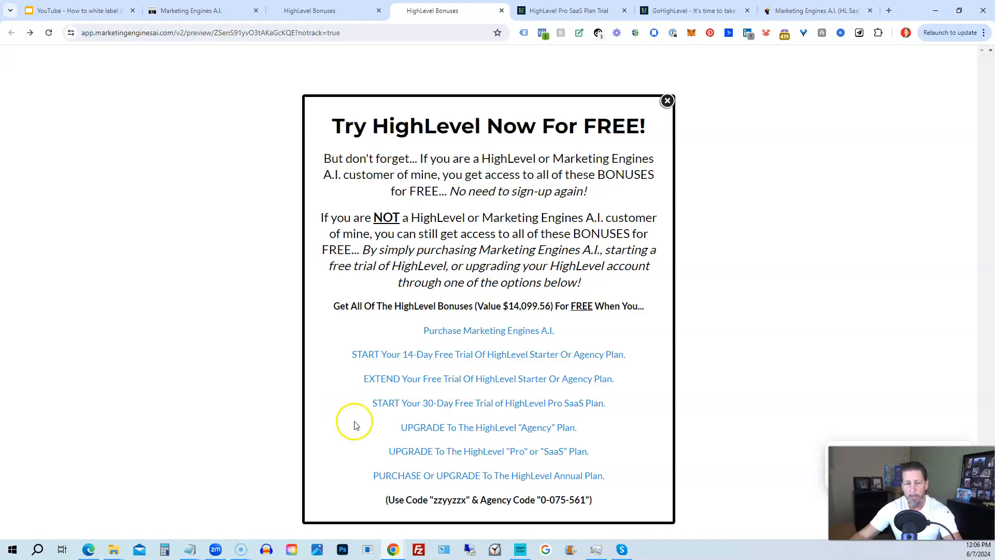
{"action": "mouse_move", "coordinate": [444, 427]}
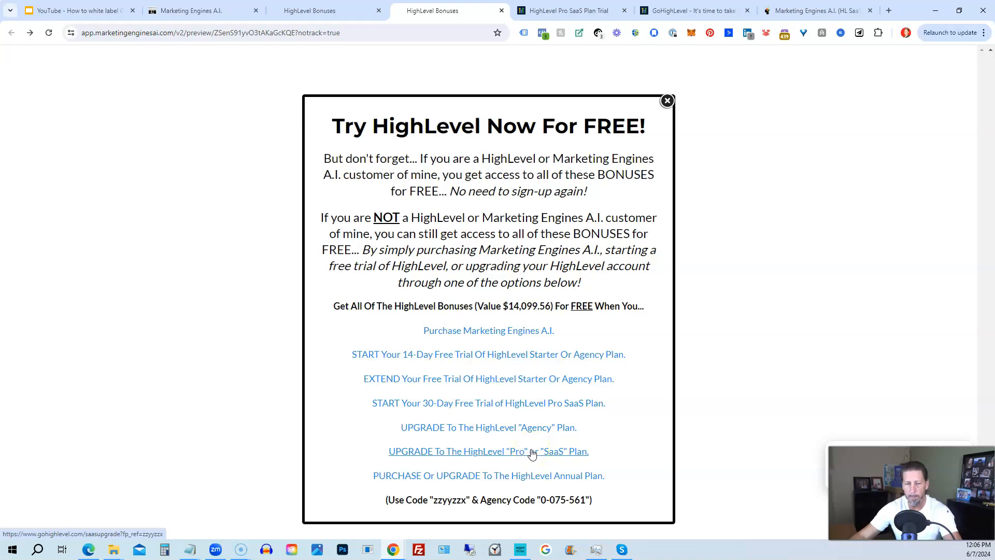
{"action": "mouse_move", "coordinate": [436, 442]}
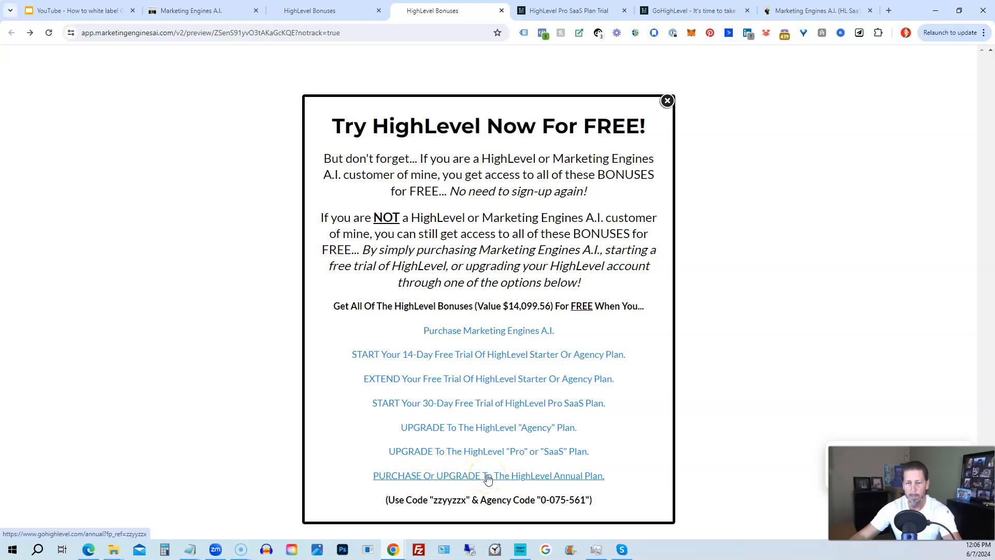
{"action": "mouse_move", "coordinate": [488, 475]}
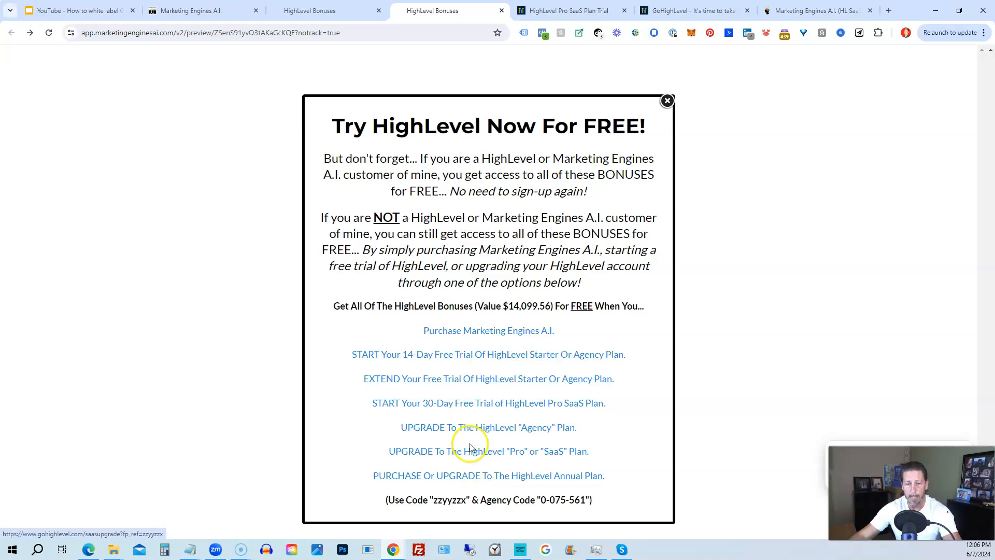
{"action": "mouse_move", "coordinate": [430, 422]}
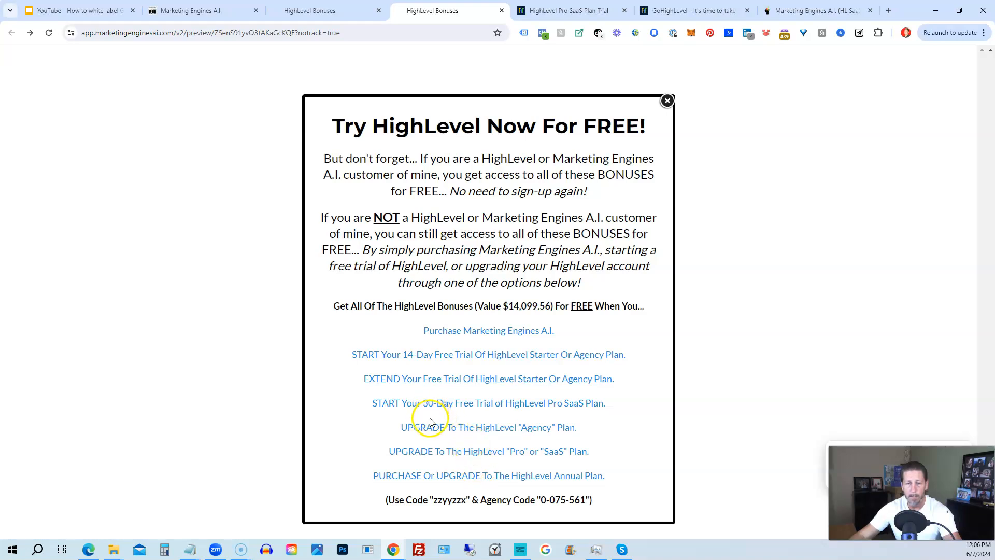
{"action": "mouse_move", "coordinate": [442, 447]}
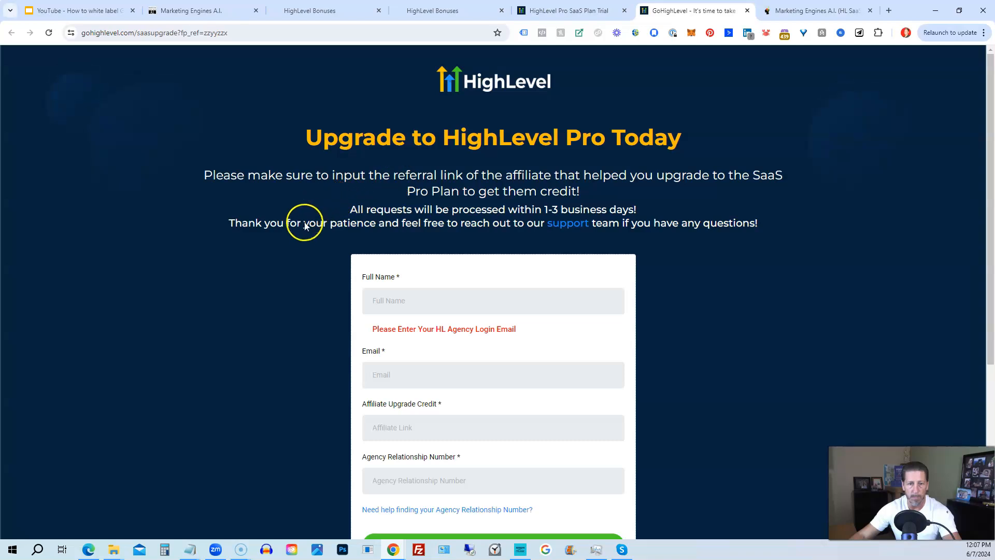
{"action": "scroll", "scroll_direction": "down", "scroll_amount": 3}
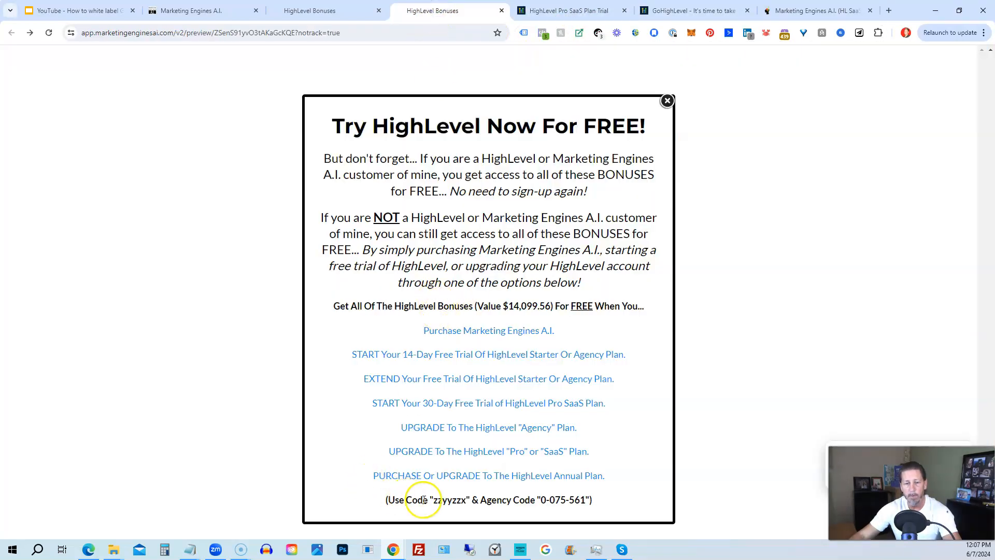
Select the affiliate code 'zzyyzzx' in the popup's code note
{"action": "double_click", "coordinate": [558, 500]}
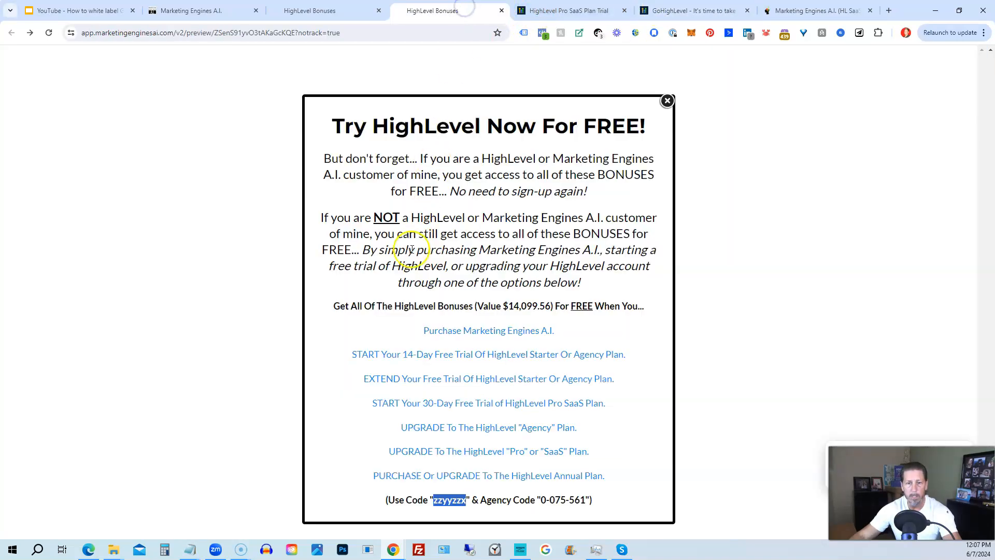
{"action": "mouse_move", "coordinate": [451, 403]}
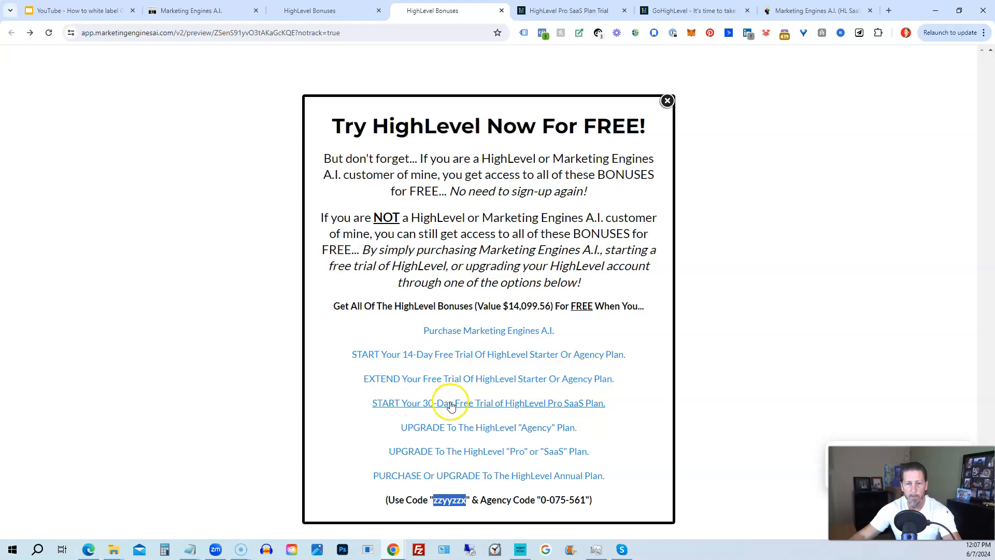
{"action": "mouse_move", "coordinate": [592, 407]}
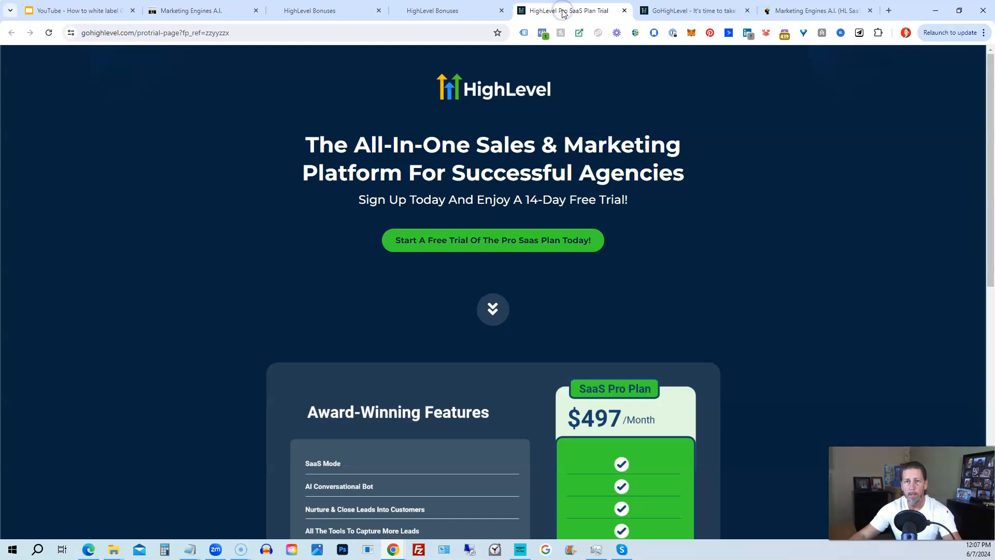
Scroll the Pro SaaS Plan Trial page down to its closing free-trial call-to-action
{"action": "scroll", "scroll_direction": "down", "scroll_amount": 3}
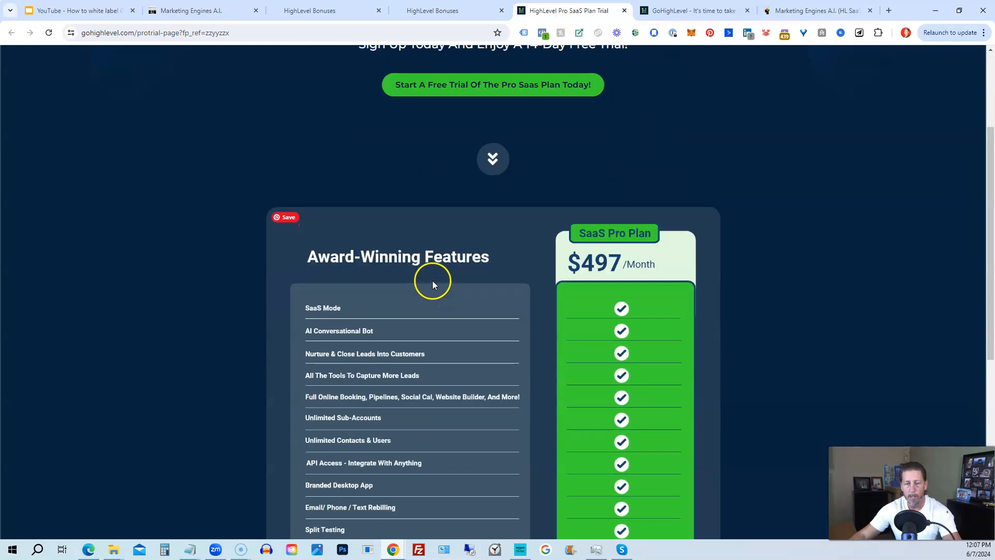
{"action": "scroll", "scroll_direction": "down", "scroll_amount": 3}
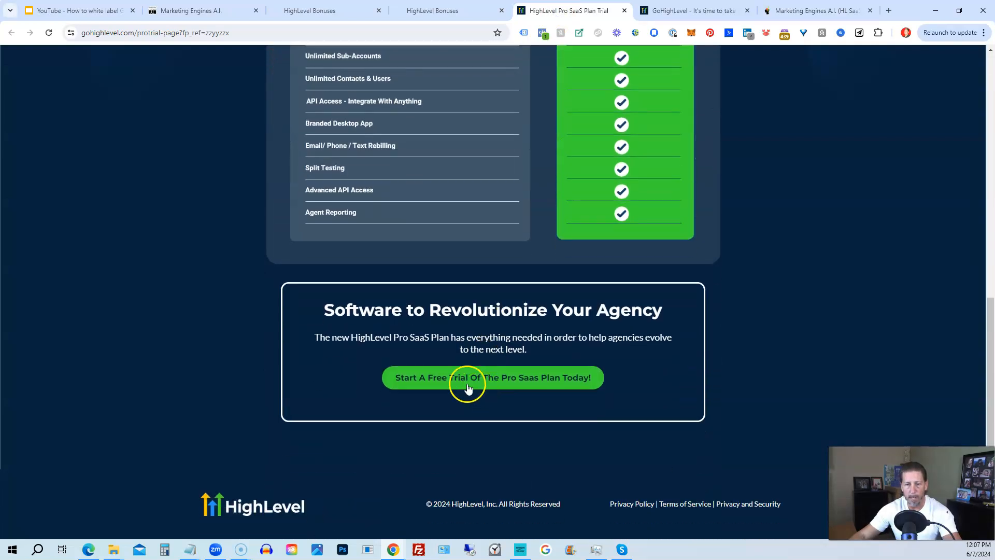
{"action": "mouse_move", "coordinate": [506, 383]}
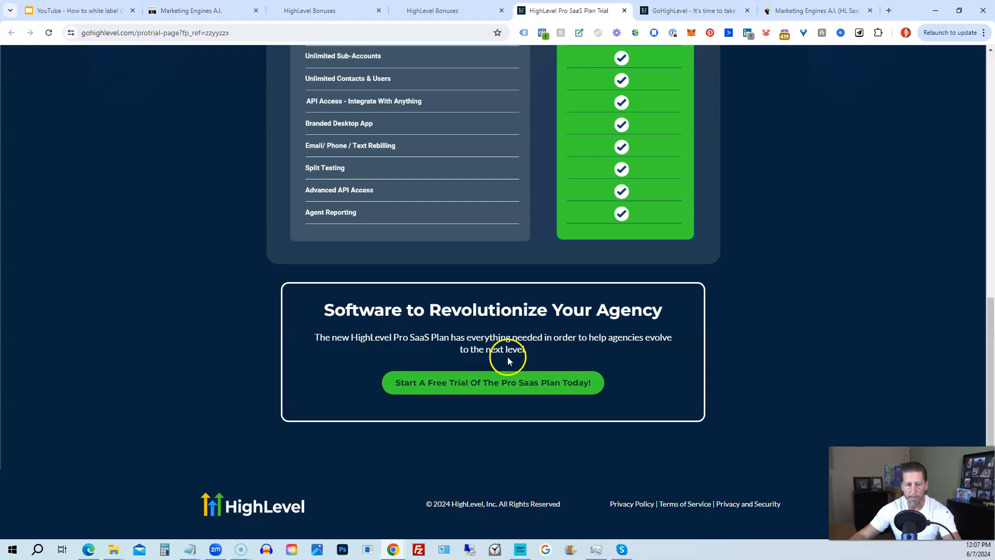
{"action": "scroll", "scroll_direction": "up", "scroll_amount": 3}
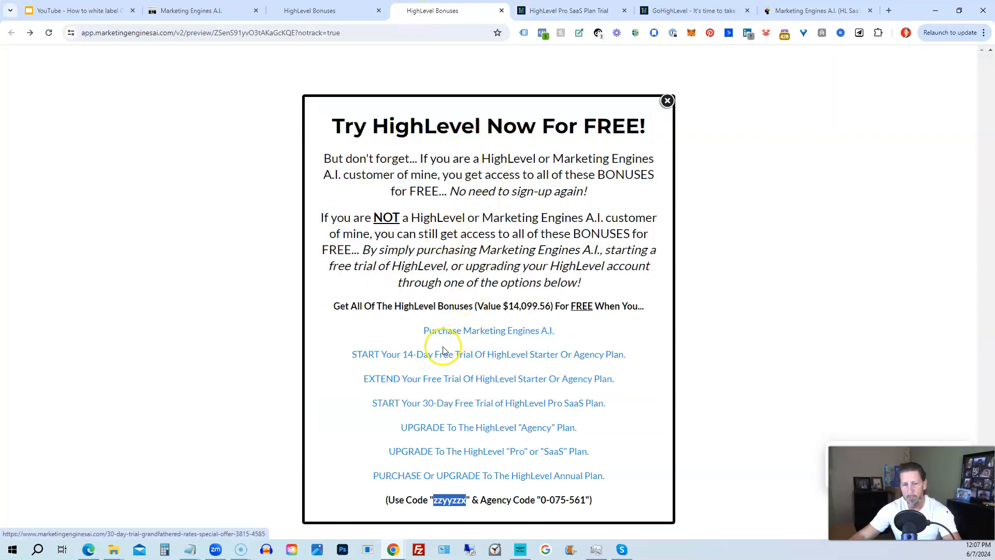
{"action": "mouse_move", "coordinate": [440, 476]}
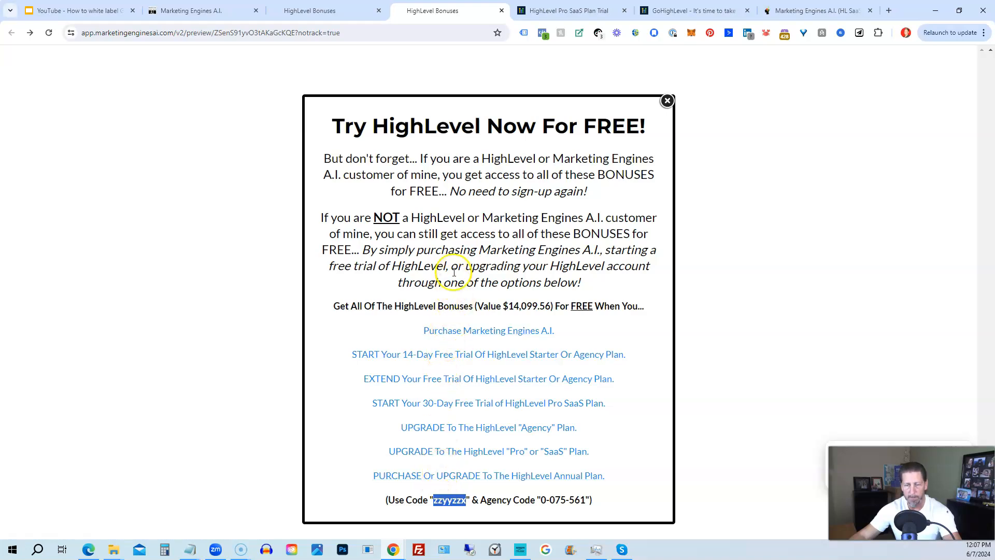
{"action": "mouse_move", "coordinate": [444, 246]}
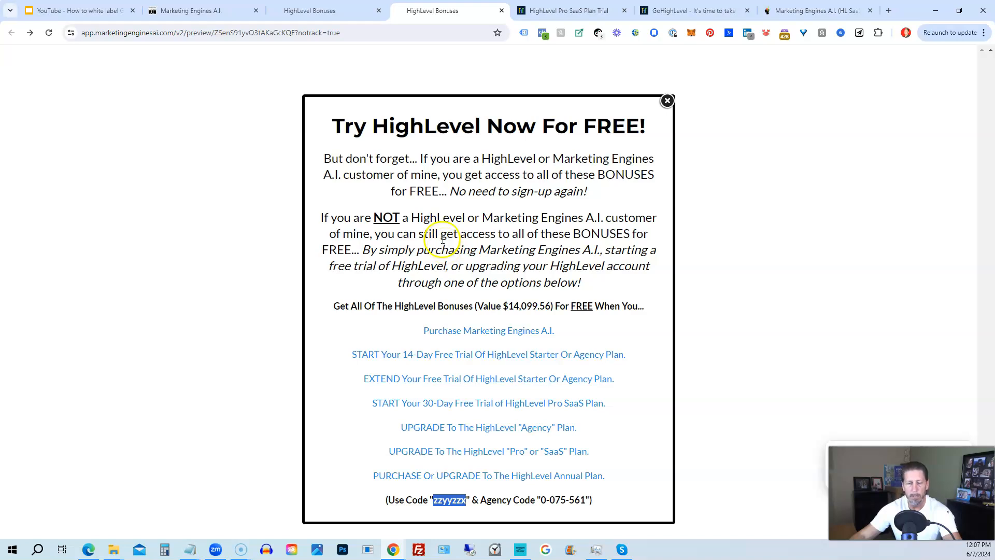
{"action": "mouse_move", "coordinate": [432, 244]}
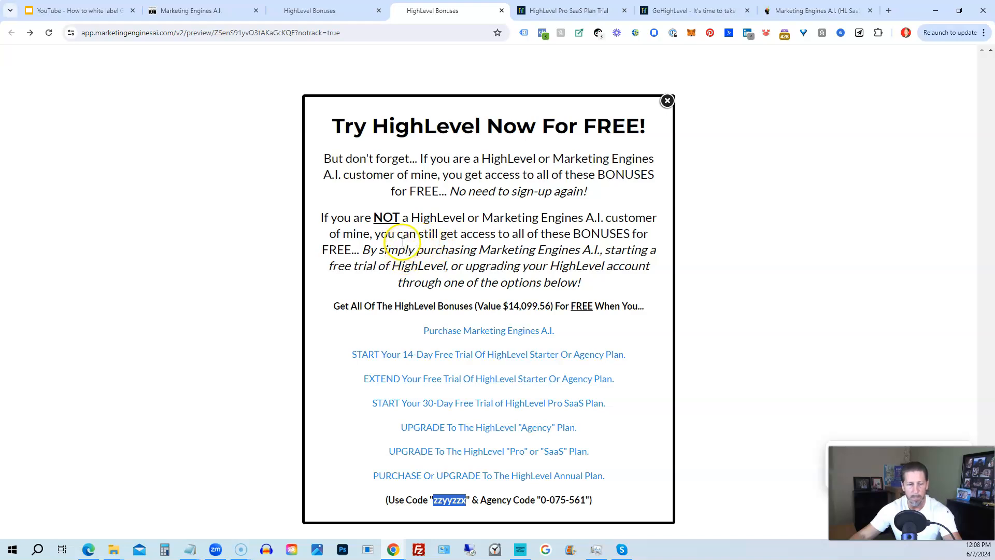
{"action": "mouse_move", "coordinate": [413, 230]}
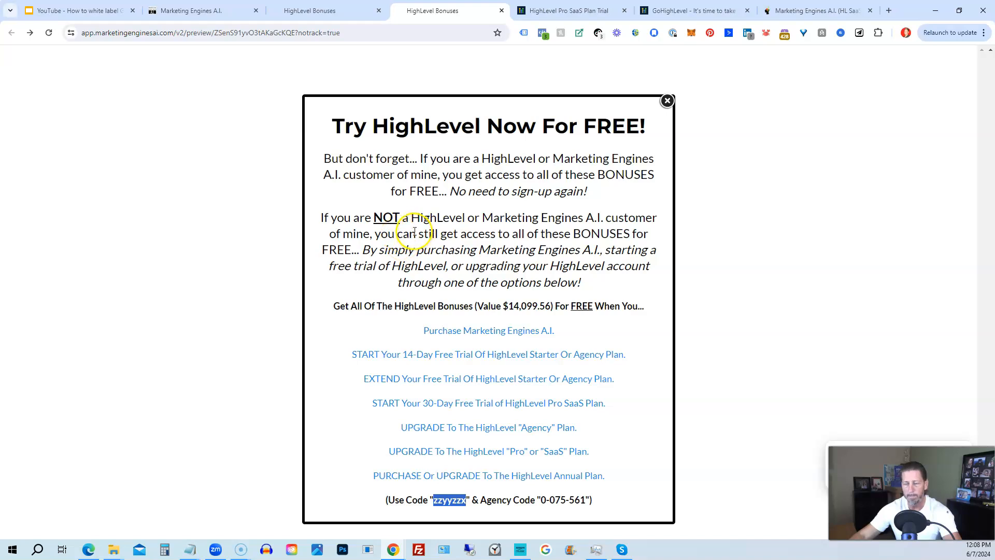